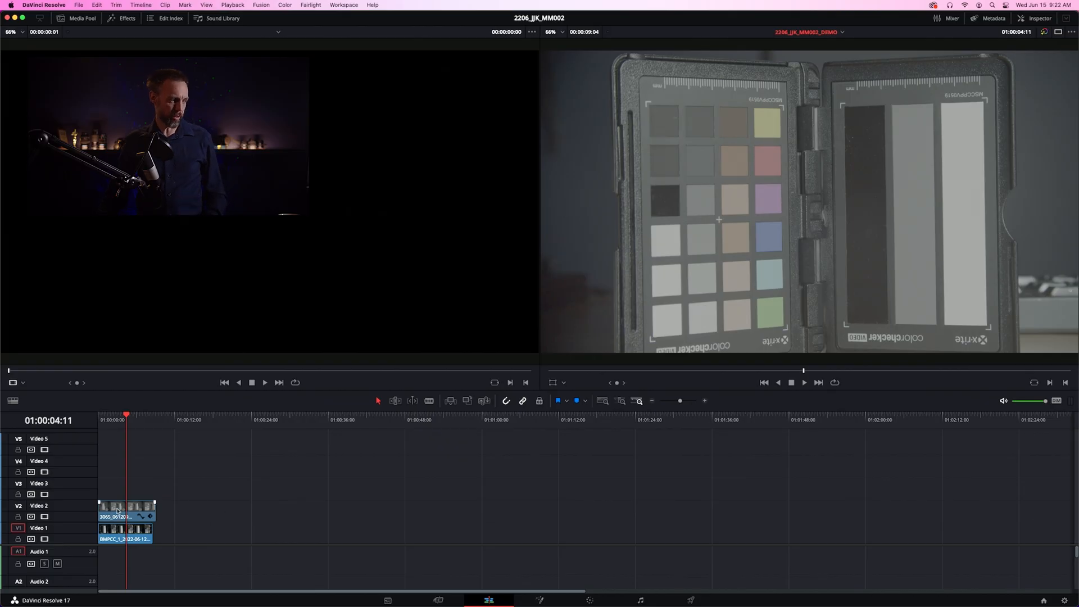
# Step: Switch to the Color page for the Blackmagic RAW colour chart clip
pyautogui.click(127, 513)
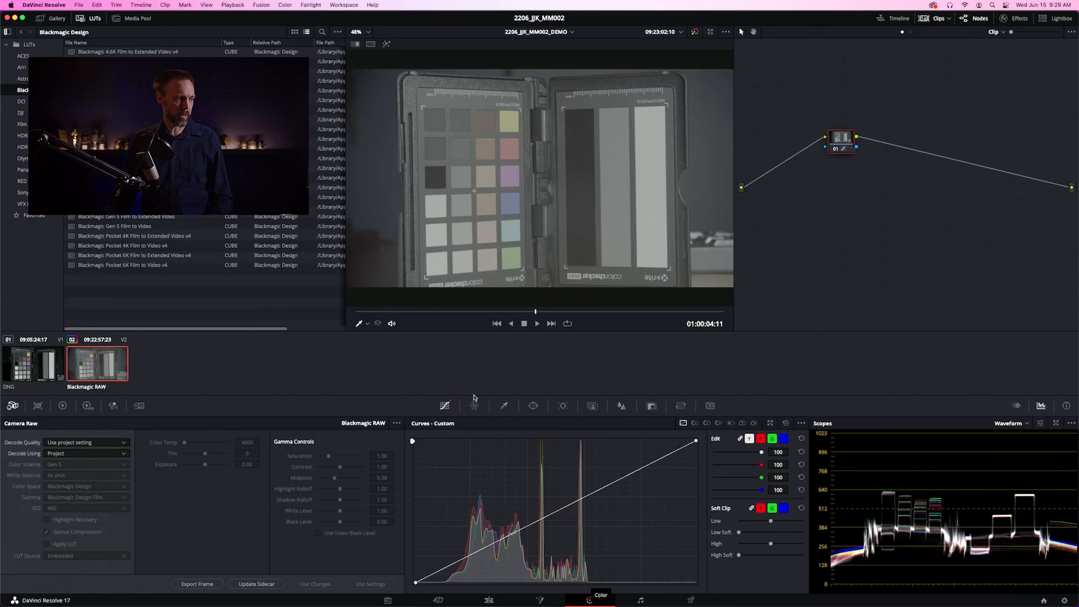
pyautogui.moveTo(817, 419)
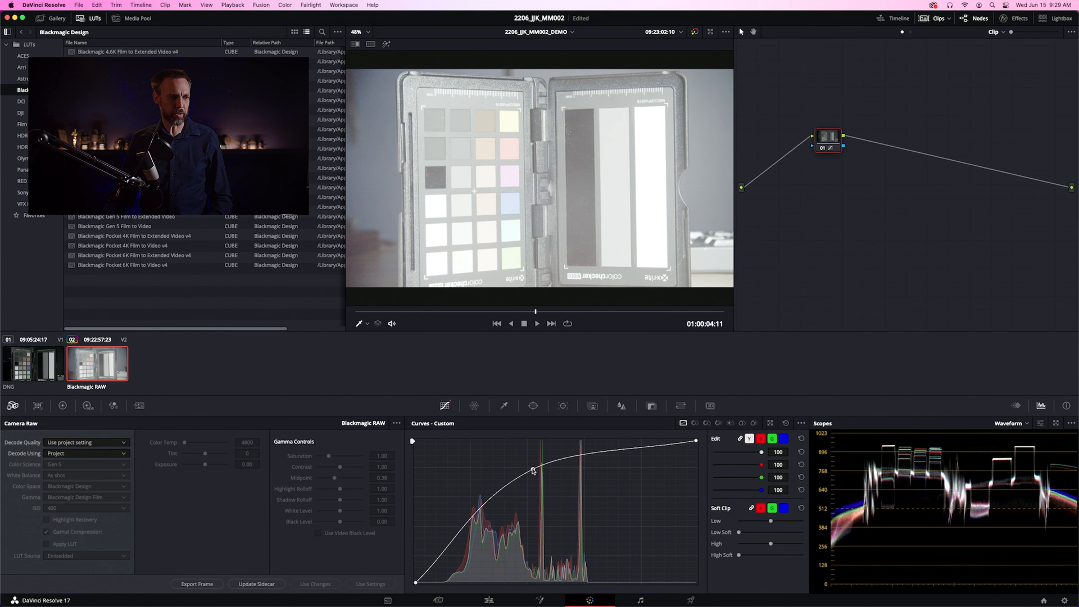
# Step: Push the custom curve into extreme contrast, crushing shadows and clipping highlights
pyautogui.moveTo(533, 470); pyautogui.dragTo(542, 500)
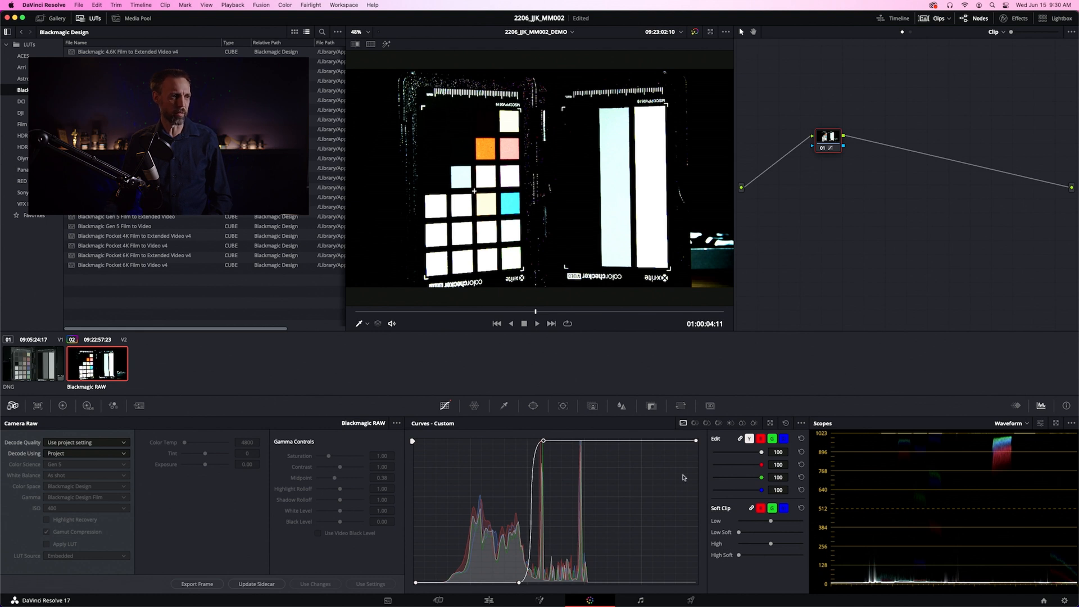
# Step: Reset the node's grade so the custom curve returns to a straight line
pyautogui.rightClick(828, 137)
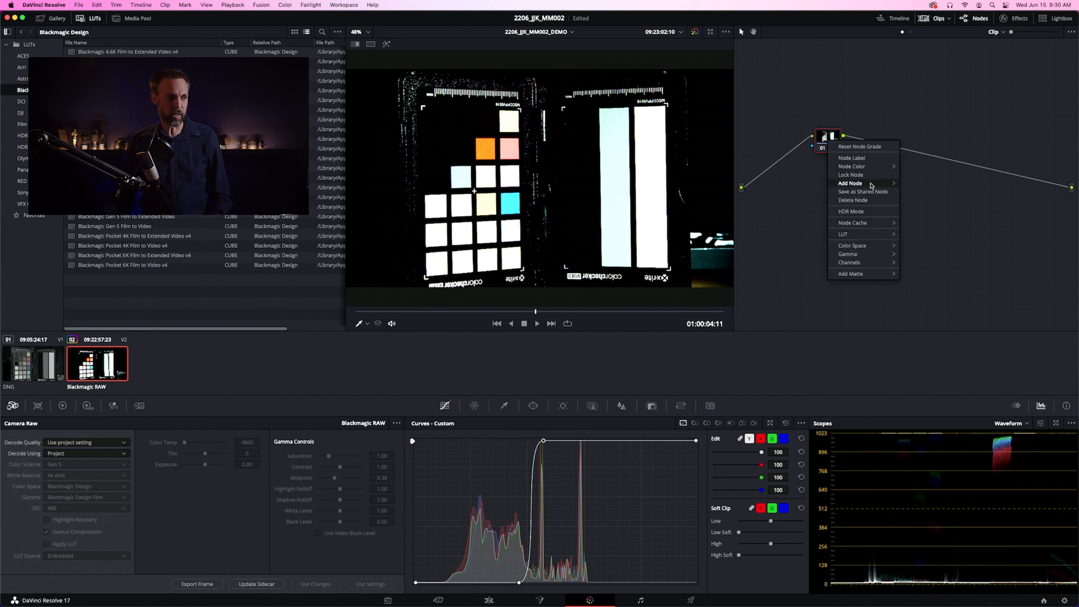
pyautogui.click(849, 184)
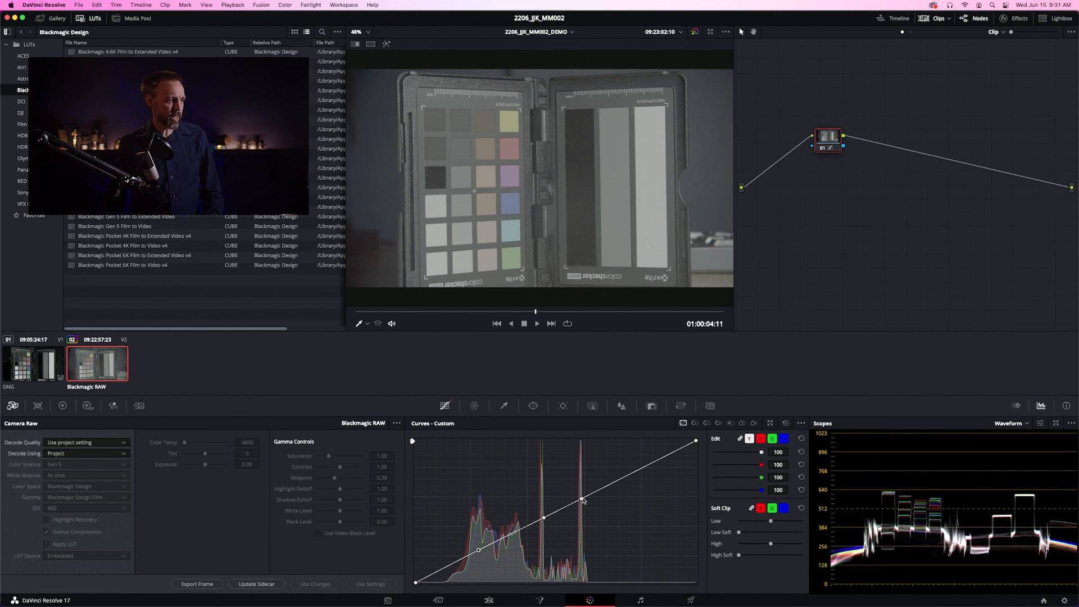
pyautogui.moveTo(584, 500); pyautogui.dragTo(580, 532)
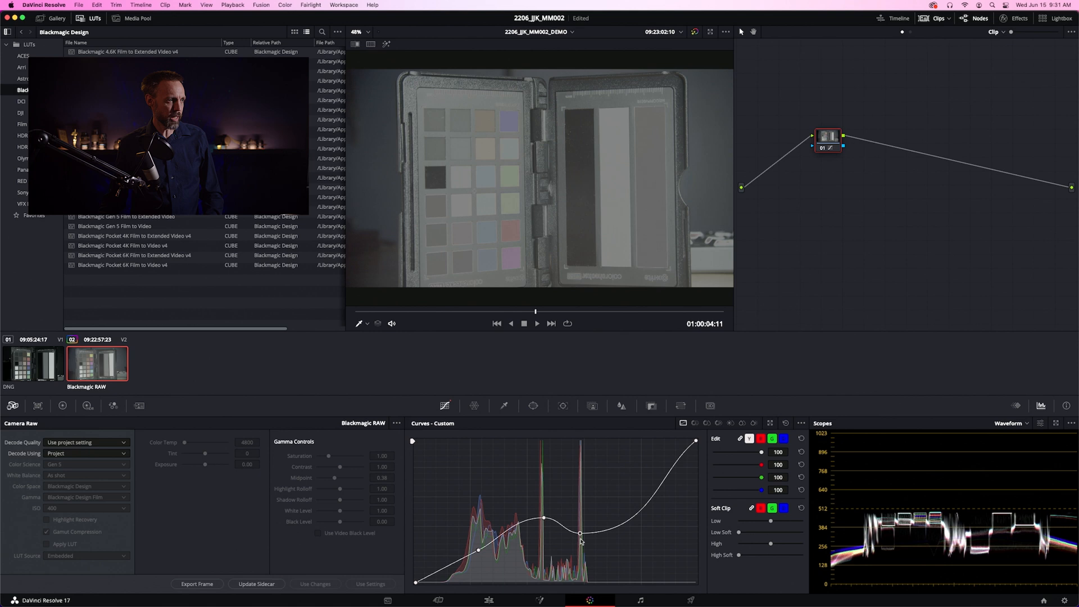
pyautogui.moveTo(580, 533); pyautogui.dragTo(579, 509)
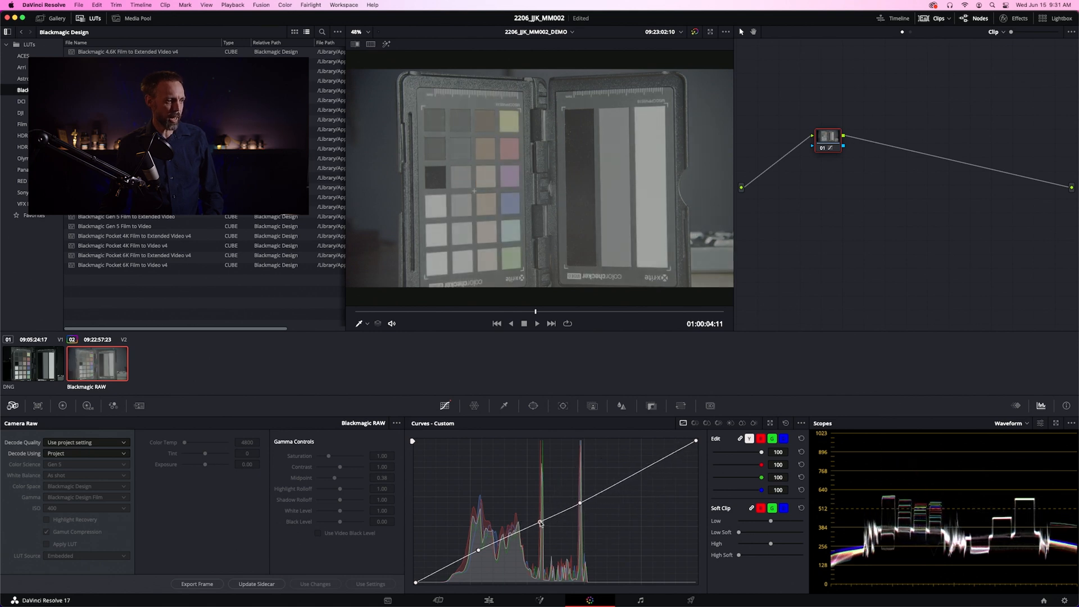
pyautogui.moveTo(541, 522); pyautogui.dragTo(543, 495)
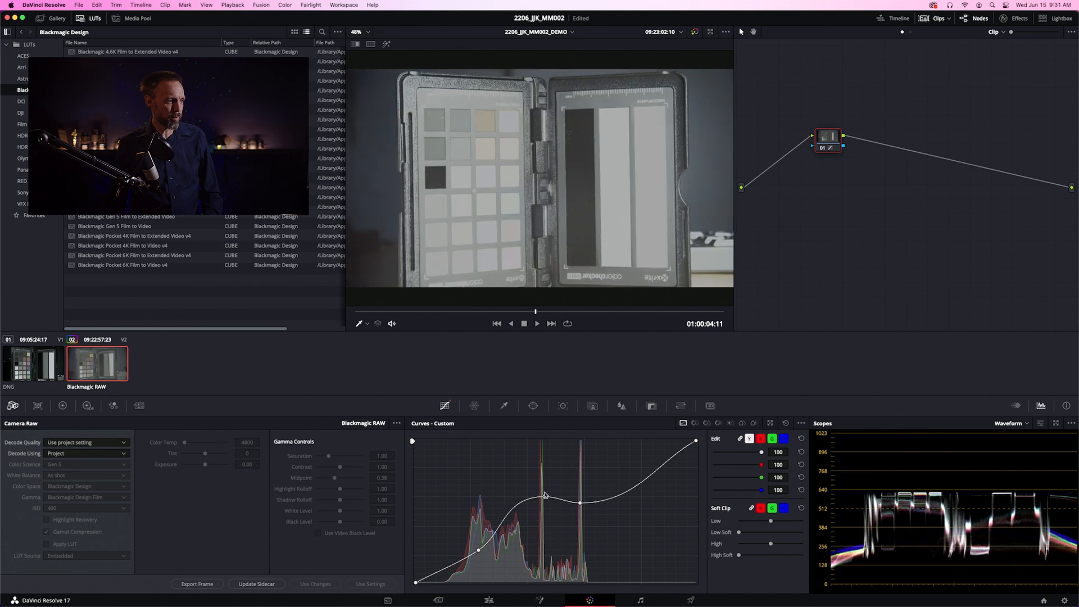
pyautogui.moveTo(544, 495); pyautogui.dragTo(542, 525)
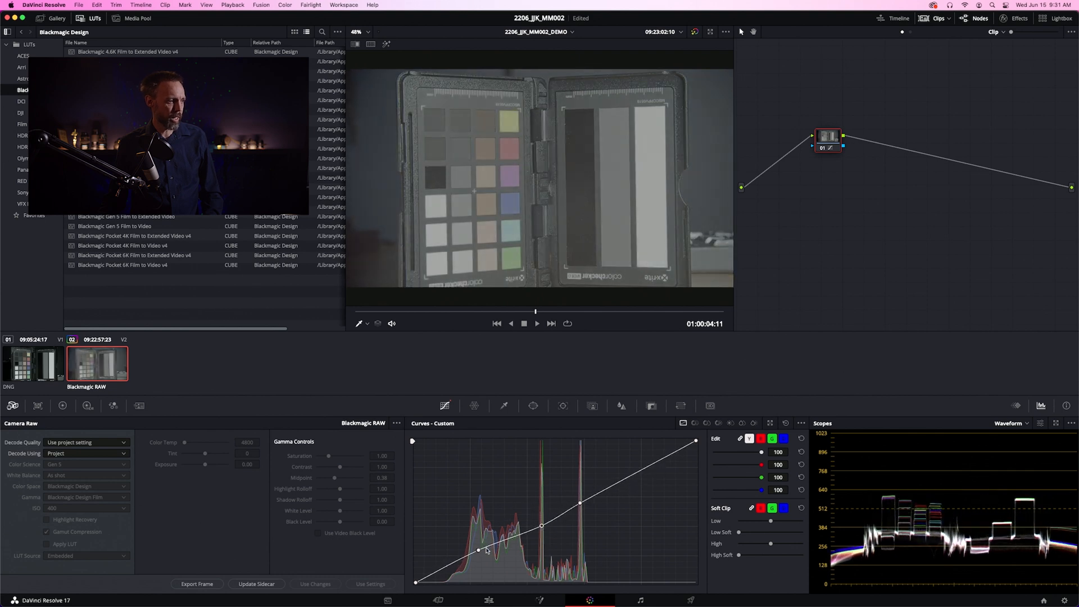
pyautogui.moveTo(489, 551); pyautogui.dragTo(480, 515)
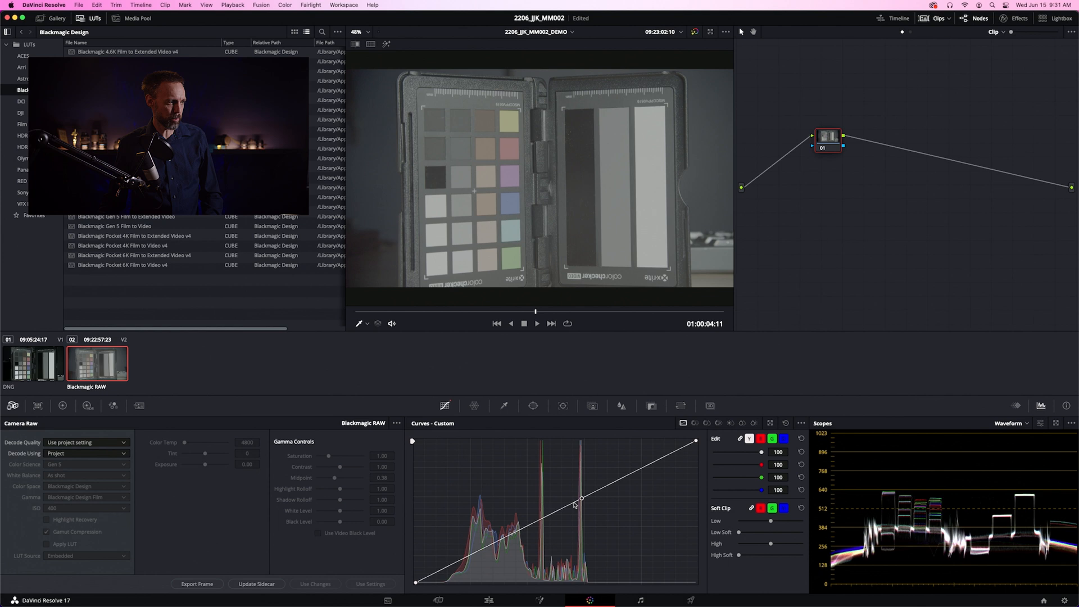
pyautogui.moveTo(581, 498); pyautogui.dragTo(542, 517)
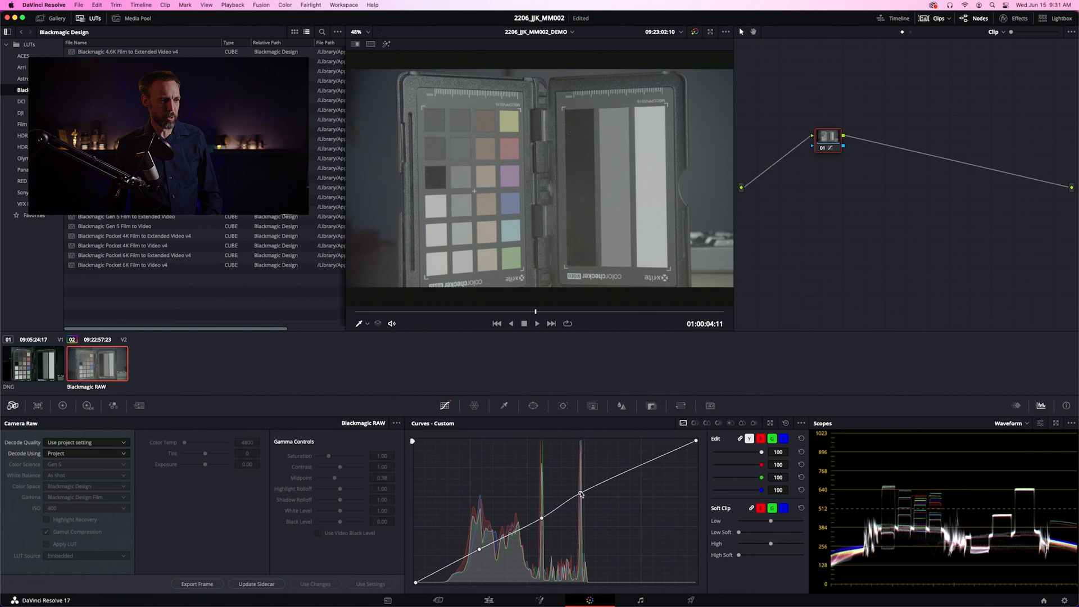
# Step: Experiment with the highlight point, then pull the lower midtones down to darken the chart
pyautogui.moveTo(580, 495); pyautogui.dragTo(582, 470)
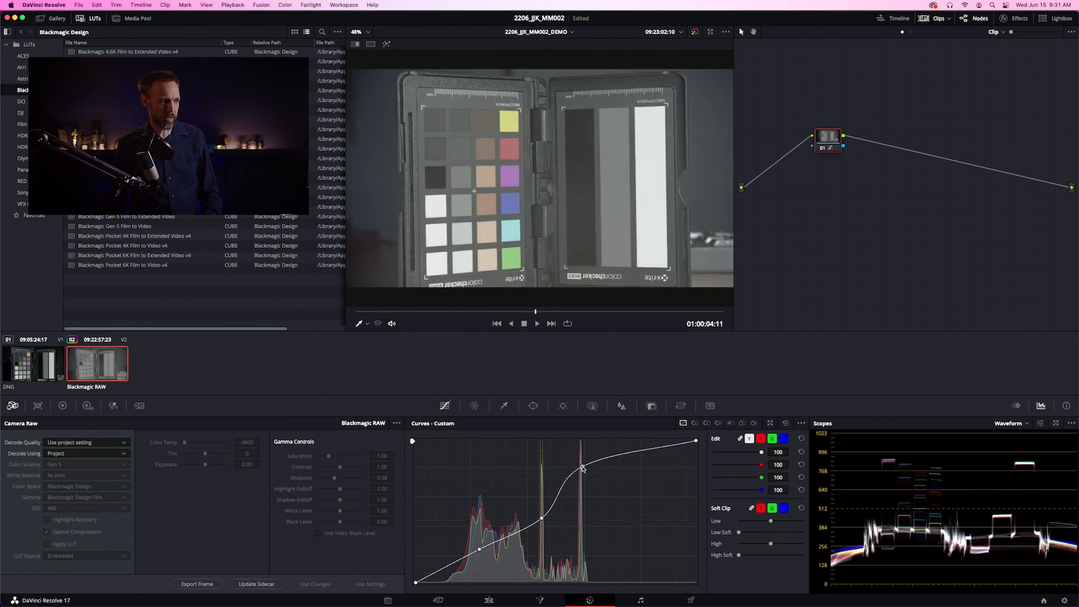
pyautogui.moveTo(581, 468); pyautogui.dragTo(580, 478)
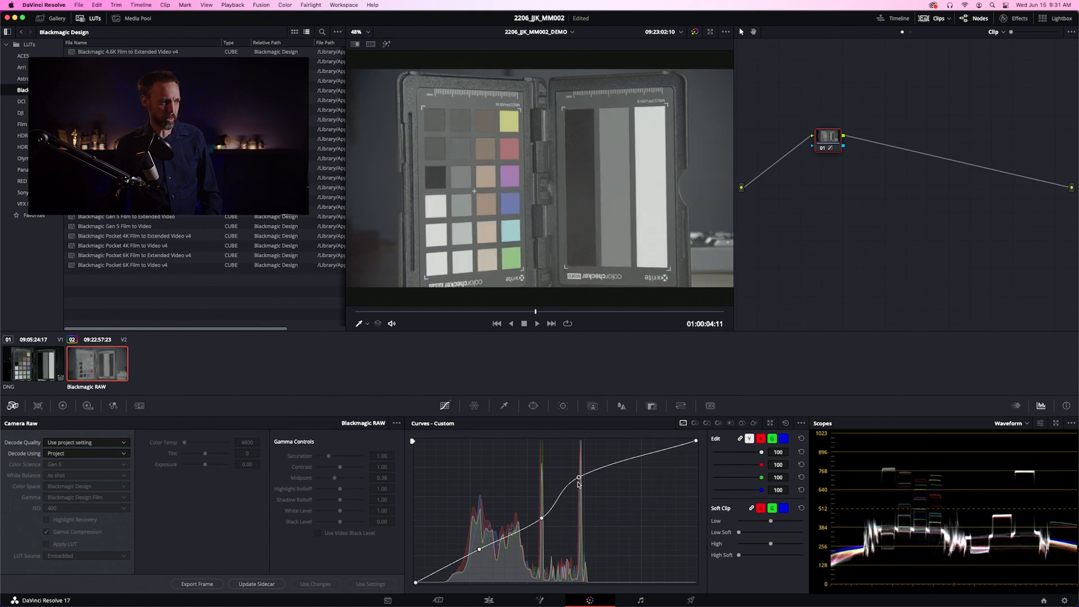
pyautogui.moveTo(580, 476); pyautogui.dragTo(543, 519)
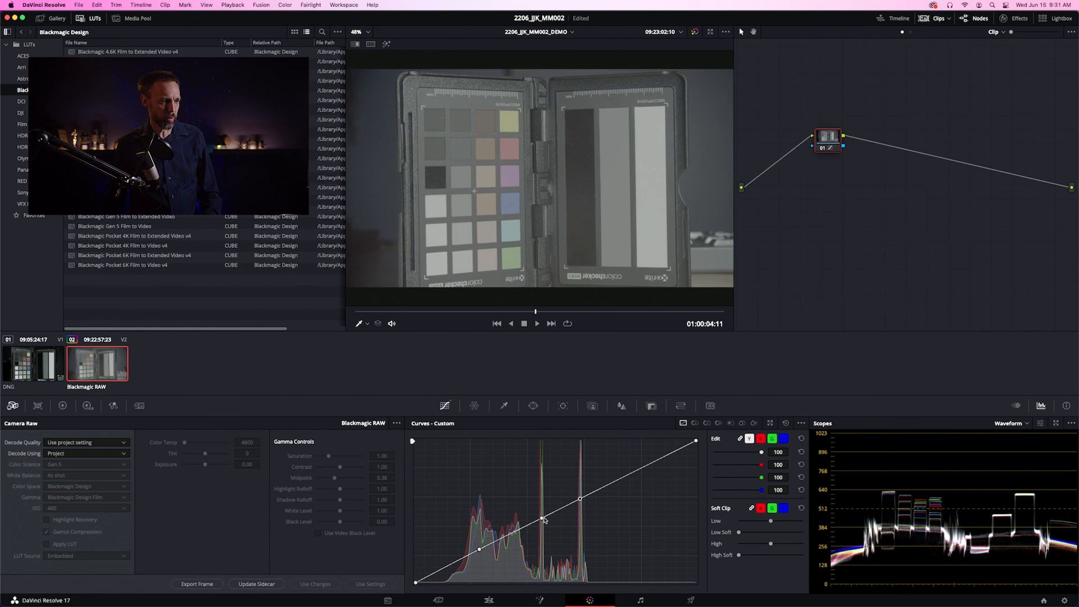
pyautogui.moveTo(544, 523); pyautogui.dragTo(544, 538)
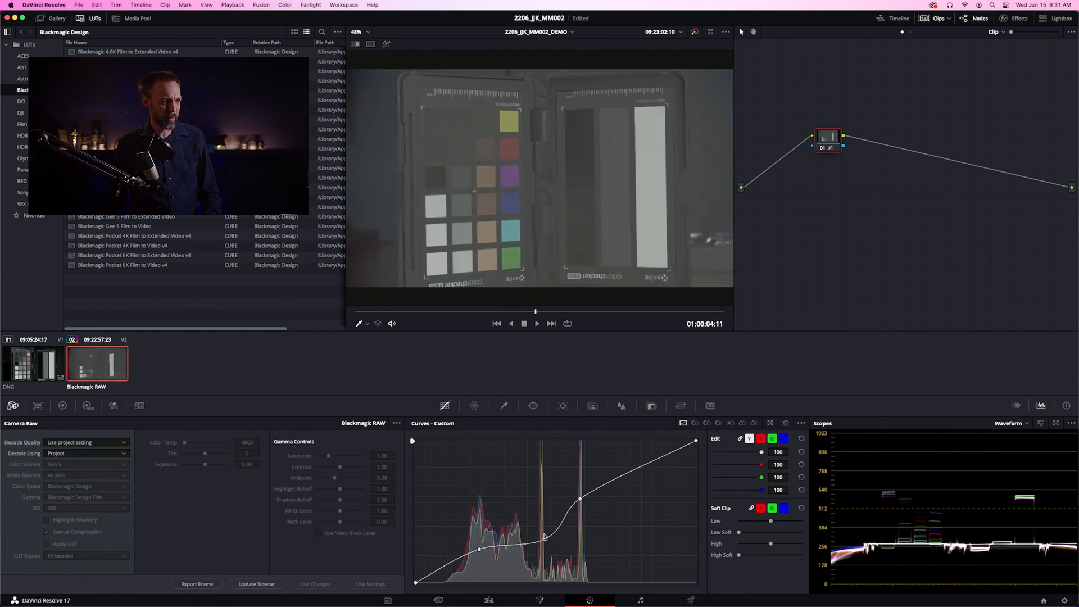
pyautogui.moveTo(479, 548); pyautogui.dragTo(480, 510)
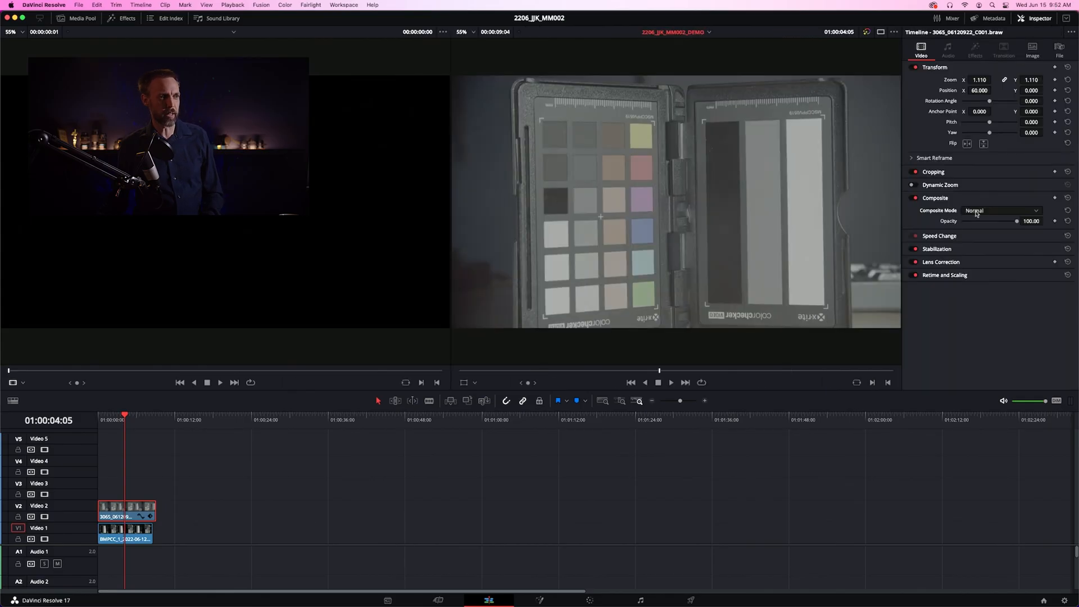
# Step: Choose a blend mode for the chart clip from the Inspector's Composite Mode list
pyautogui.click(1002, 210)
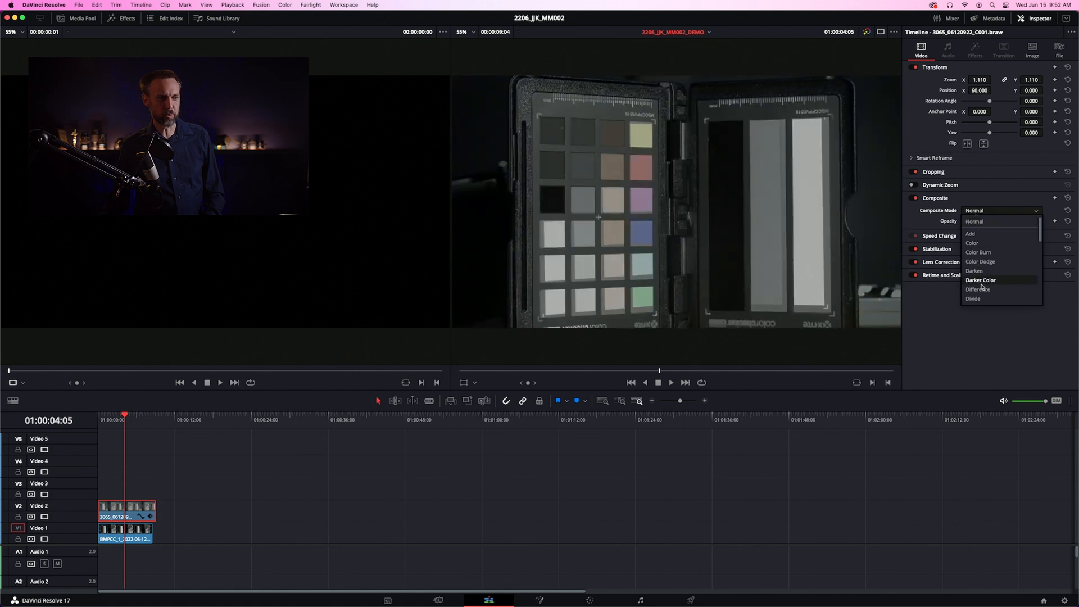
pyautogui.click(979, 289)
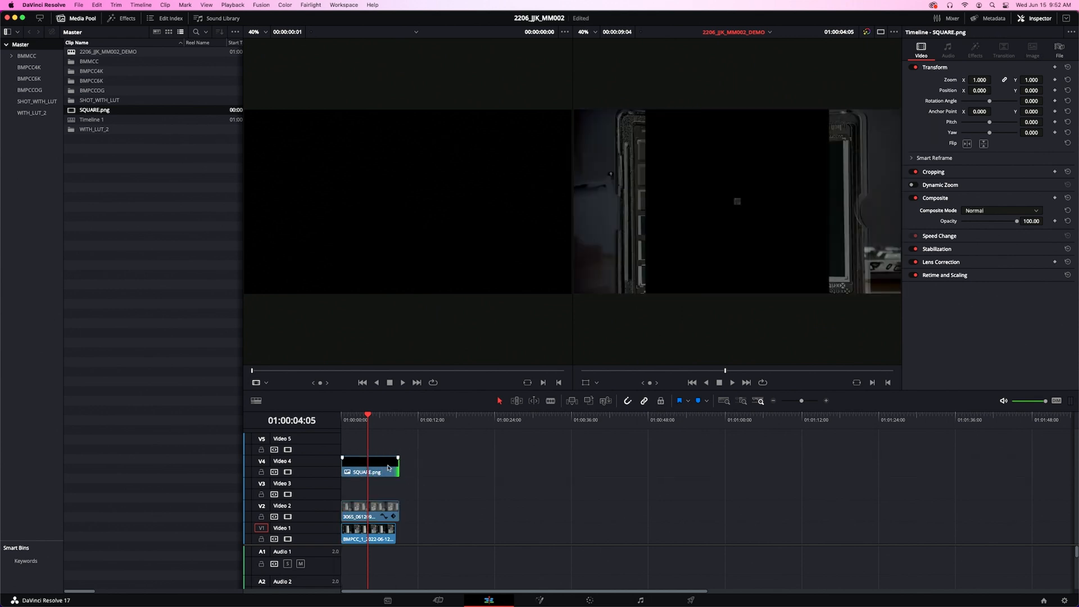
# Step: Set the square image's zoom (9.810) and position X 720.000, and disable the Video 2 track
pyautogui.click(369, 465)
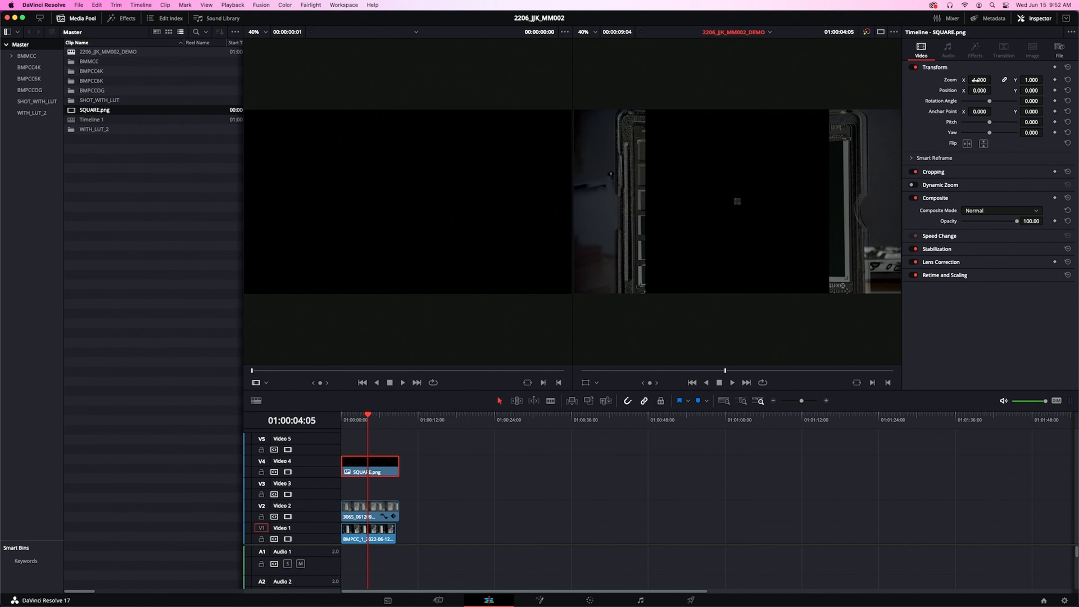
pyautogui.write('9.810')
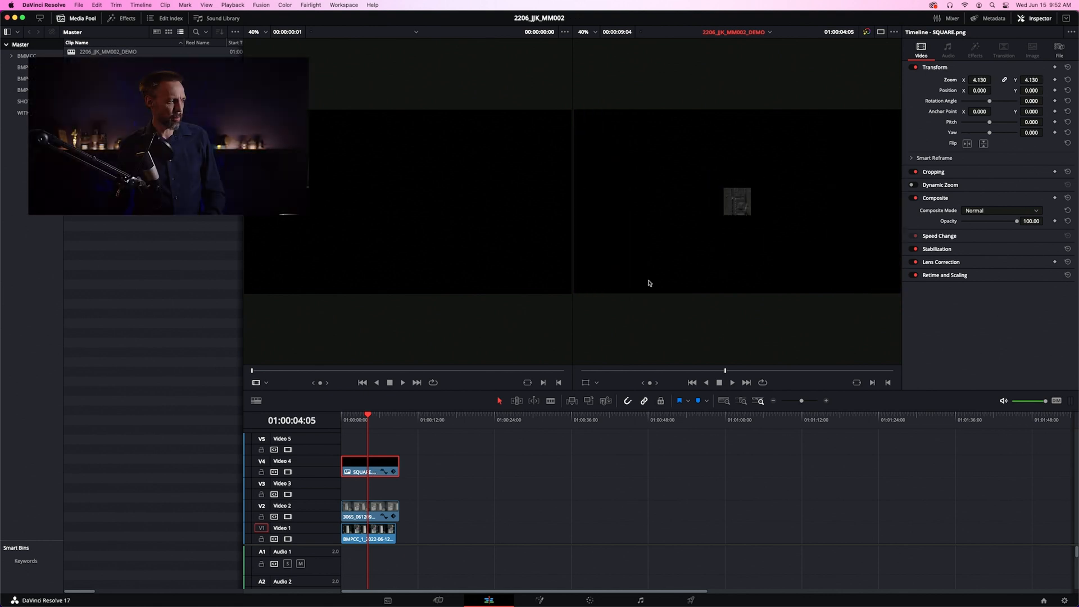
pyautogui.moveTo(287, 517)
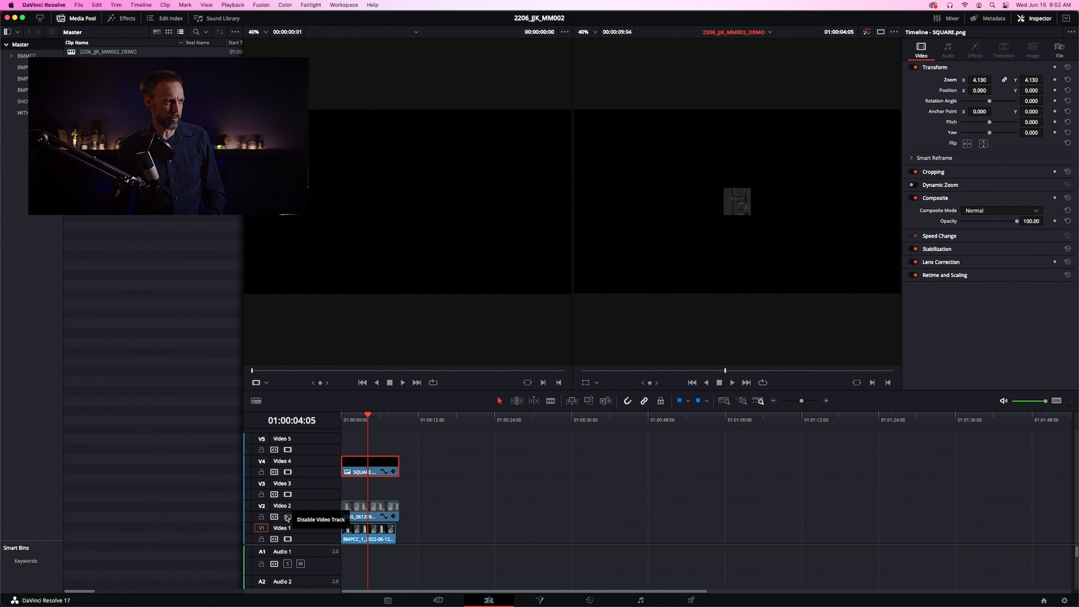
pyautogui.click(286, 517)
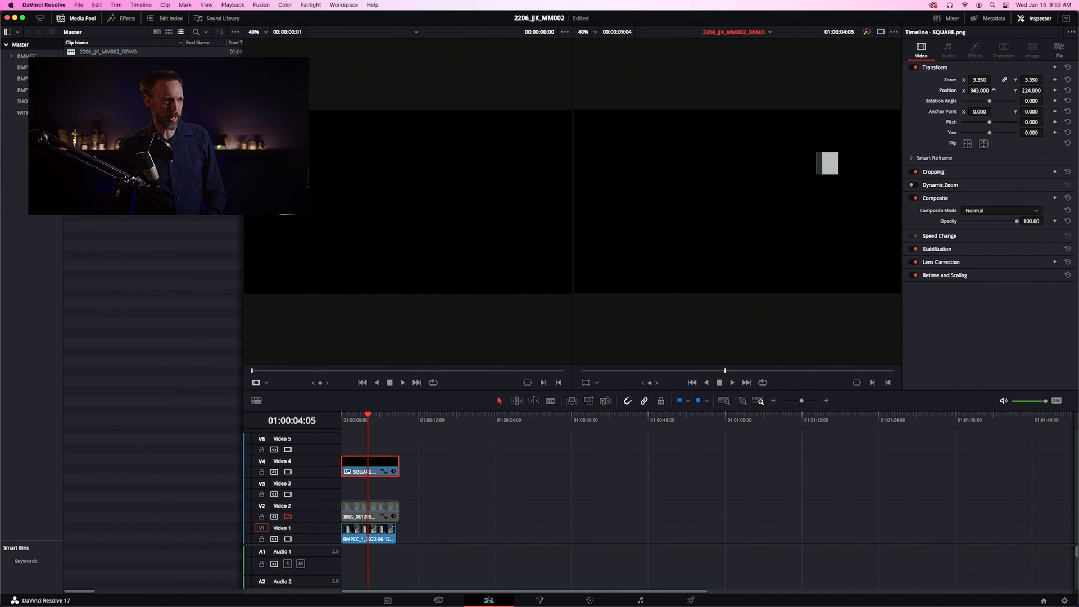
pyautogui.write('720.000')
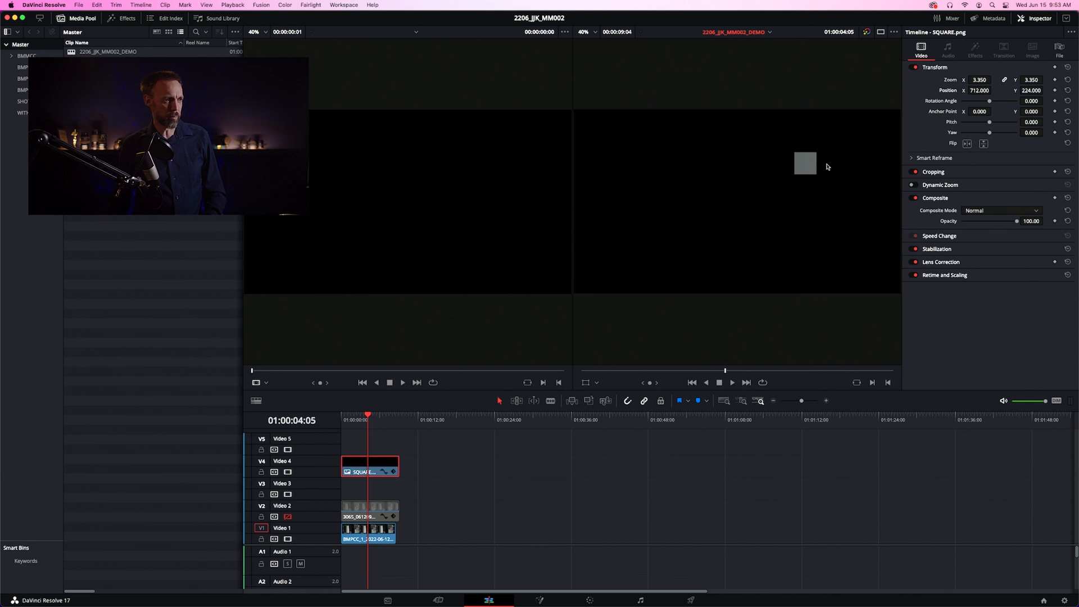
pyautogui.moveTo(274, 517)
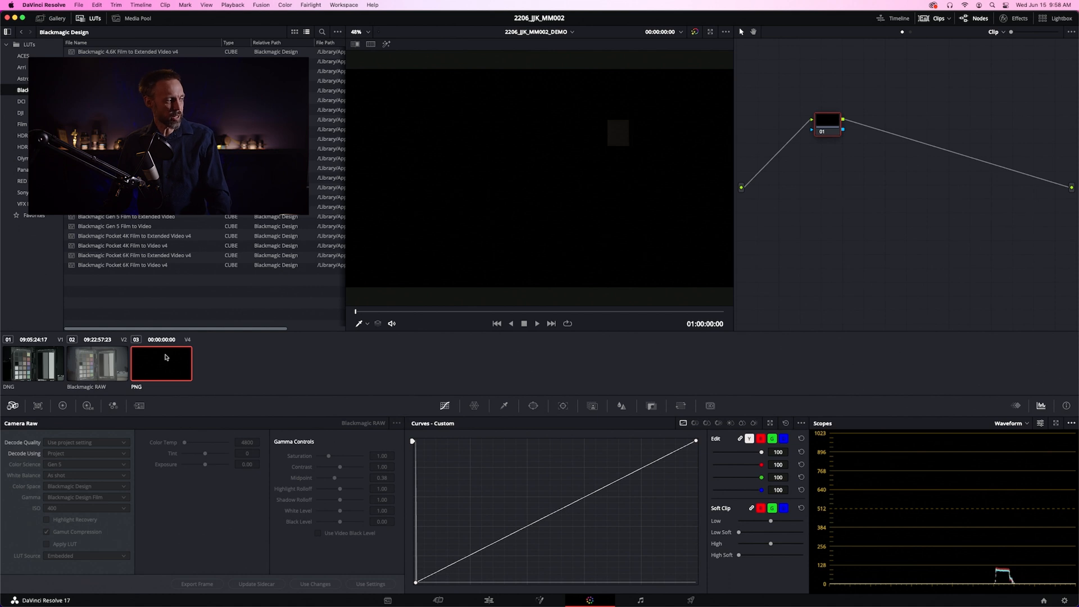
pyautogui.moveTo(98, 367)
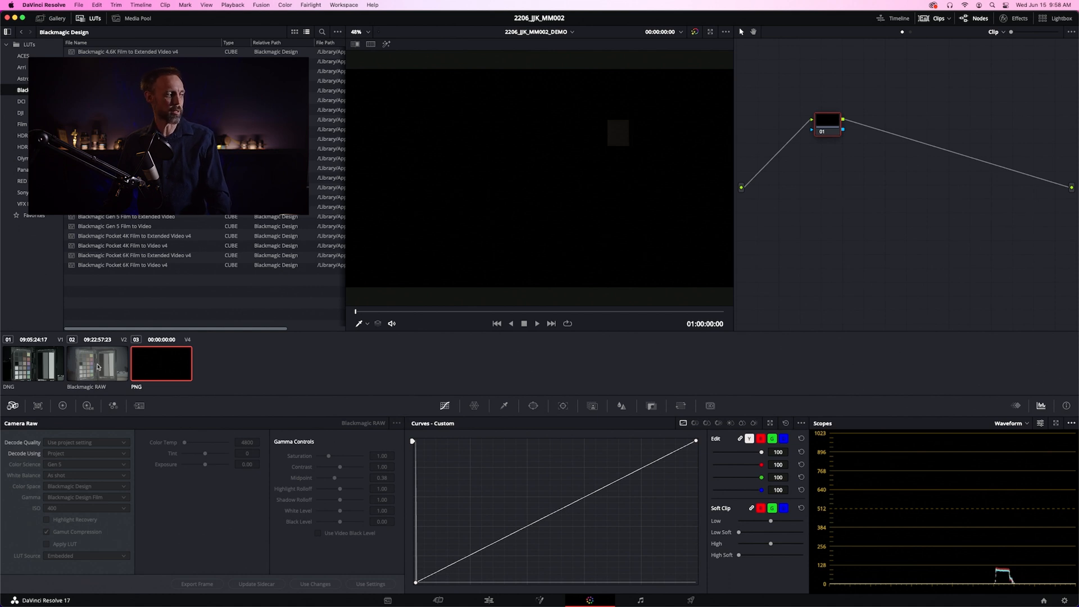
# Step: Select the black PNG clip, then return to the Blackmagic RAW clip for grading
pyautogui.click(96, 363)
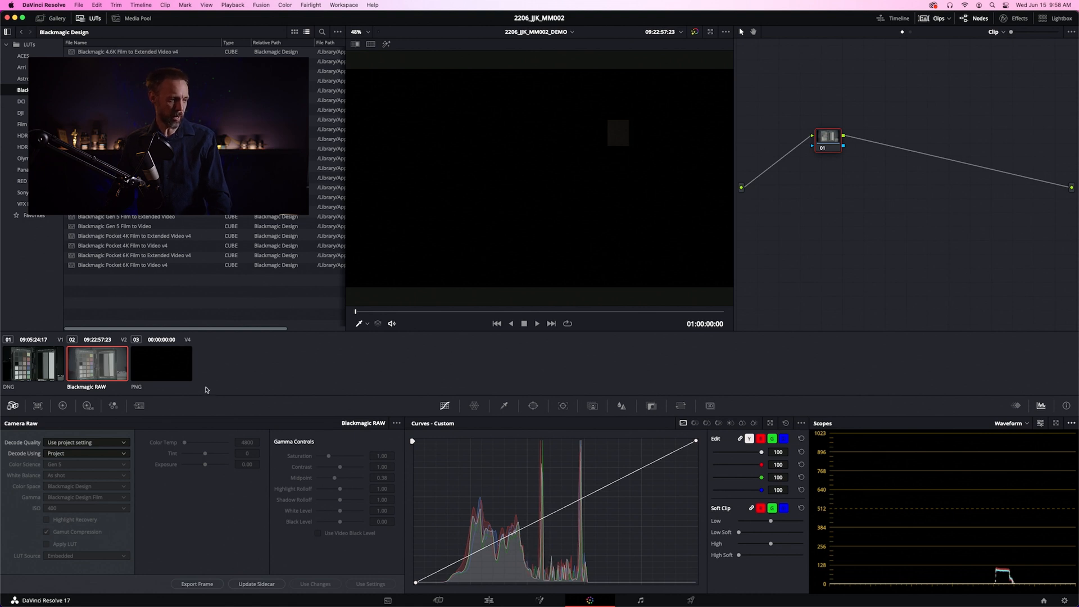
pyautogui.click(161, 363)
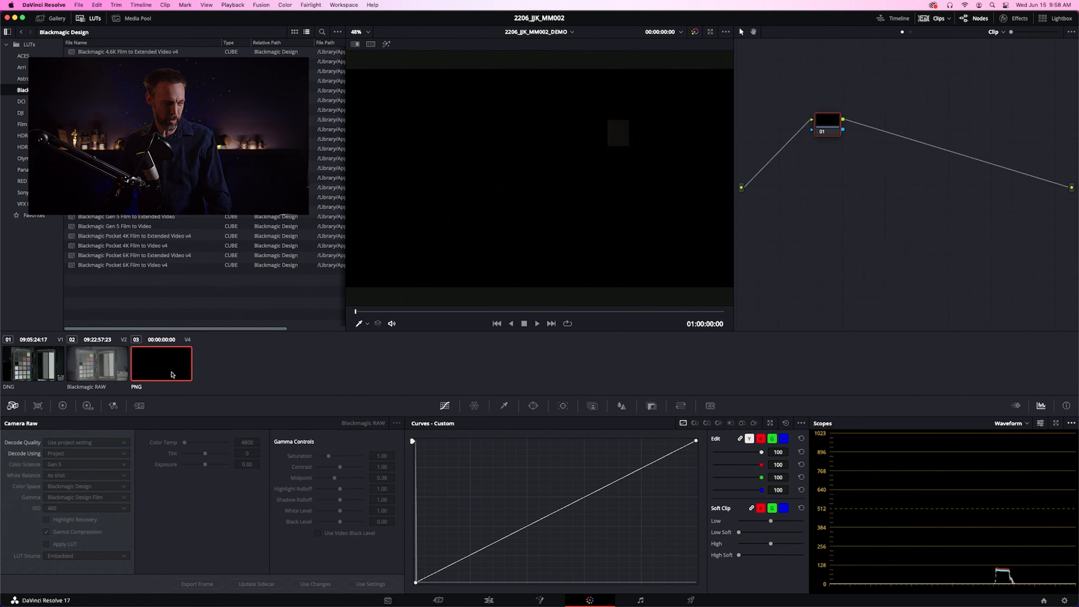
pyautogui.click(96, 363)
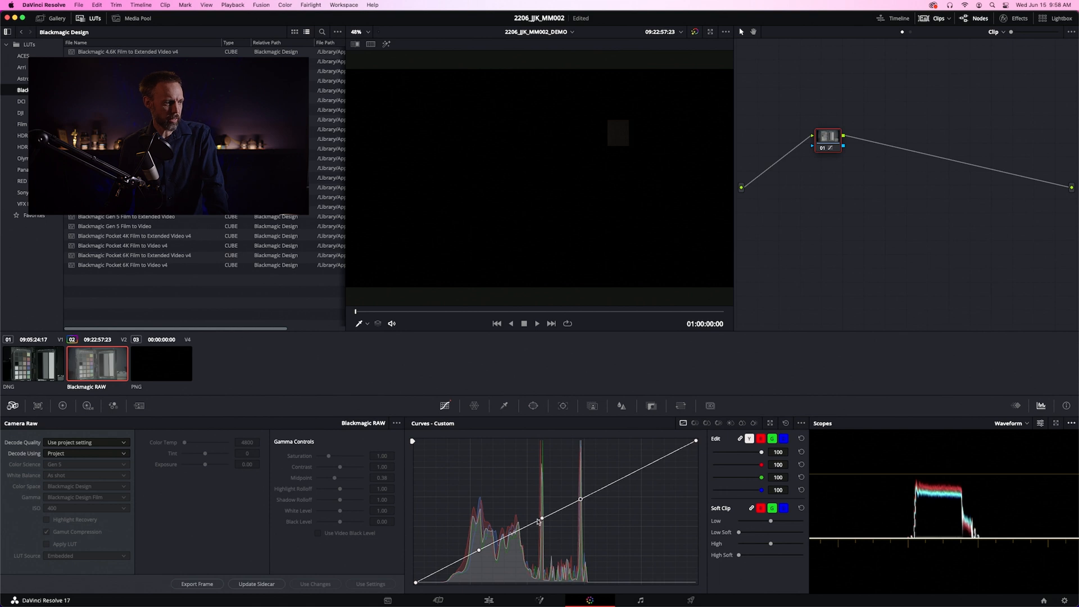
# Step: Fine-tune the midtone point on the Blackmagic RAW clip's custom curve against the waveform
pyautogui.moveTo(540, 519); pyautogui.dragTo(541, 512)
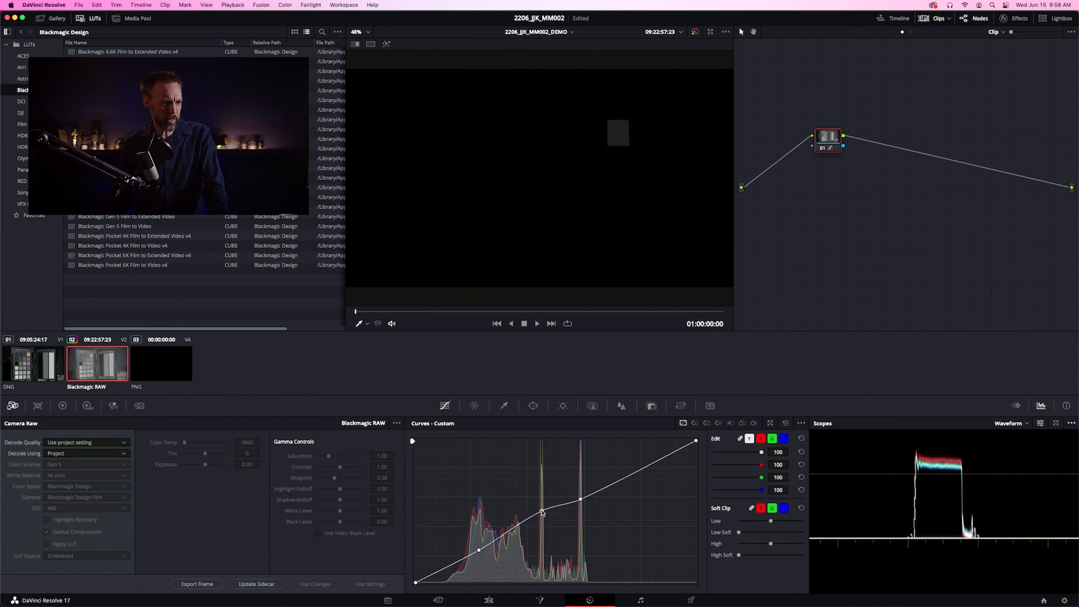
pyautogui.moveTo(542, 513); pyautogui.dragTo(544, 521)
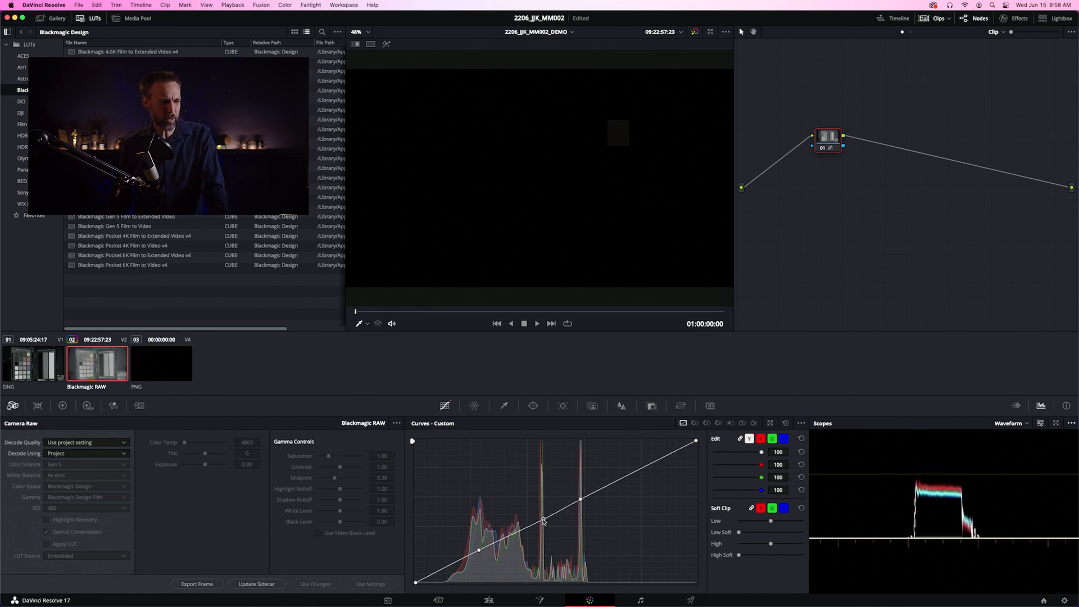
pyautogui.moveTo(544, 520); pyautogui.dragTo(544, 535)
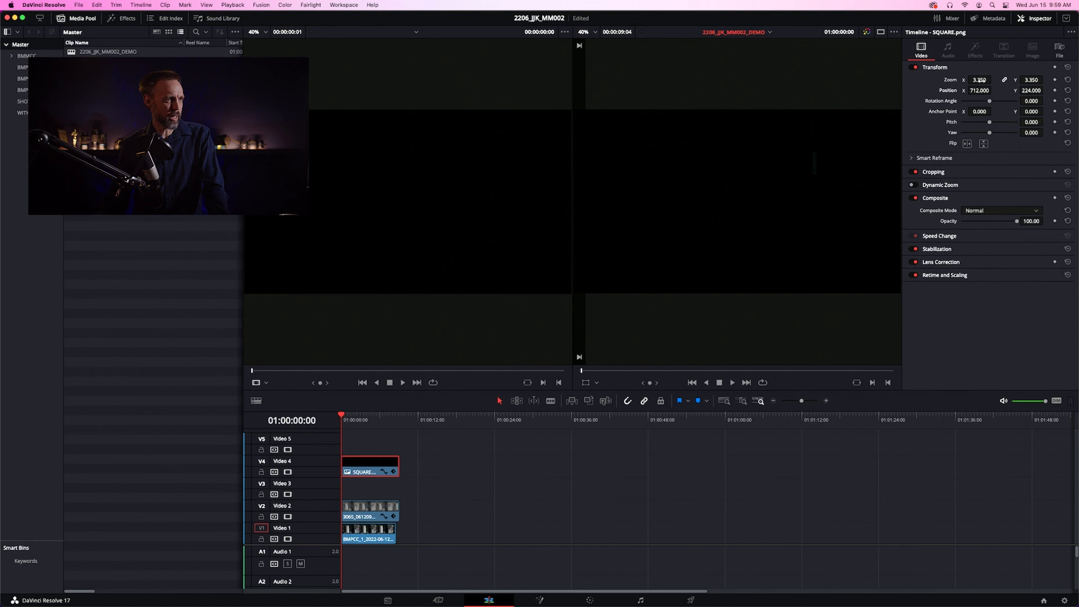
pyautogui.click(980, 90)
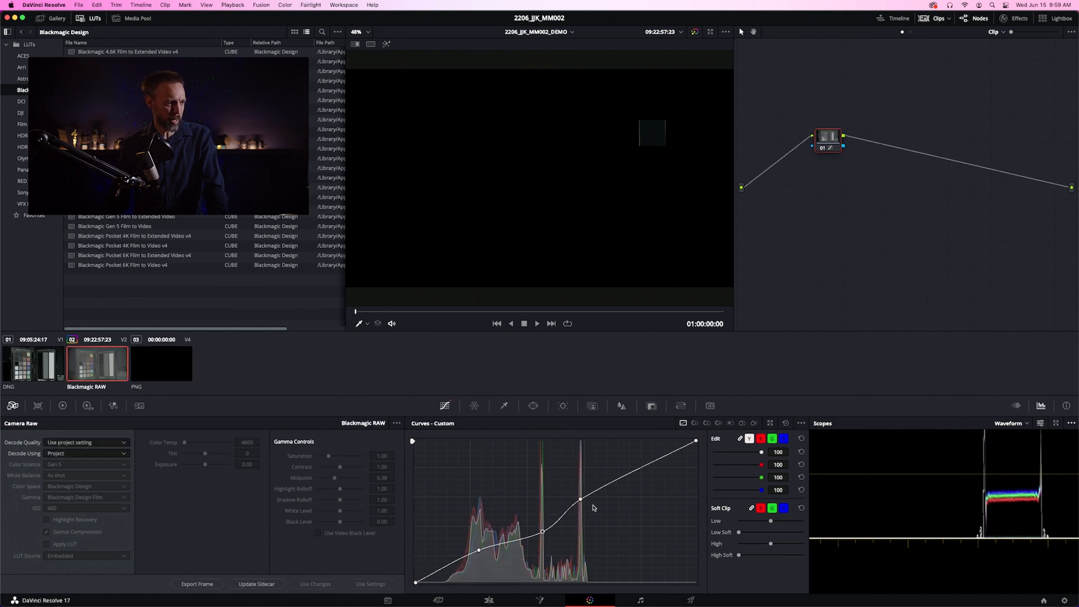
# Step: Raise the upper curve point step by step, steepening the upper midtones to shift the grey patch's levels
pyautogui.moveTo(581, 499); pyautogui.dragTo(578, 500)
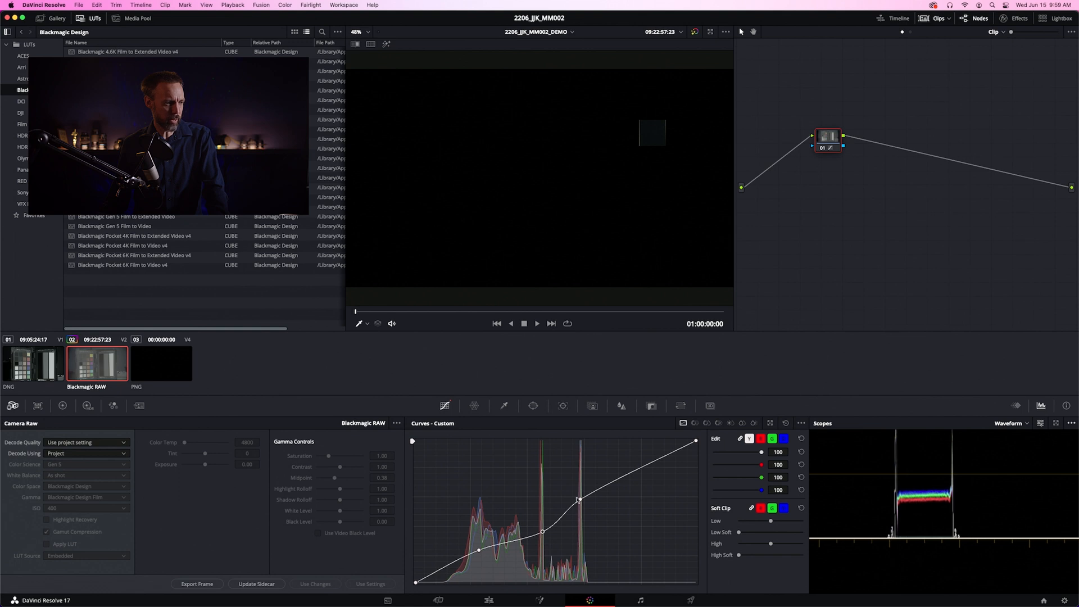
pyautogui.moveTo(580, 498); pyautogui.dragTo(580, 501)
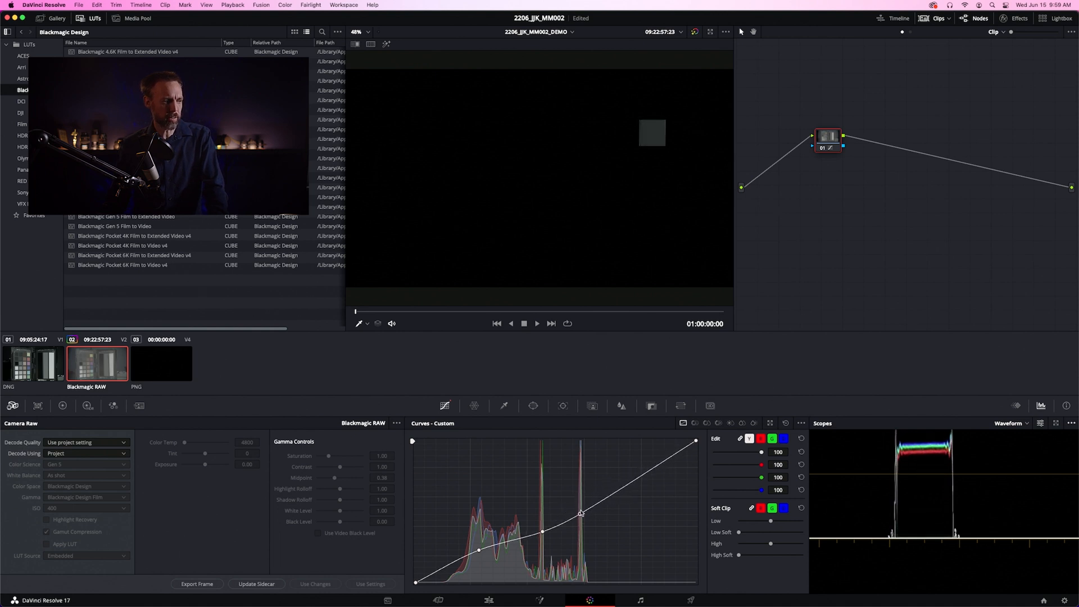
pyautogui.moveTo(580, 513); pyautogui.dragTo(580, 507)
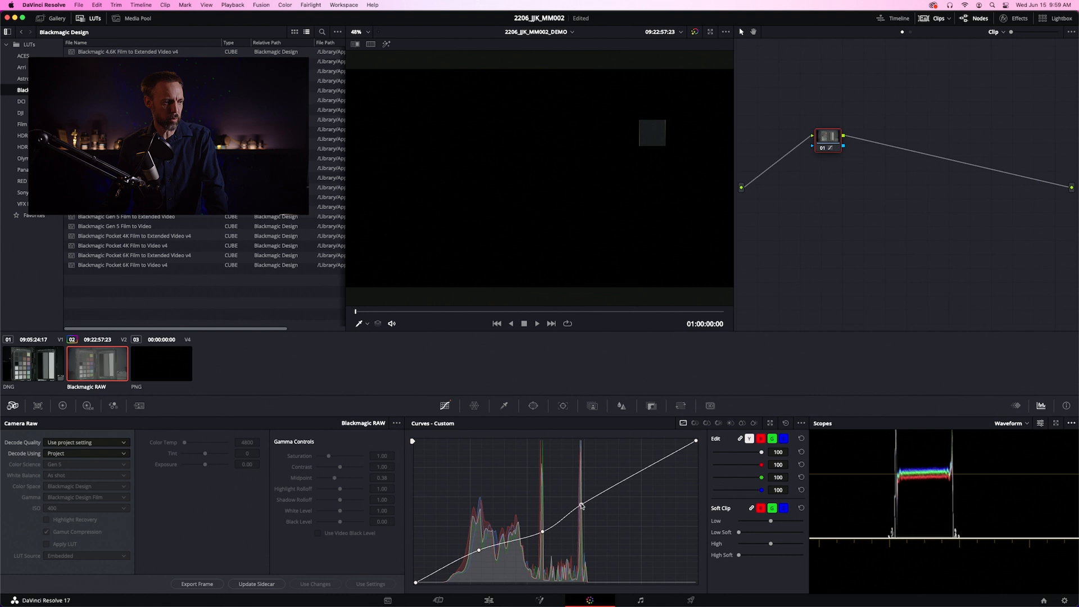
pyautogui.moveTo(580, 506); pyautogui.dragTo(579, 500)
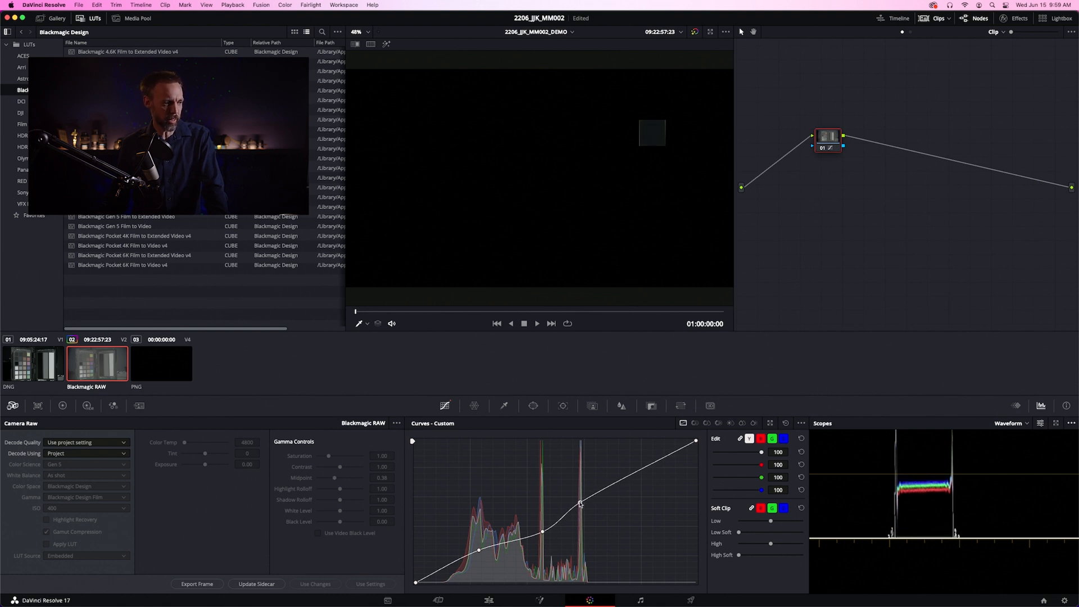
pyautogui.moveTo(581, 503); pyautogui.dragTo(583, 494)
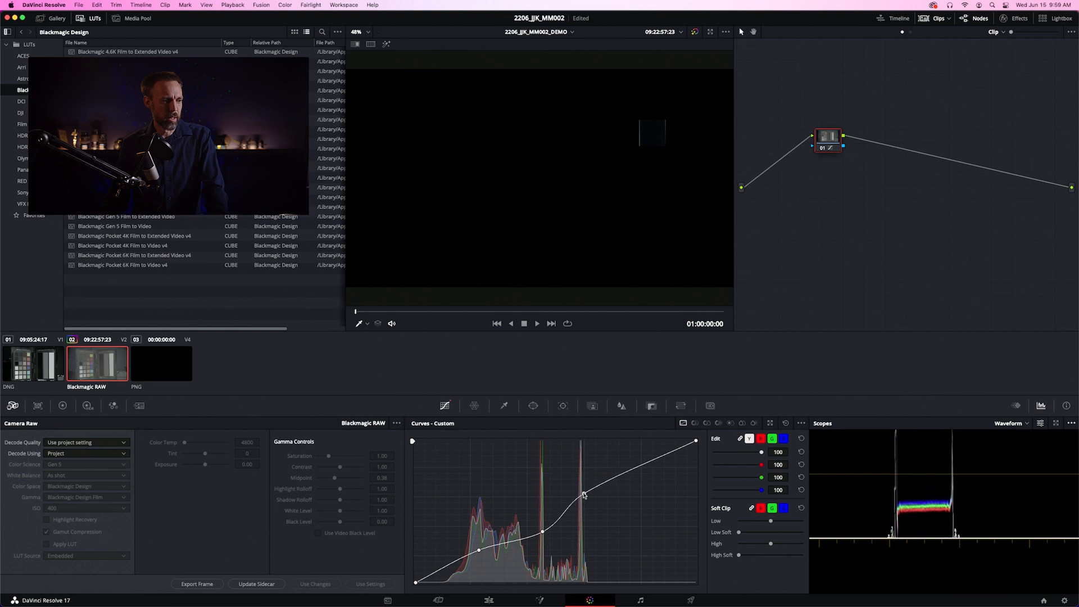
pyautogui.moveTo(583, 494); pyautogui.dragTo(585, 487)
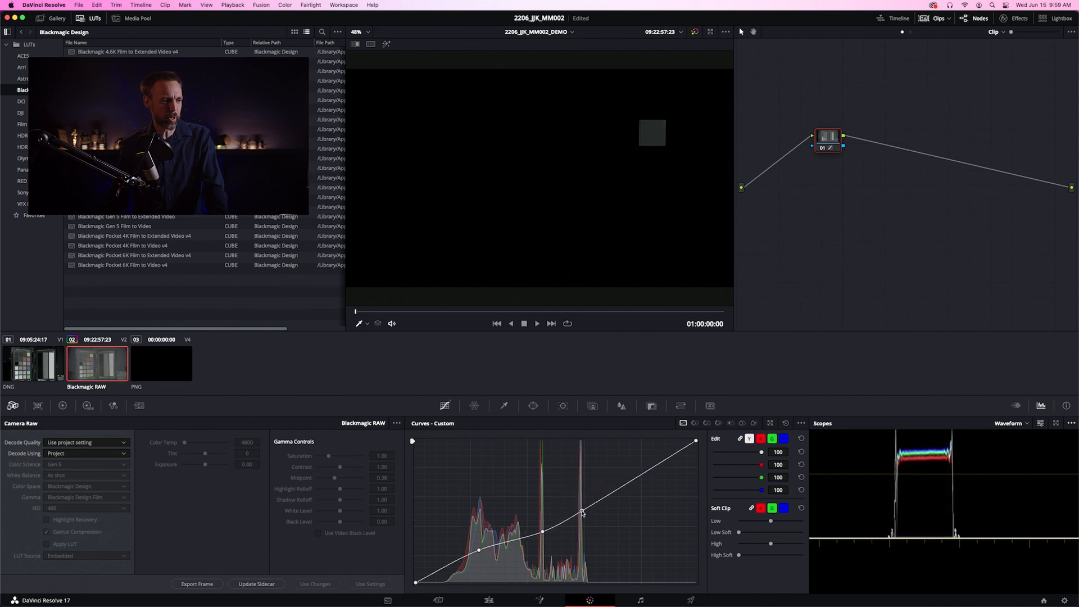
pyautogui.moveTo(581, 512); pyautogui.dragTo(581, 498)
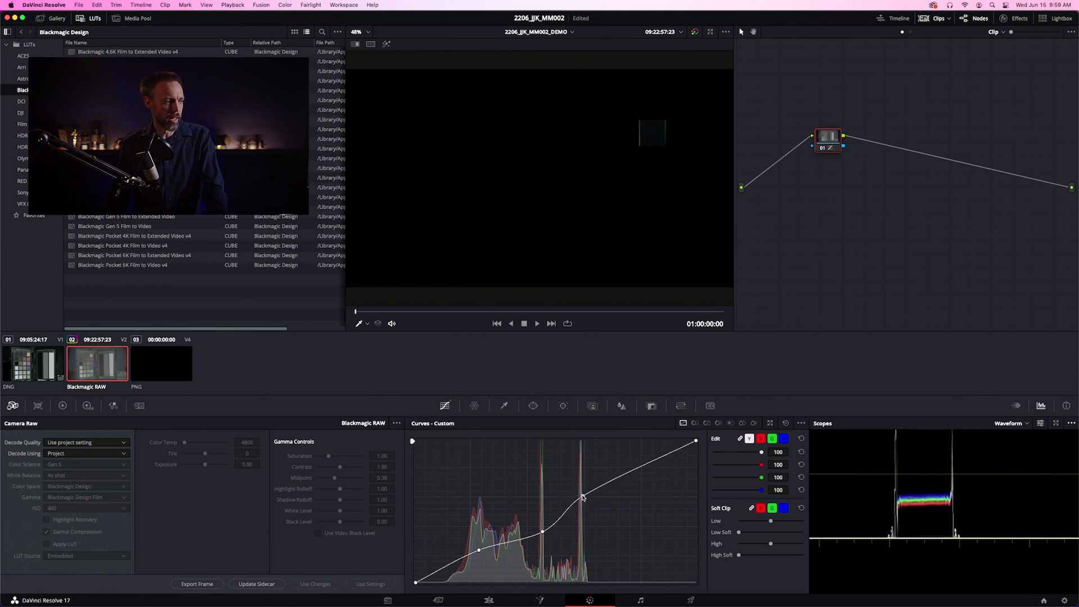
pyautogui.moveTo(583, 495); pyautogui.dragTo(583, 485)
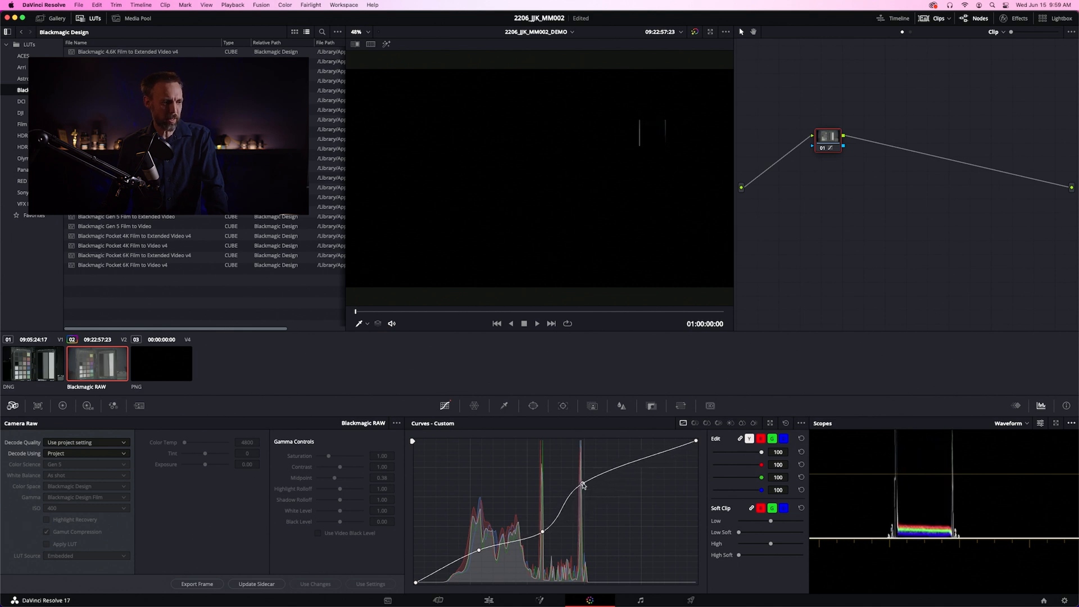
pyautogui.moveTo(581, 480); pyautogui.dragTo(581, 471)
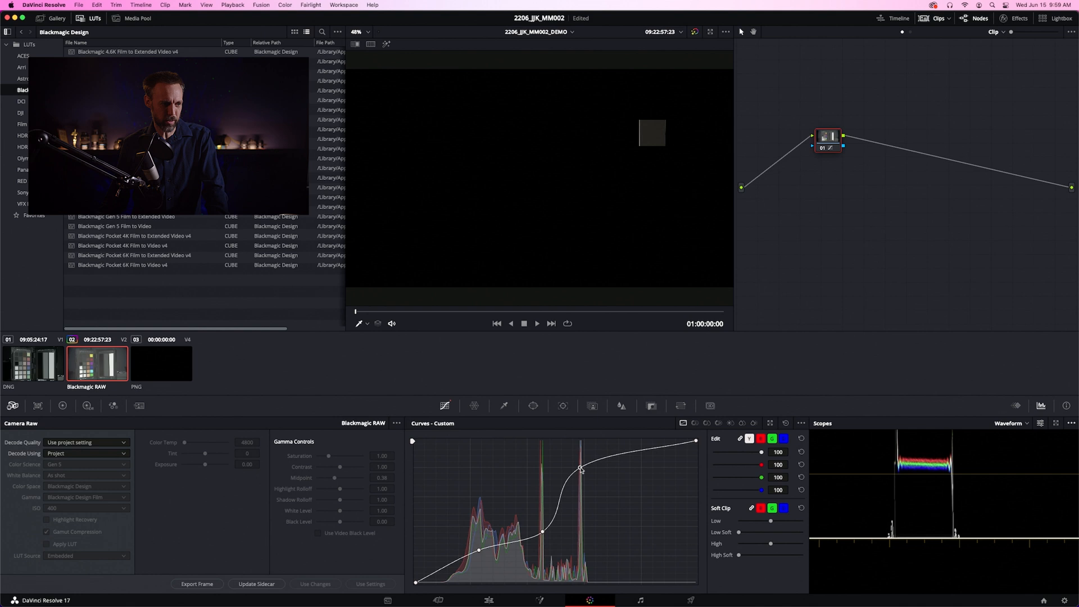
pyautogui.moveTo(581, 470); pyautogui.dragTo(583, 474)
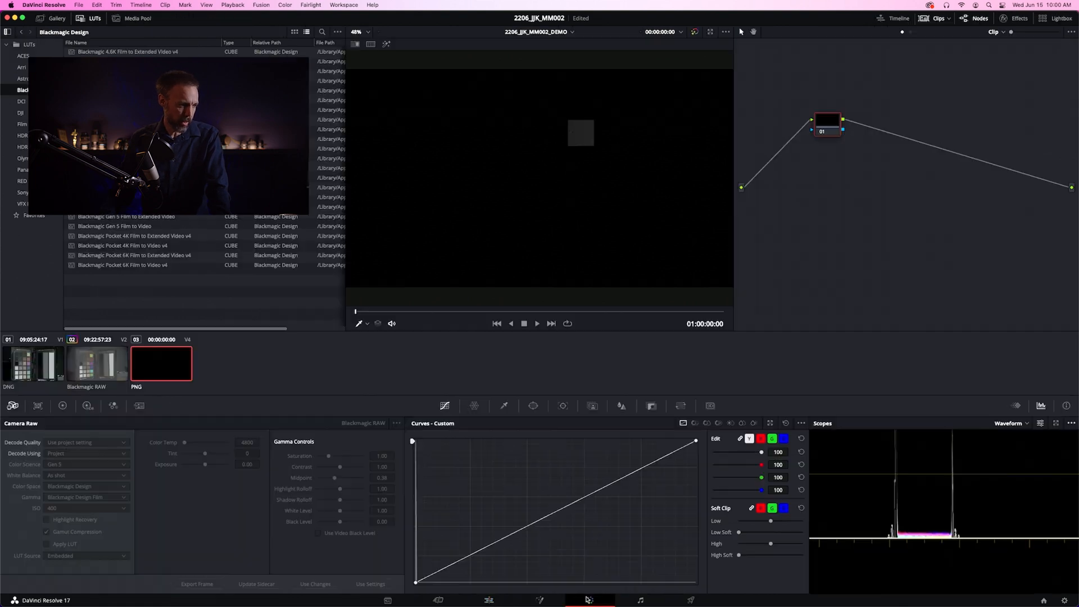
# Step: Pull the Blackmagic RAW clip's shadow curve point down toward black
pyautogui.click(97, 363)
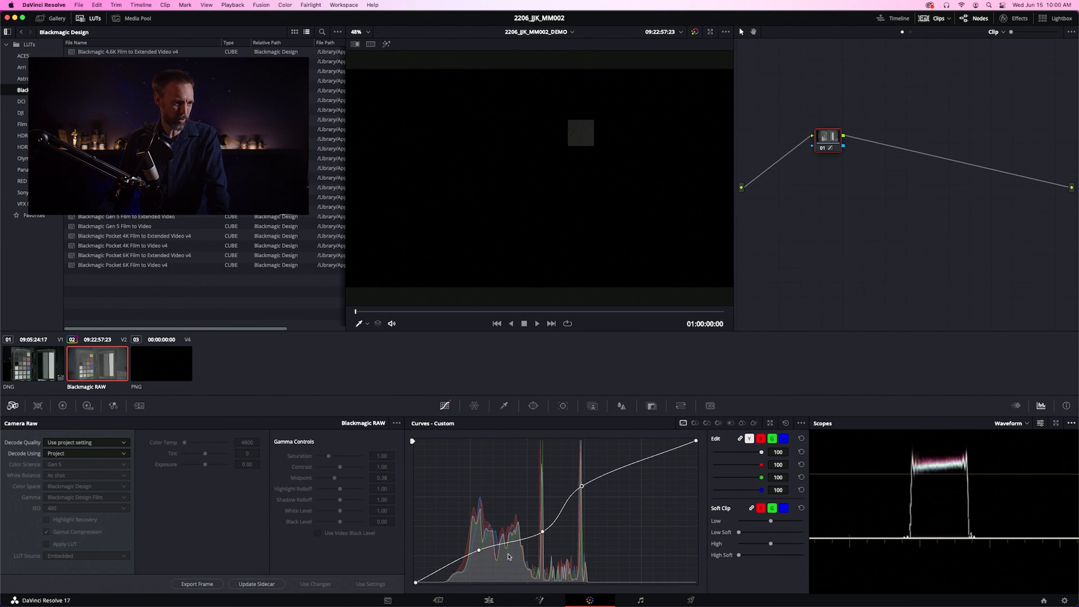
pyautogui.moveTo(477, 551); pyautogui.dragTo(480, 558)
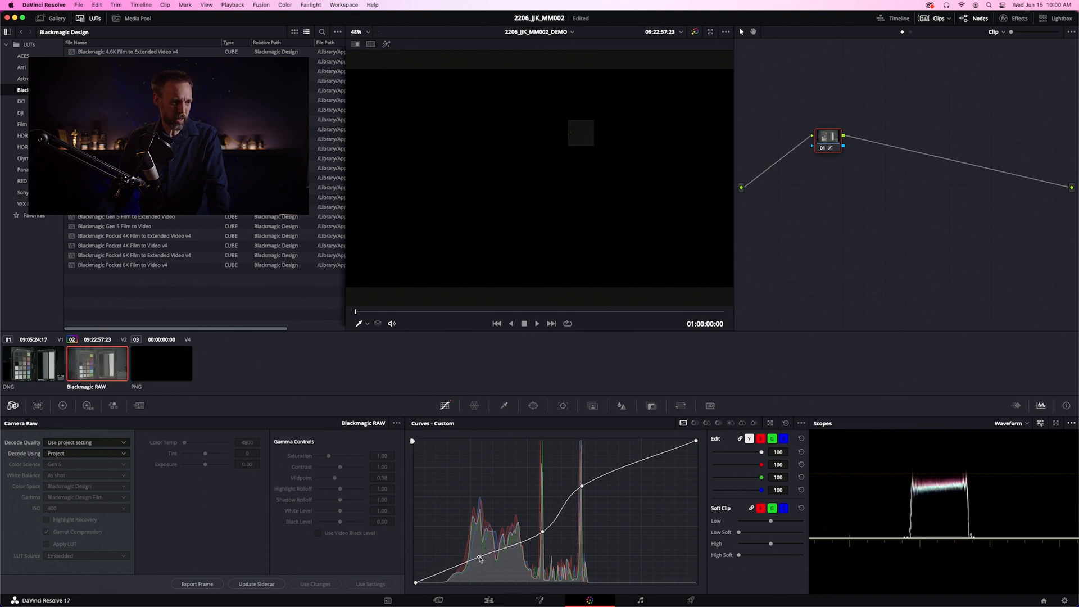
pyautogui.moveTo(479, 557); pyautogui.dragTo(482, 571)
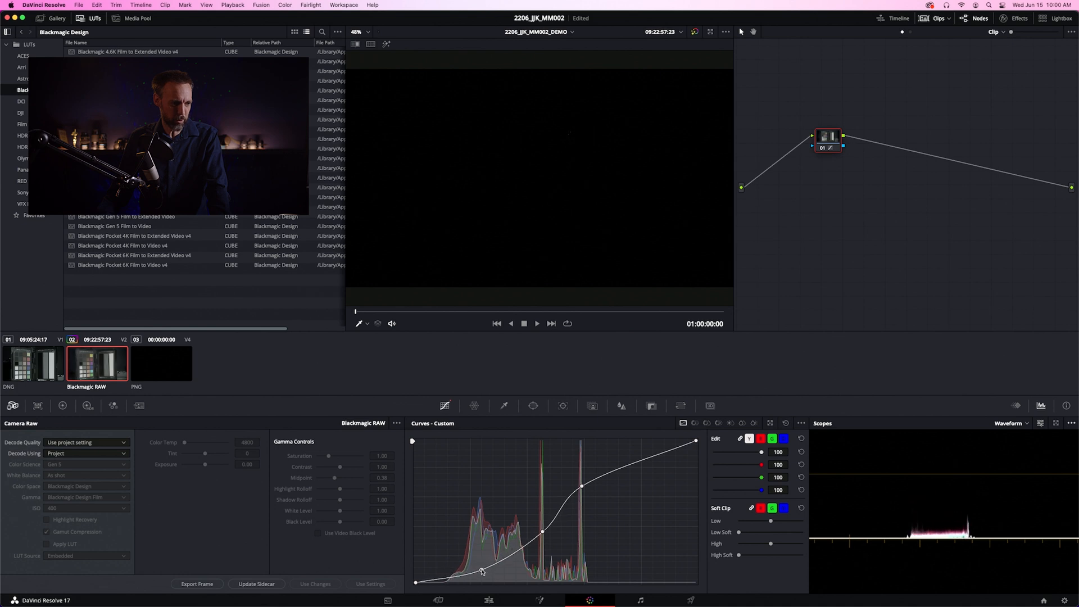
pyautogui.moveTo(481, 571); pyautogui.dragTo(488, 572)
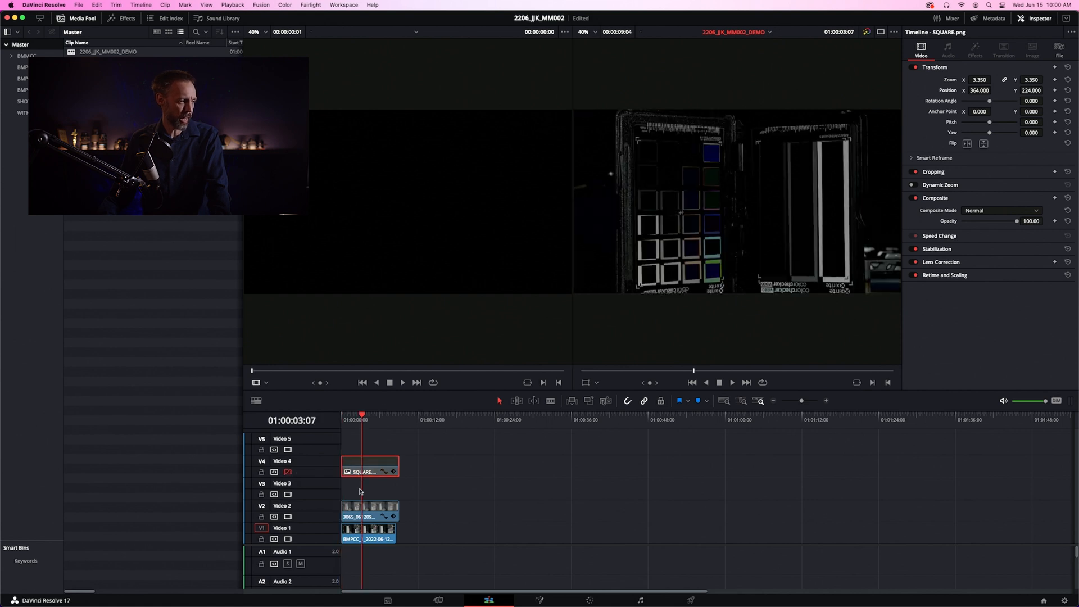
# Step: Set the Video 2 chart clip's composite mode to Normal and disable the Video 2 track
pyautogui.click(1001, 210)
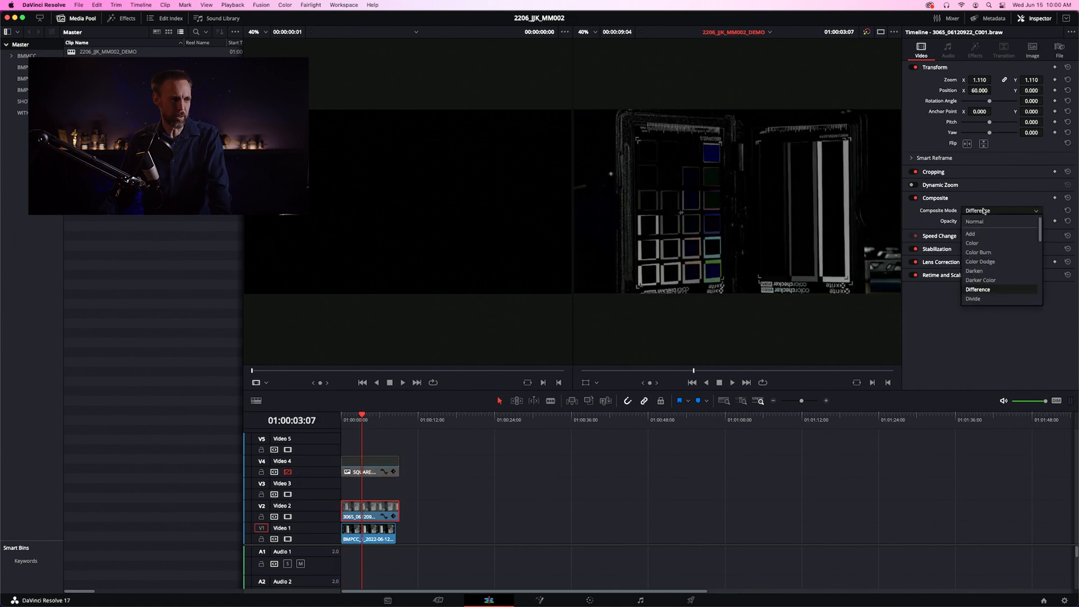
pyautogui.click(974, 222)
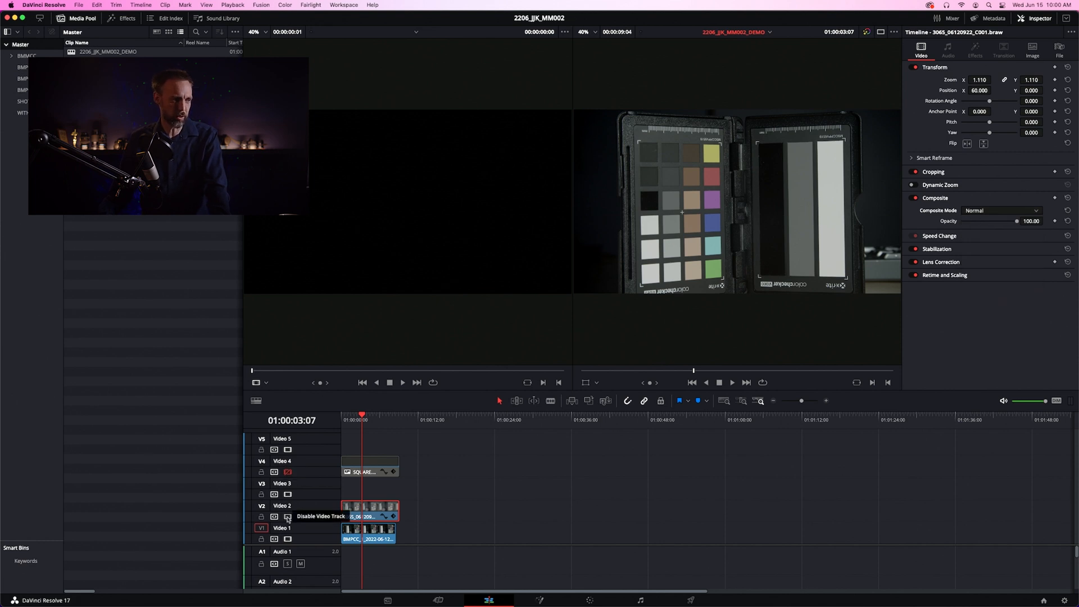
pyautogui.click(287, 517)
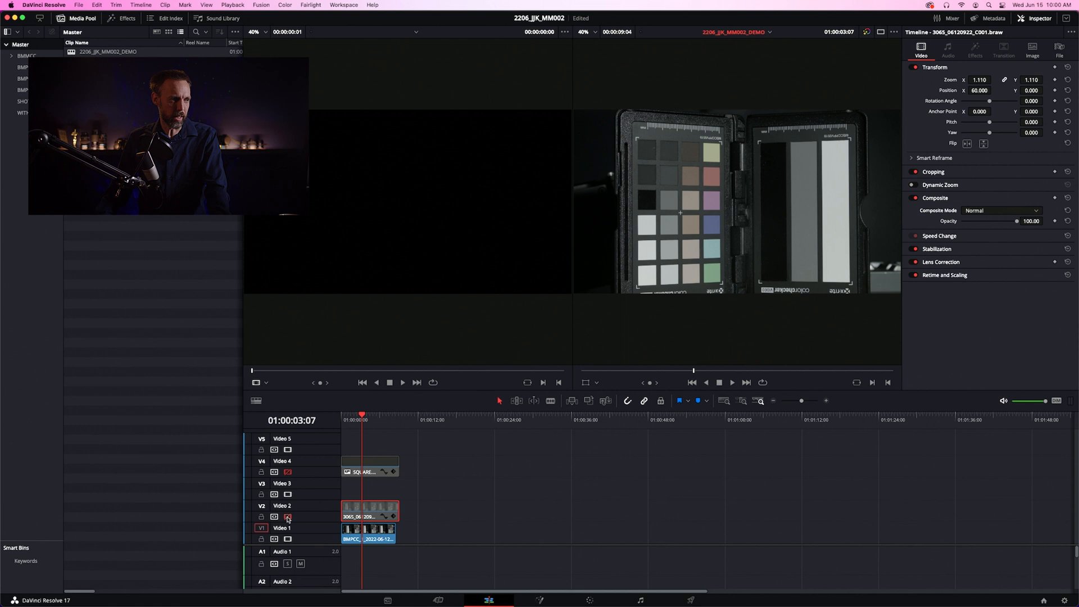
pyautogui.moveTo(288, 517)
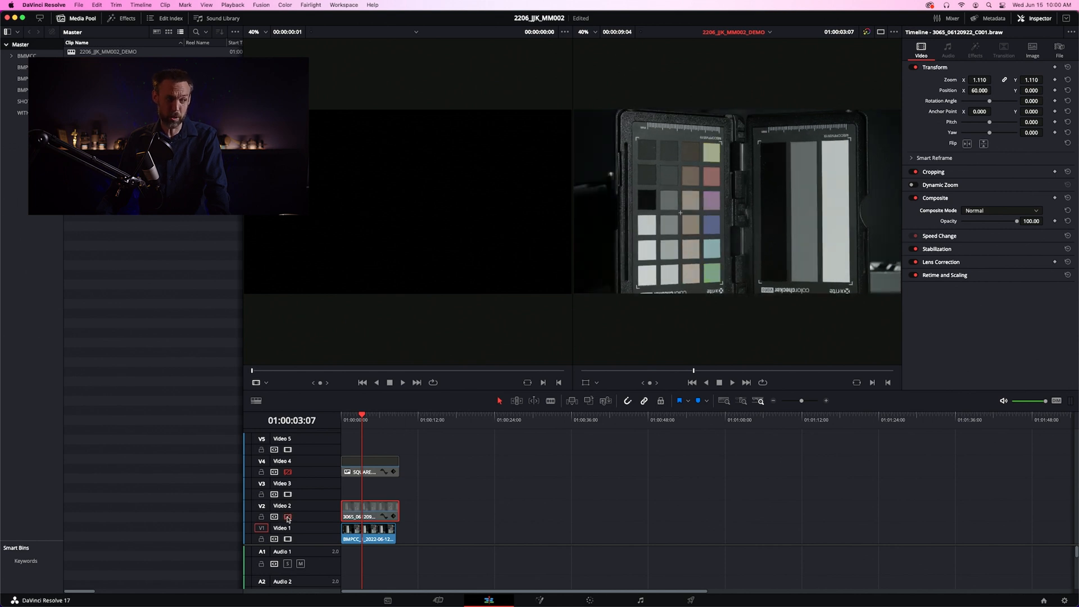
pyautogui.moveTo(286, 517)
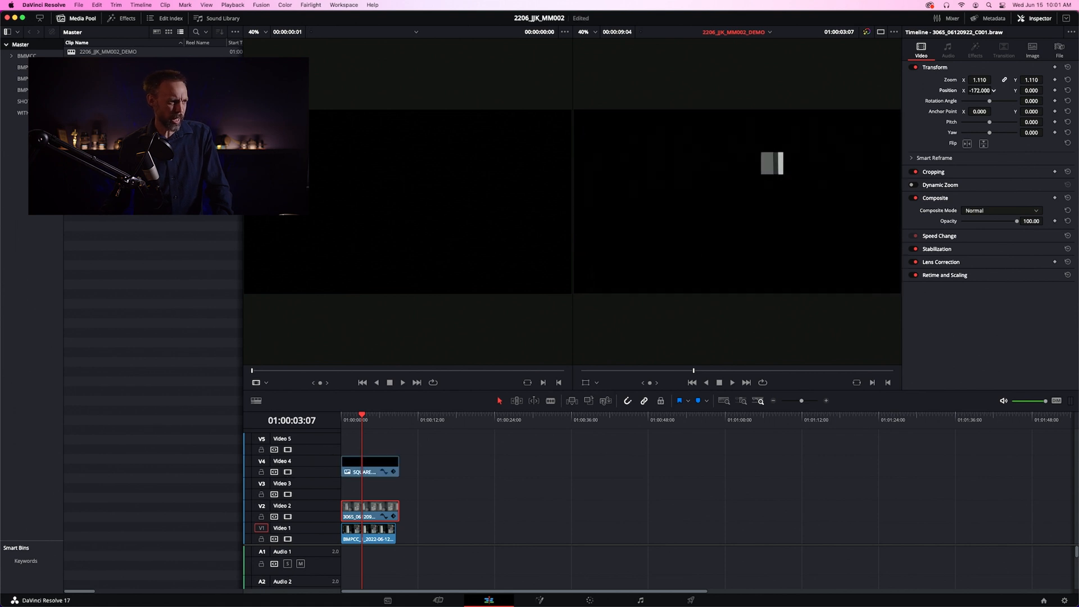
# Step: Re-enable track V2 and set the BRAW clip's Composite Mode to Difference
pyautogui.write('-70.000')
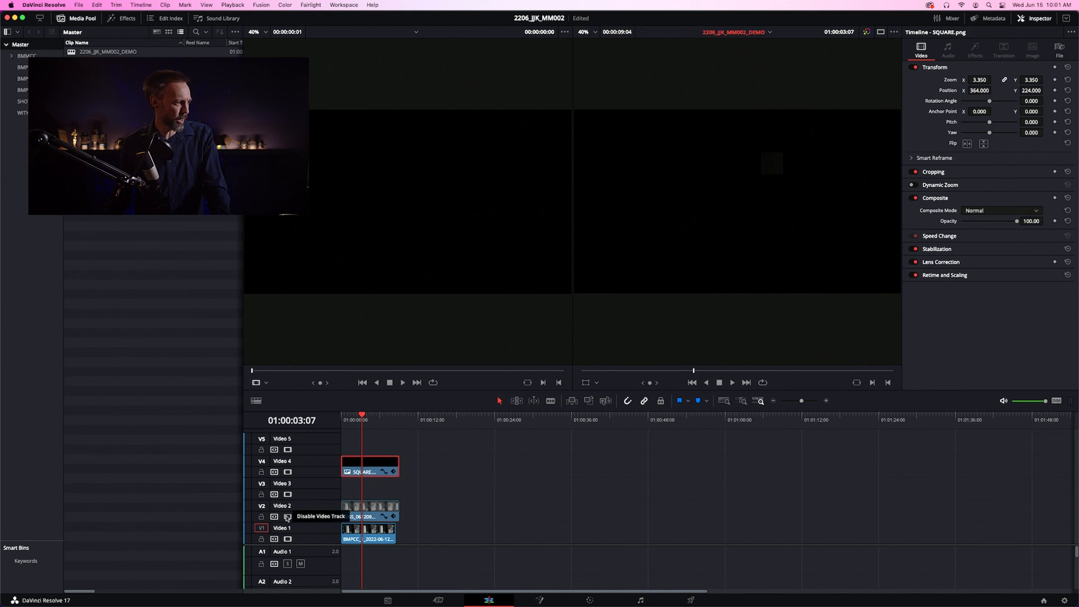
pyautogui.click(287, 516)
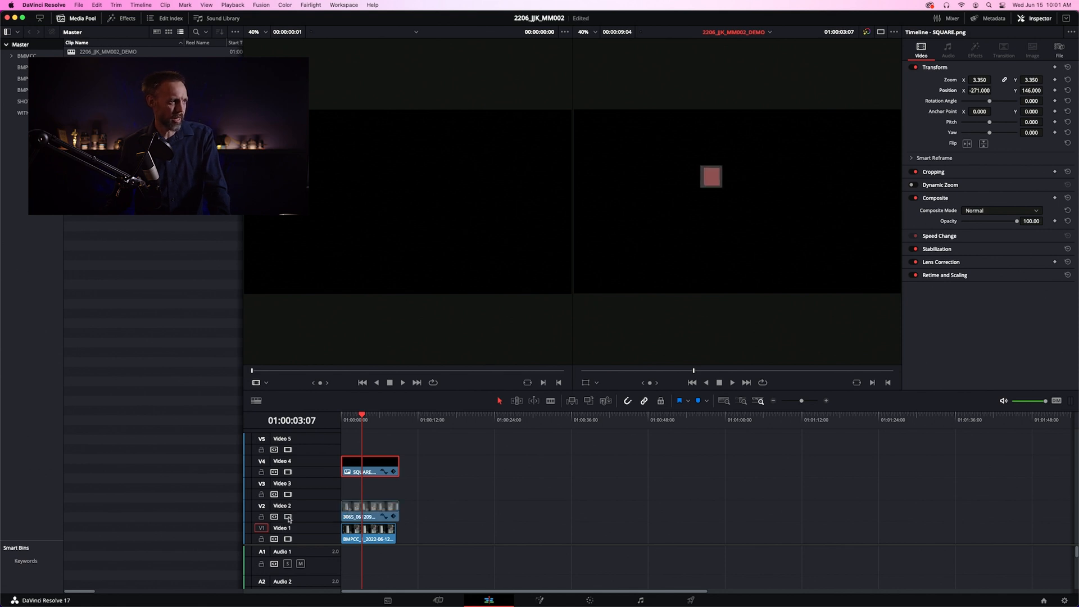
pyautogui.click(1002, 210)
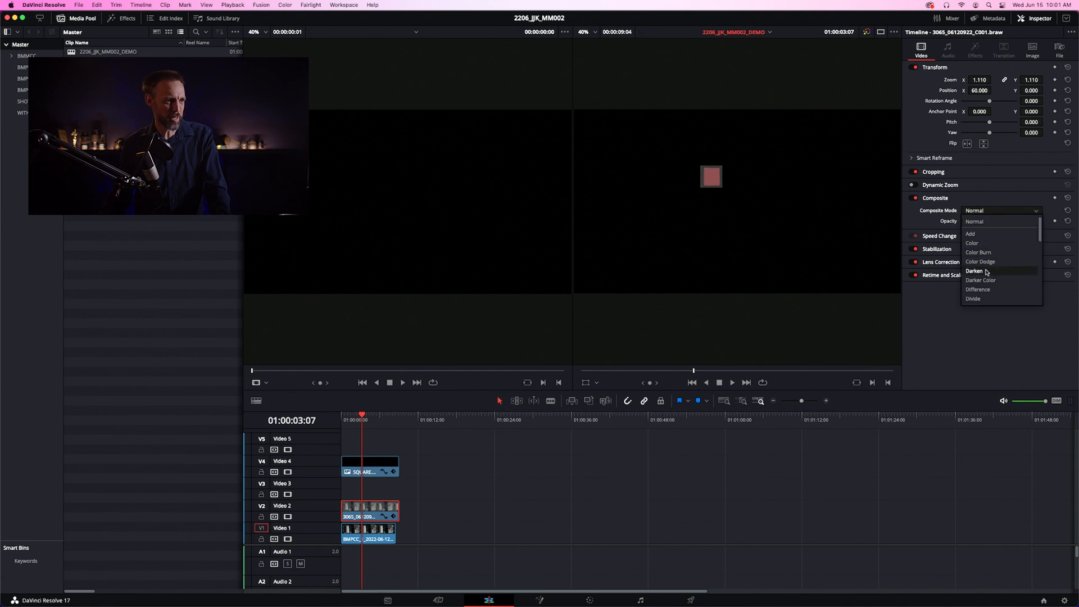
pyautogui.click(978, 289)
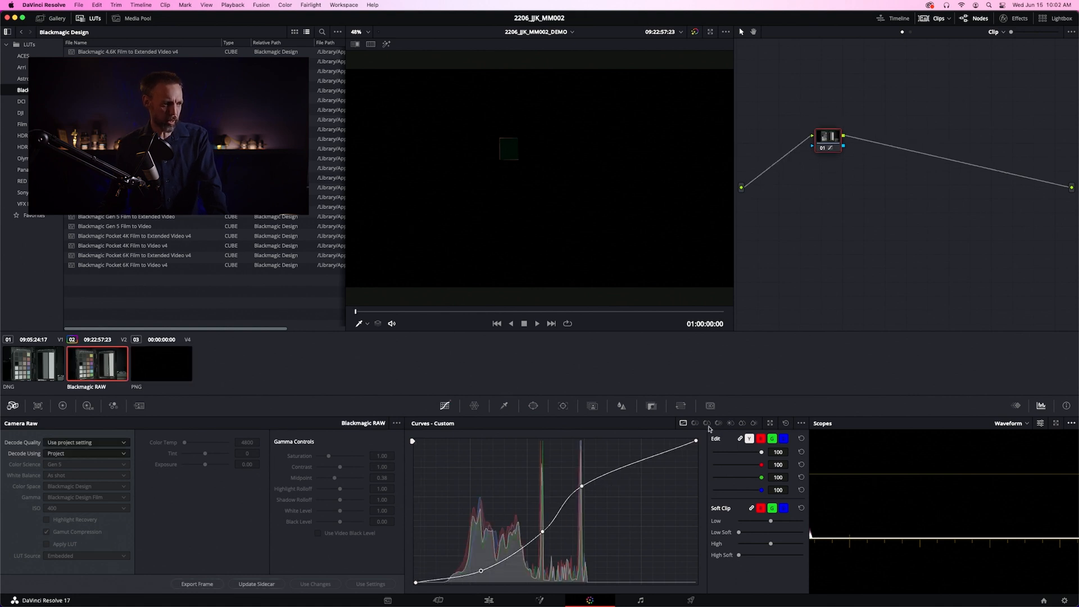
# Step: Add hue control points from the colour swatches on the Hue vs Sat curve
pyautogui.click(718, 424)
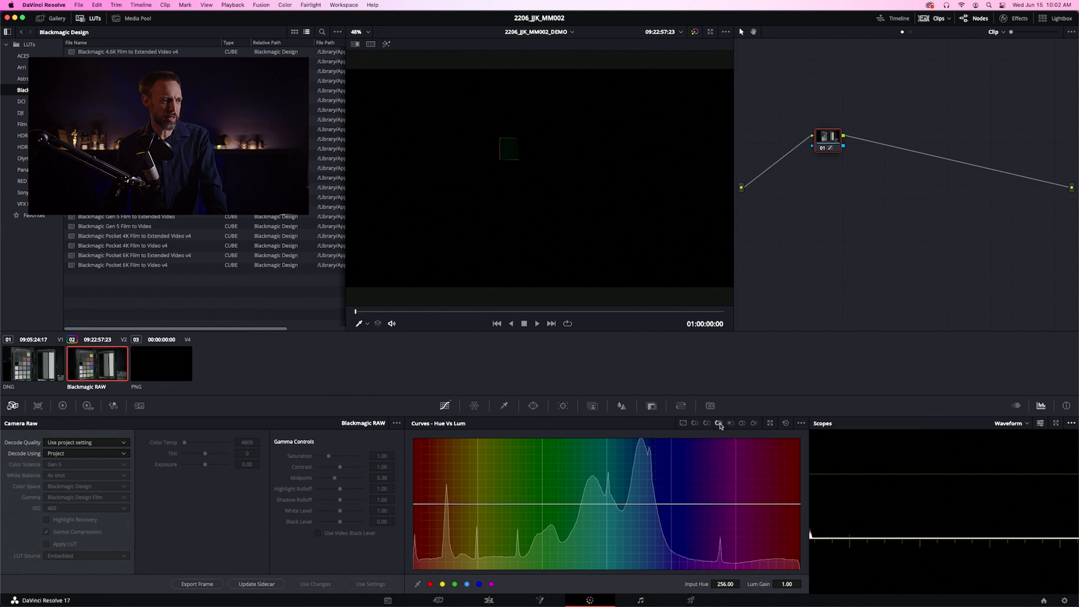
pyautogui.click(706, 424)
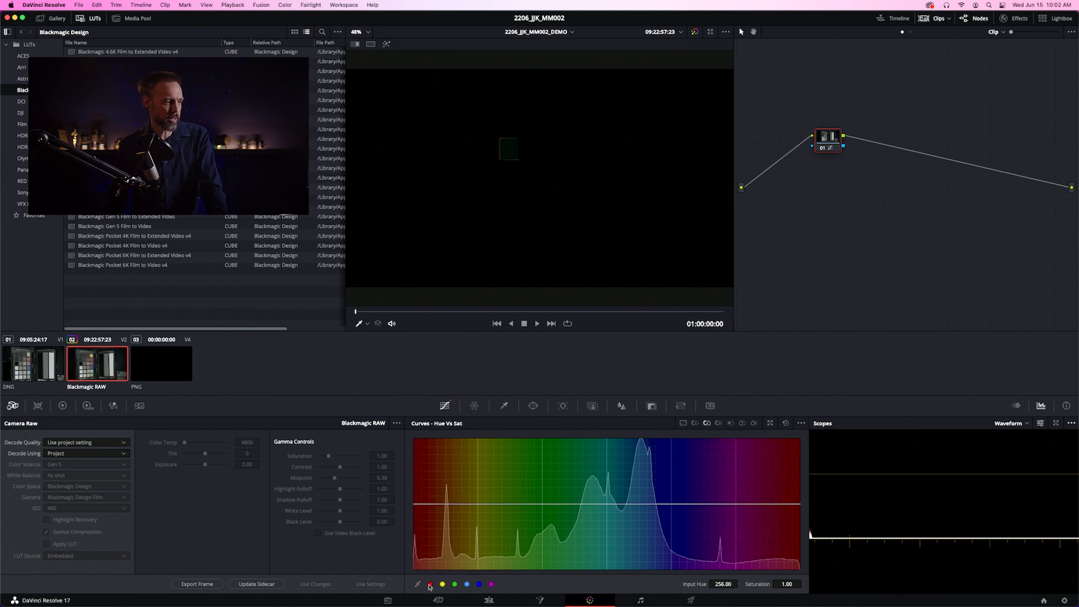
pyautogui.click(443, 584)
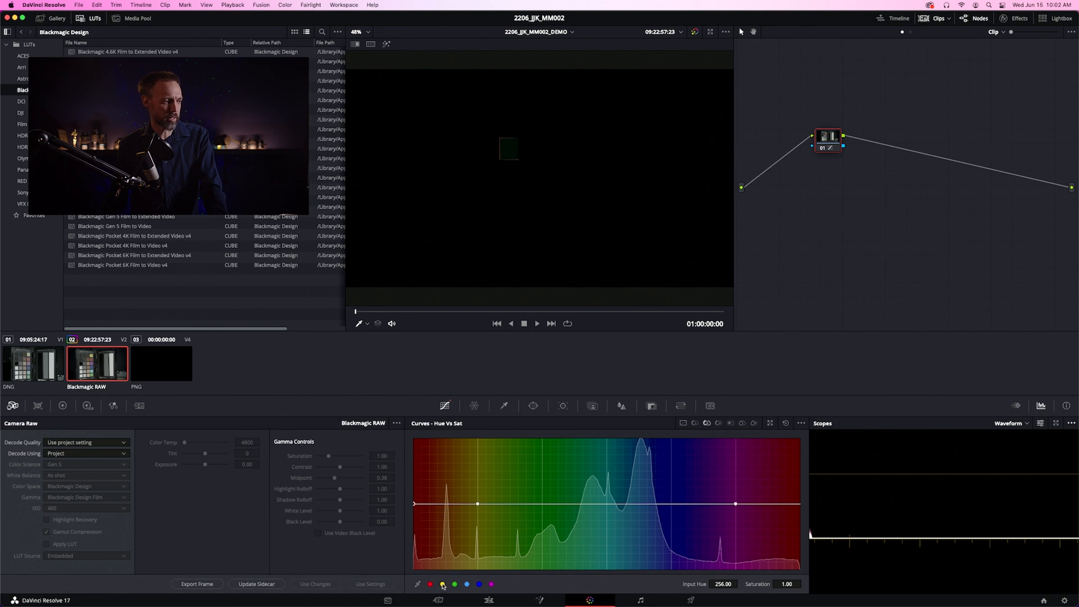
pyautogui.click(480, 584)
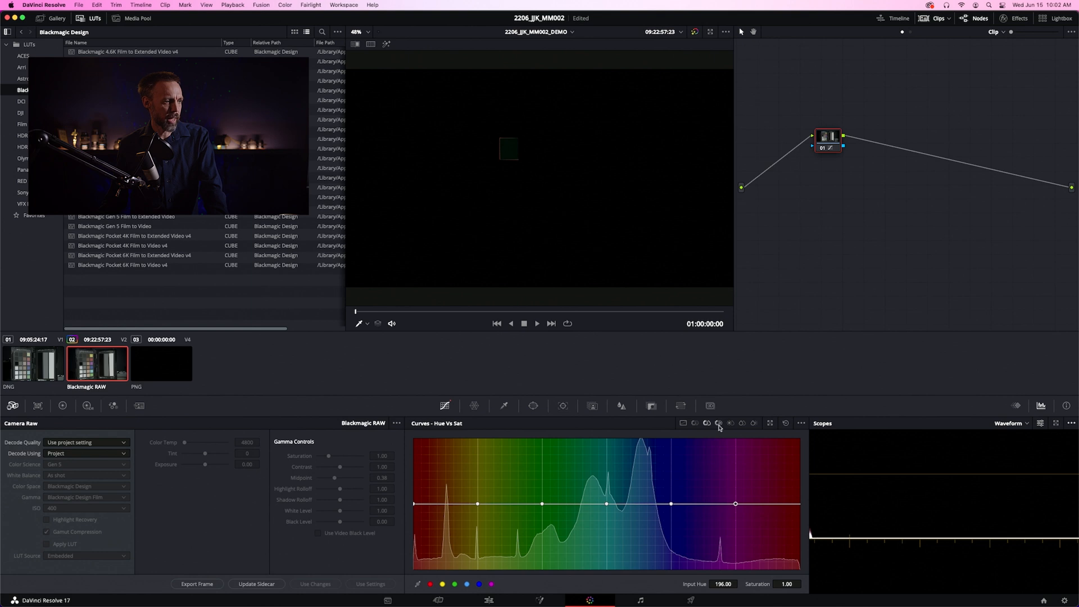
# Step: Add hue control points from the swatches on the Hue vs Lum curve
pyautogui.click(718, 423)
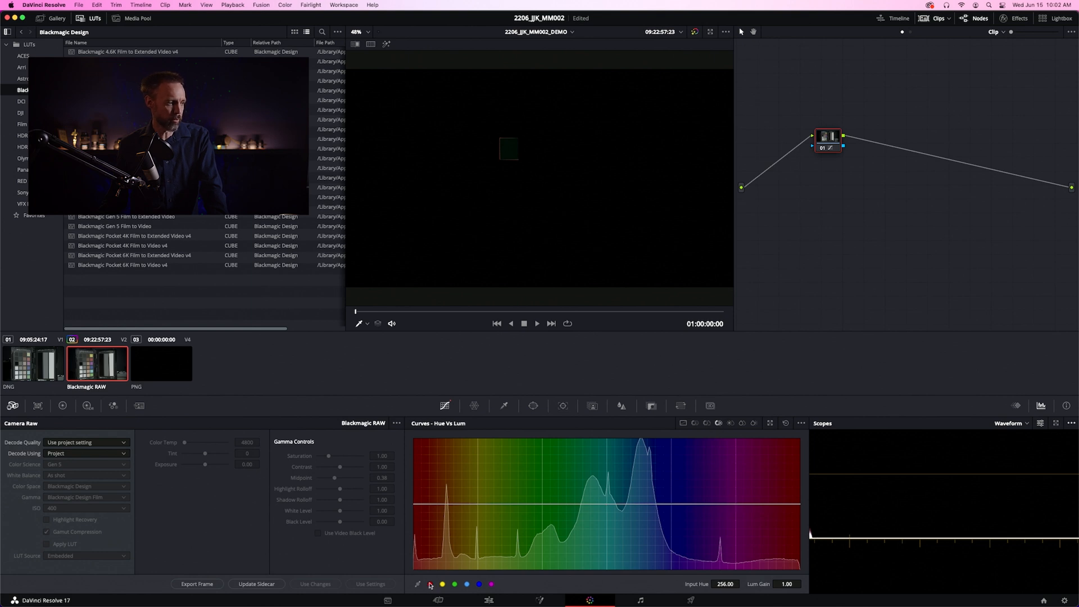
pyautogui.click(467, 584)
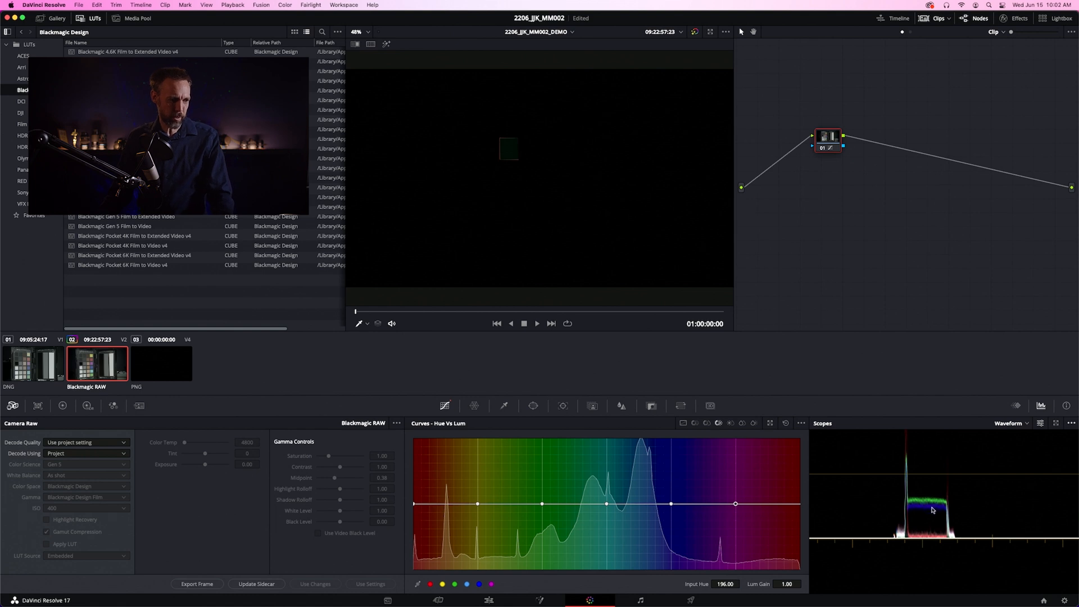
pyautogui.moveTo(925, 519)
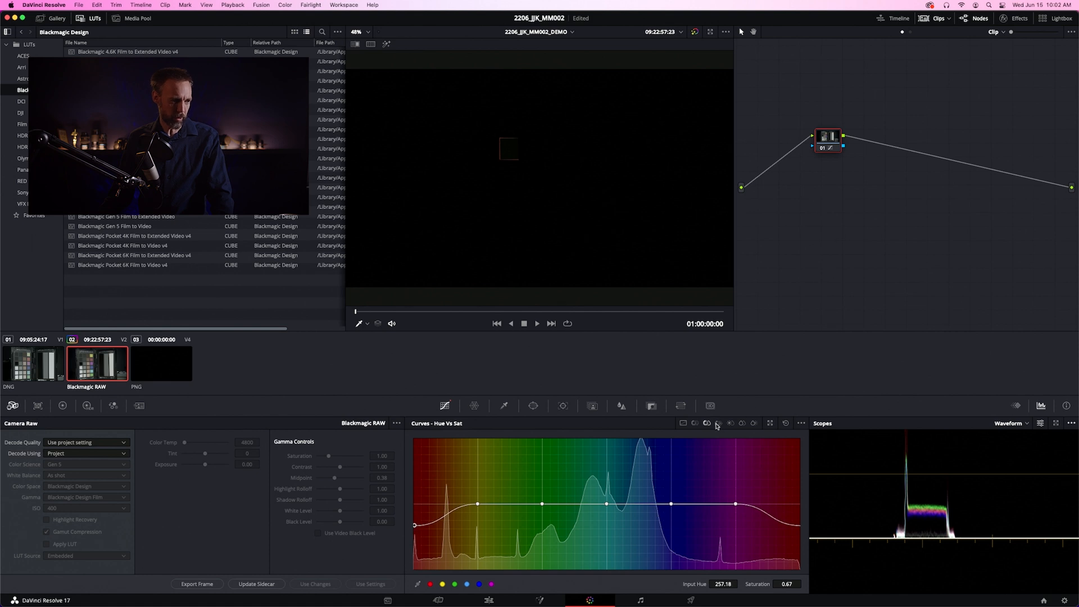
# Step: Raise the red-edge point on the Hue vs Lum curve to brighten the red hues
pyautogui.click(715, 422)
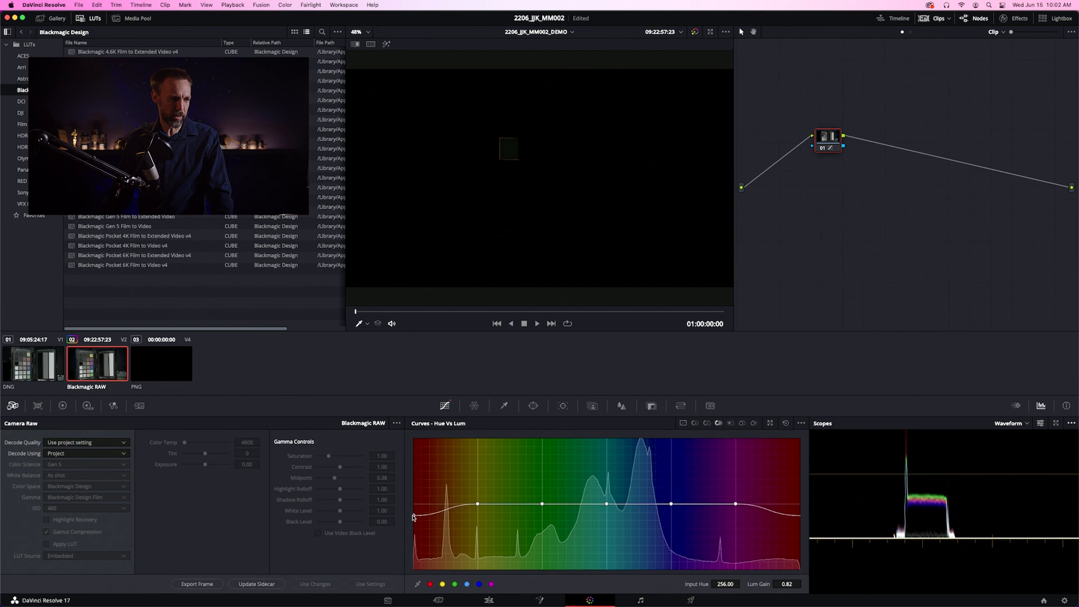
pyautogui.moveTo(413, 516); pyautogui.dragTo(413, 477)
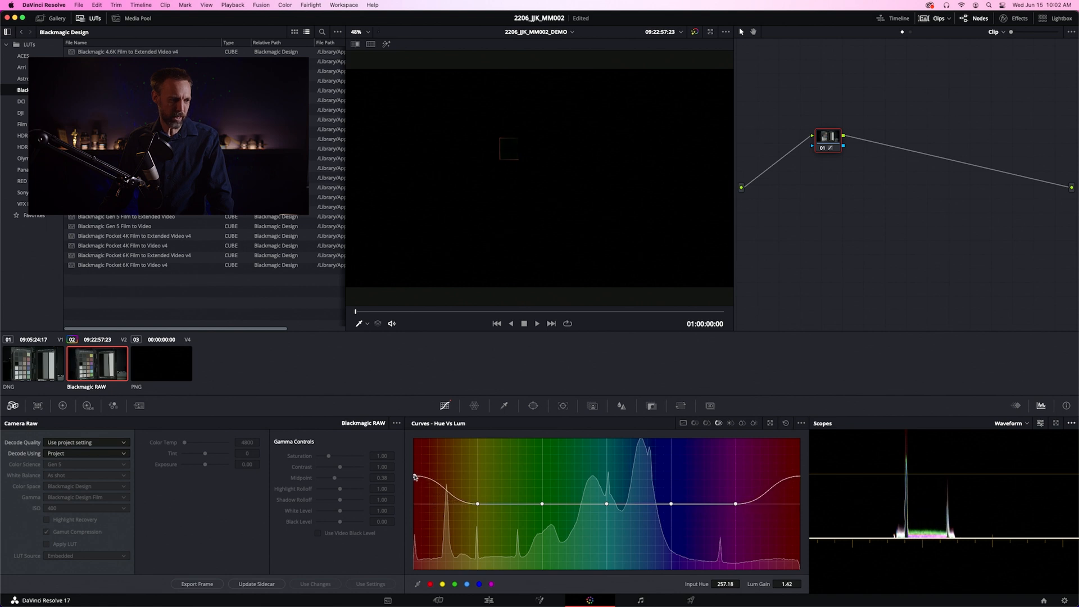
pyautogui.moveTo(415, 478); pyautogui.dragTo(415, 473)
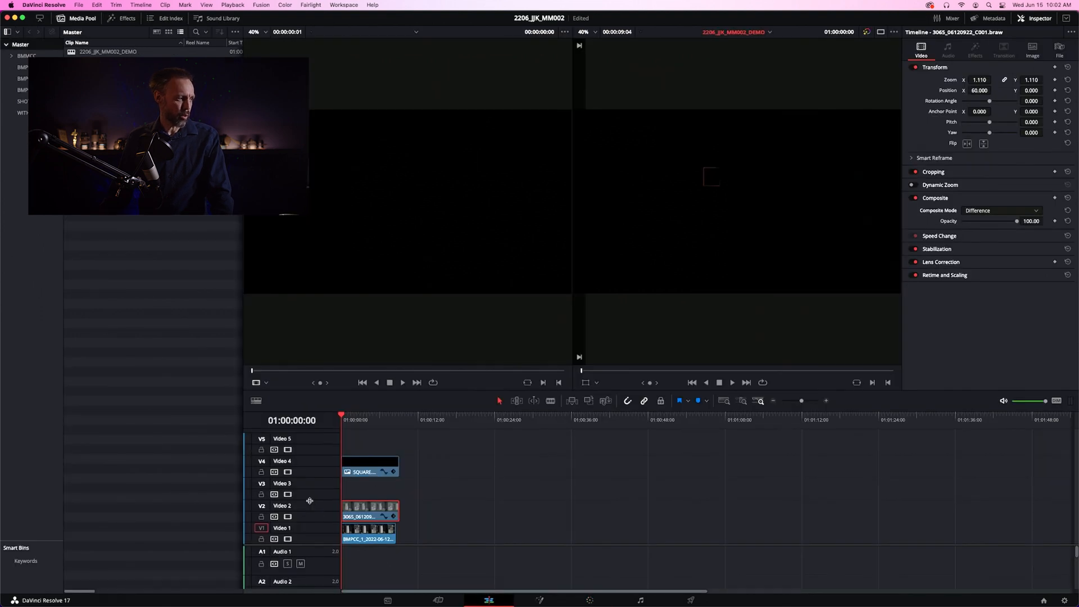
pyautogui.moveTo(289, 517)
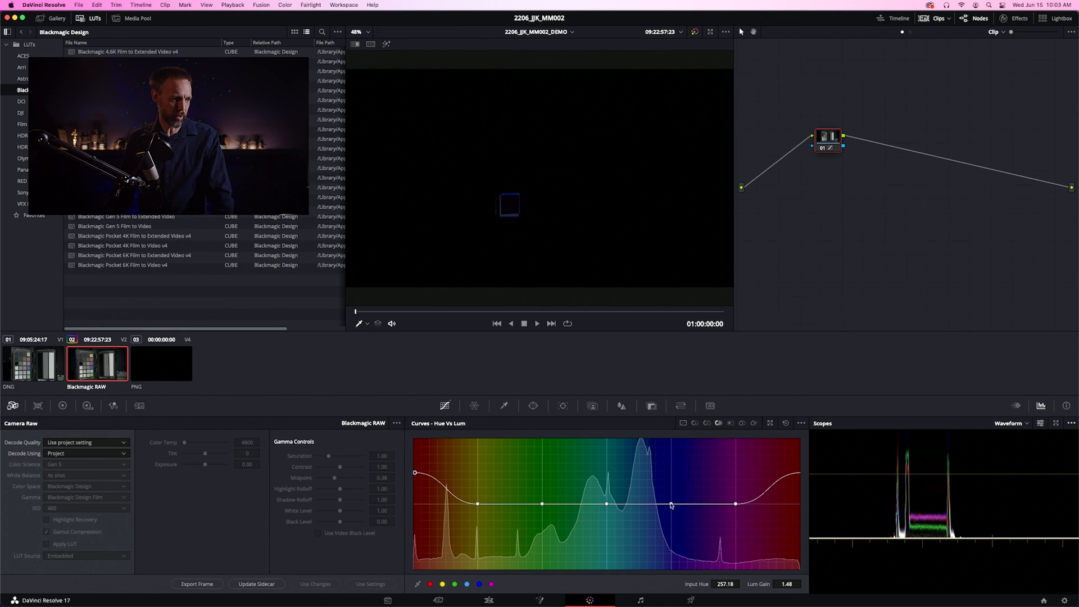
# Step: Nudge the blue point on Hue vs Lum and Hue vs Sat, brightening the blue hues slightly
pyautogui.moveTo(670, 505); pyautogui.dragTo(670, 508)
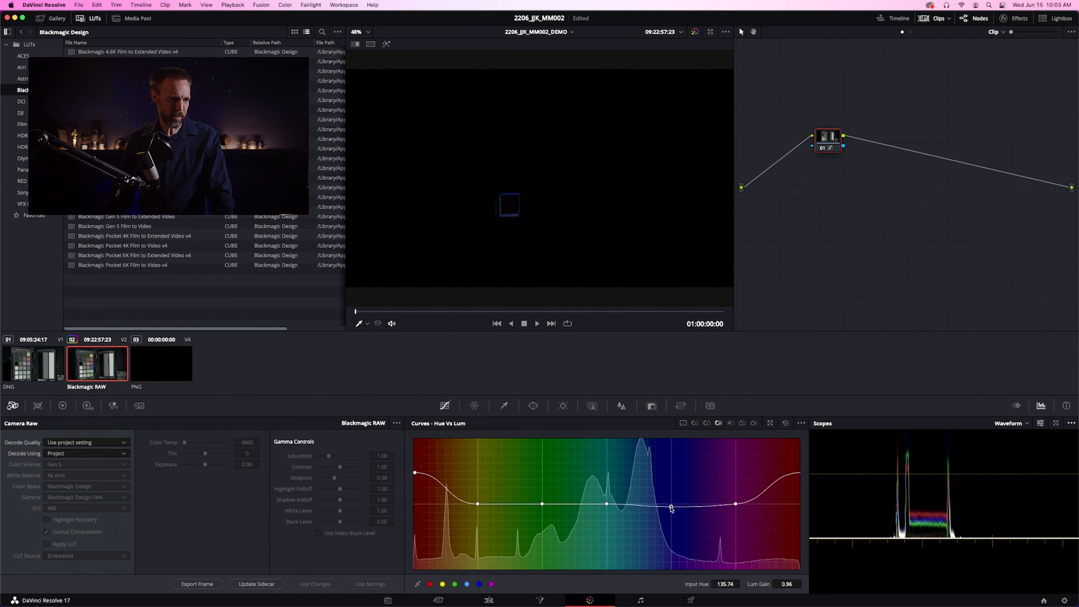
pyautogui.moveTo(671, 506); pyautogui.dragTo(671, 507)
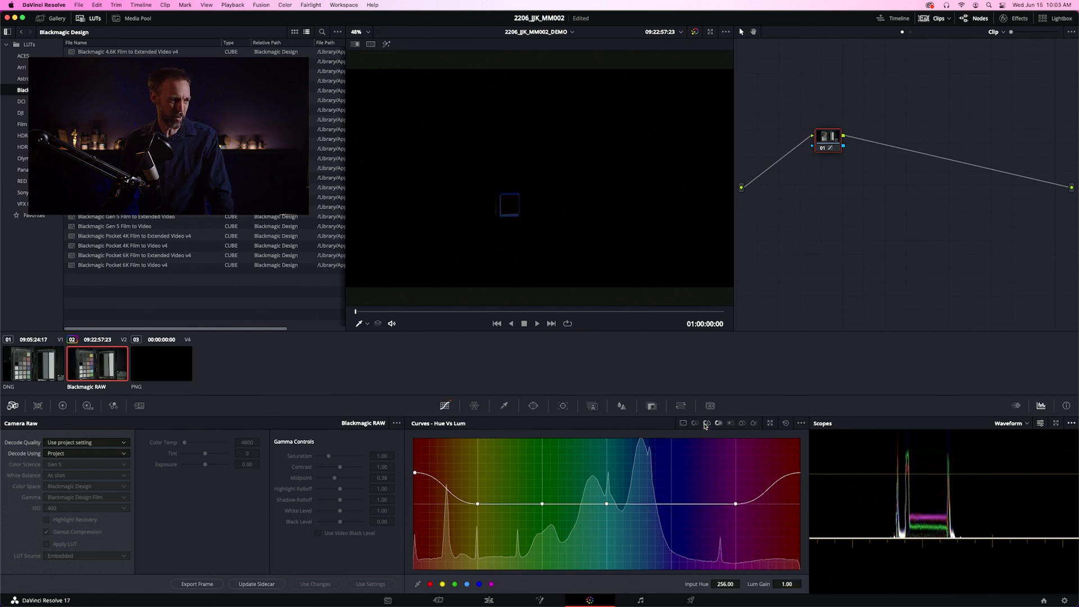
pyautogui.click(707, 423)
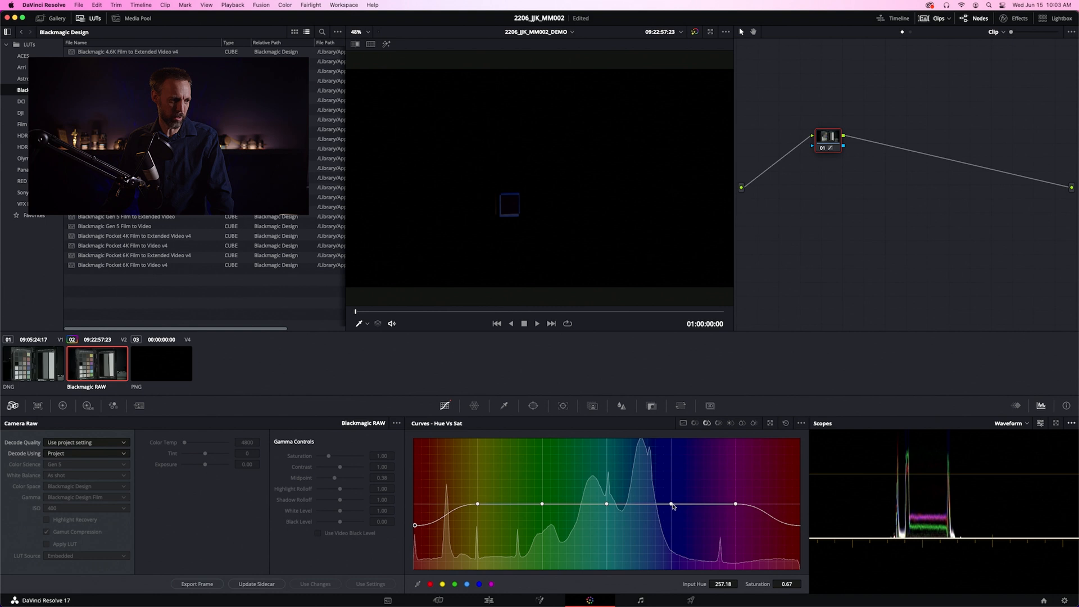
pyautogui.moveTo(674, 506); pyautogui.dragTo(673, 514)
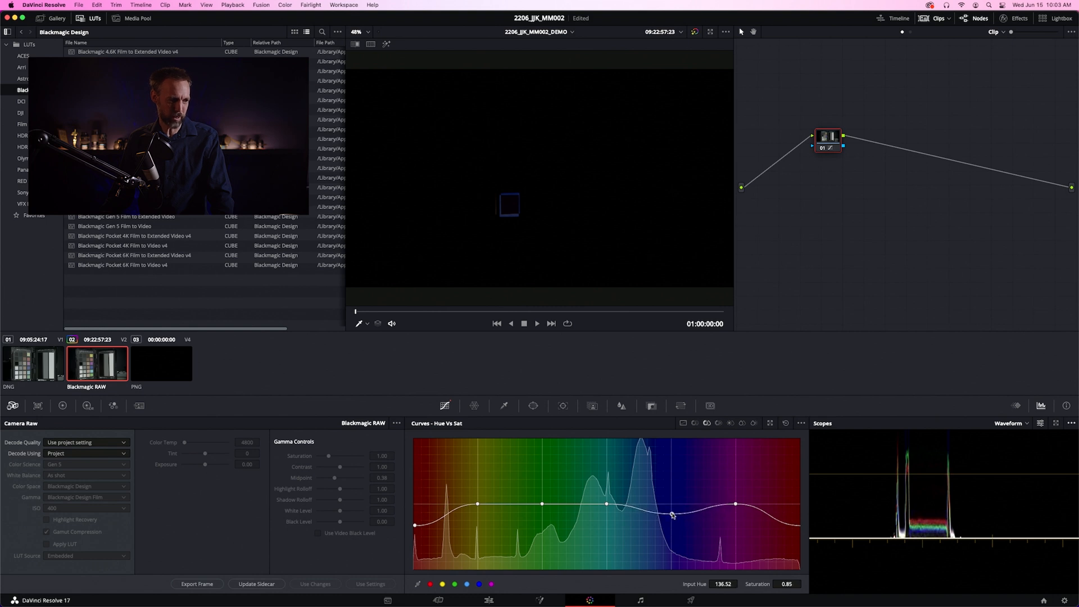
pyautogui.click(718, 423)
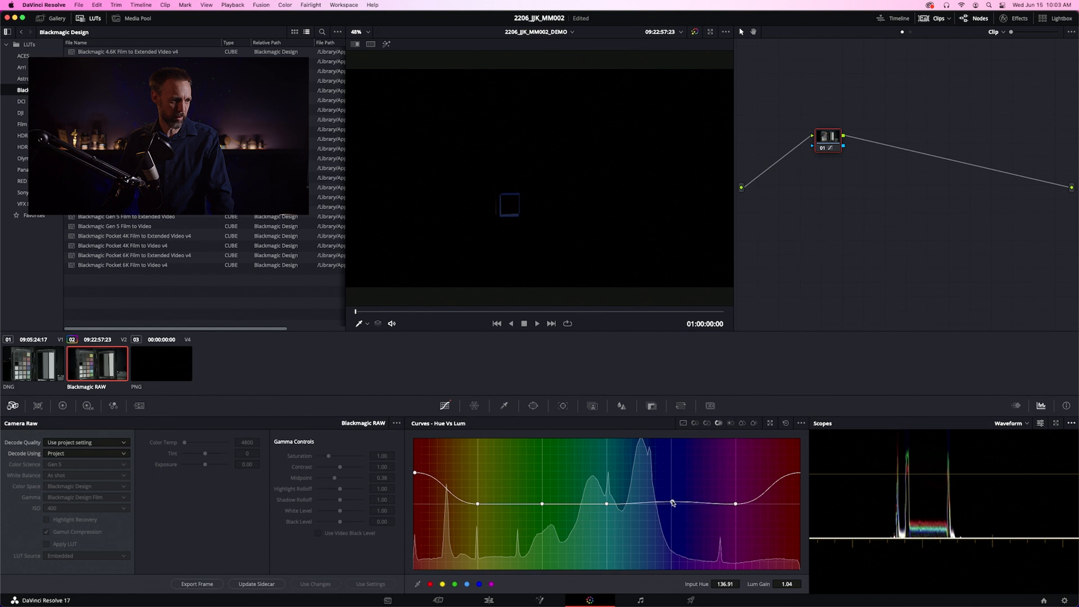
pyautogui.moveTo(671, 502); pyautogui.dragTo(676, 489)
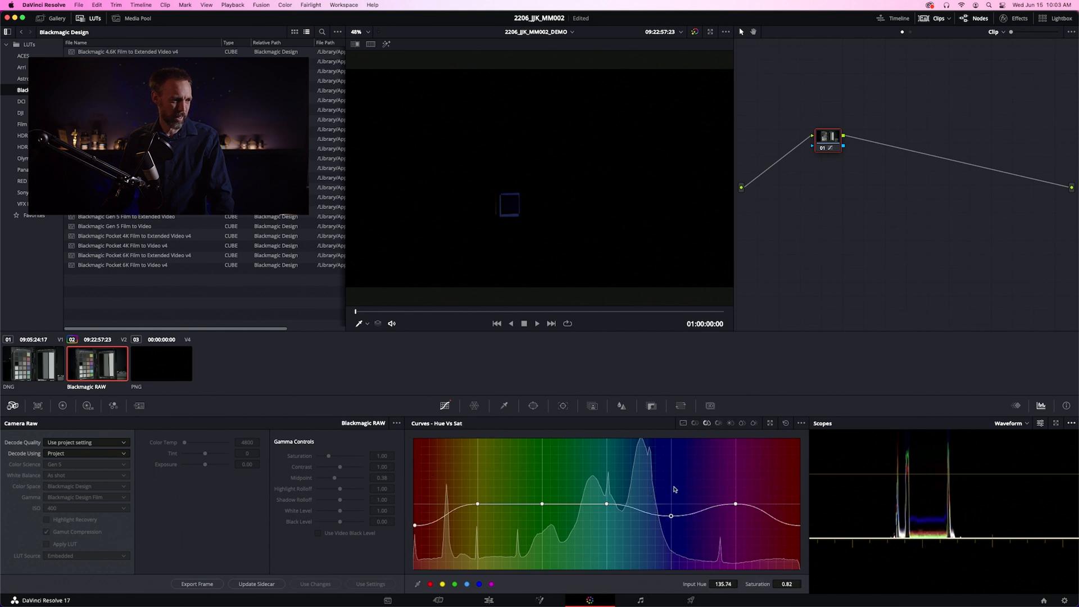
# Step: Pull the blue point on Hue vs Sat down to about 0.59 saturation
pyautogui.moveTo(671, 514); pyautogui.dragTo(674, 532)
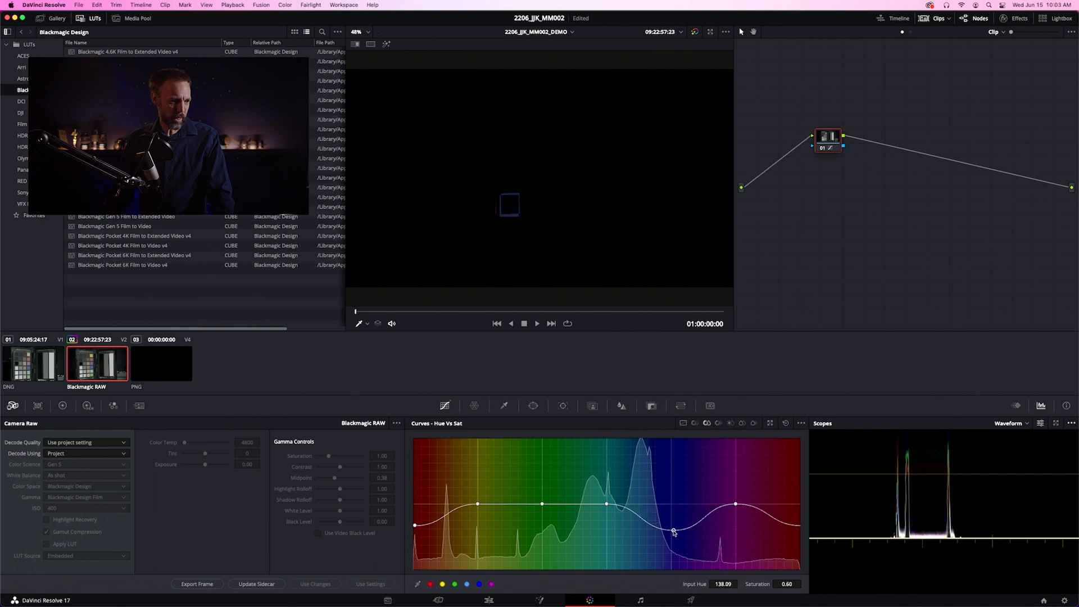
pyautogui.moveTo(674, 526); pyautogui.dragTo(673, 531)
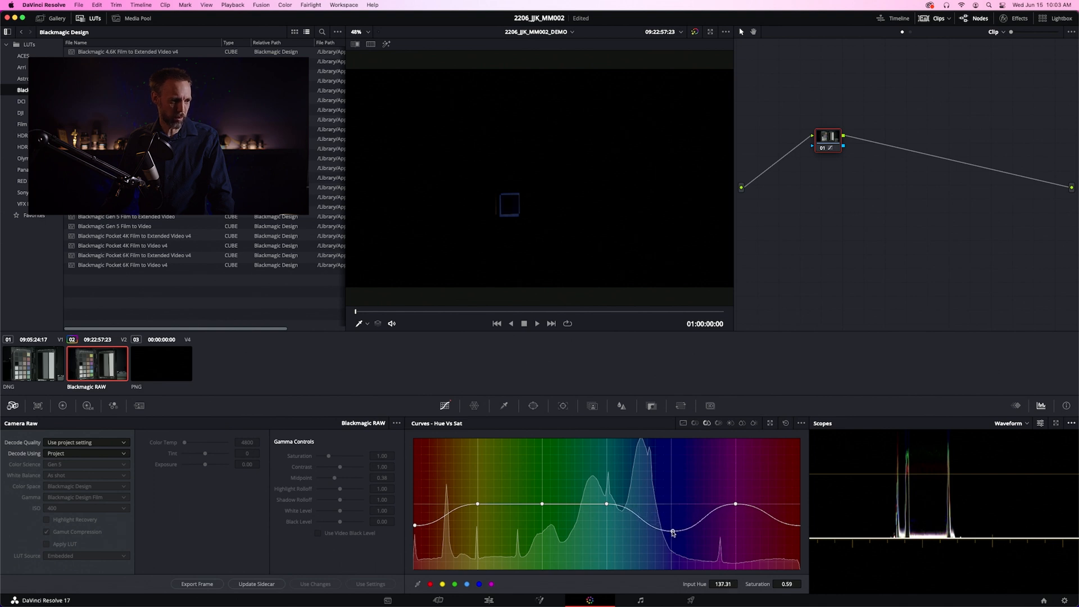
pyautogui.moveTo(672, 532); pyautogui.dragTo(670, 530)
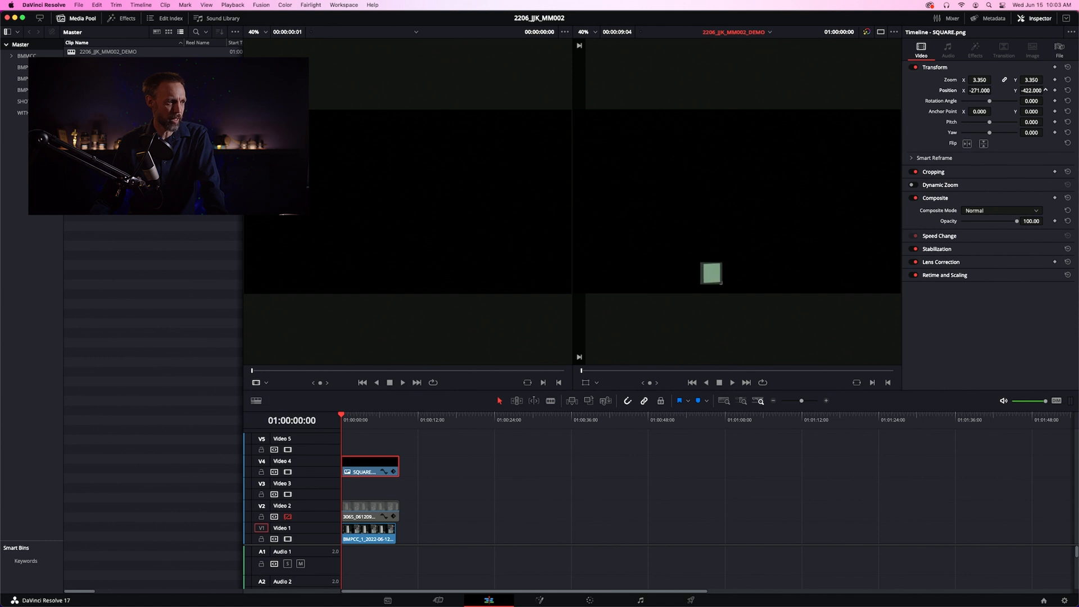
pyautogui.moveTo(274, 516)
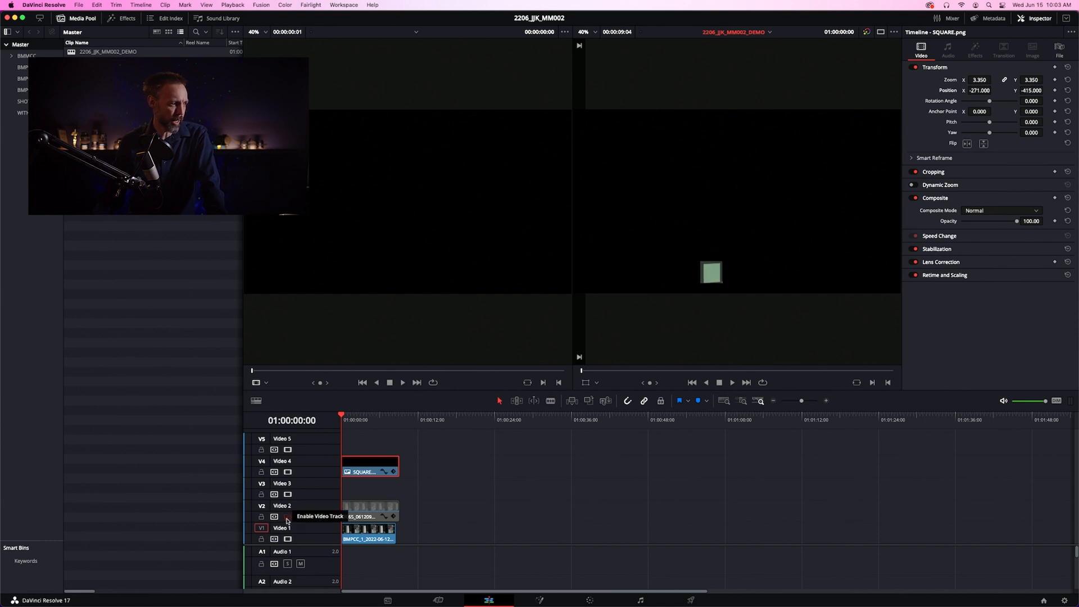
pyautogui.click(275, 516)
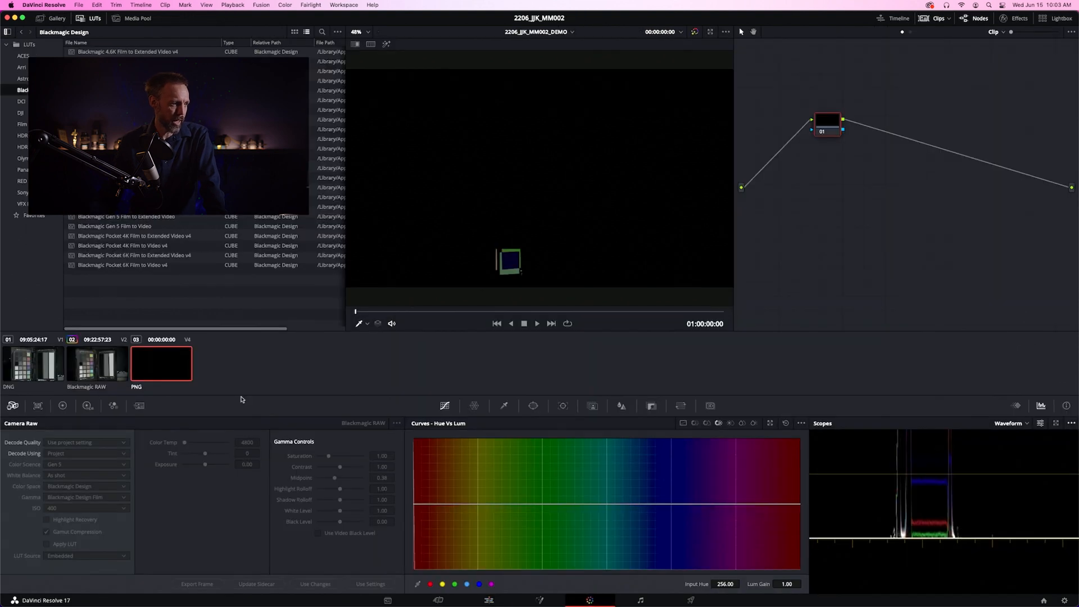
# Step: Select the BRAW clip and desaturate its orange-yellow hues to roughly 0.31 on Hue vs Sat
pyautogui.click(97, 363)
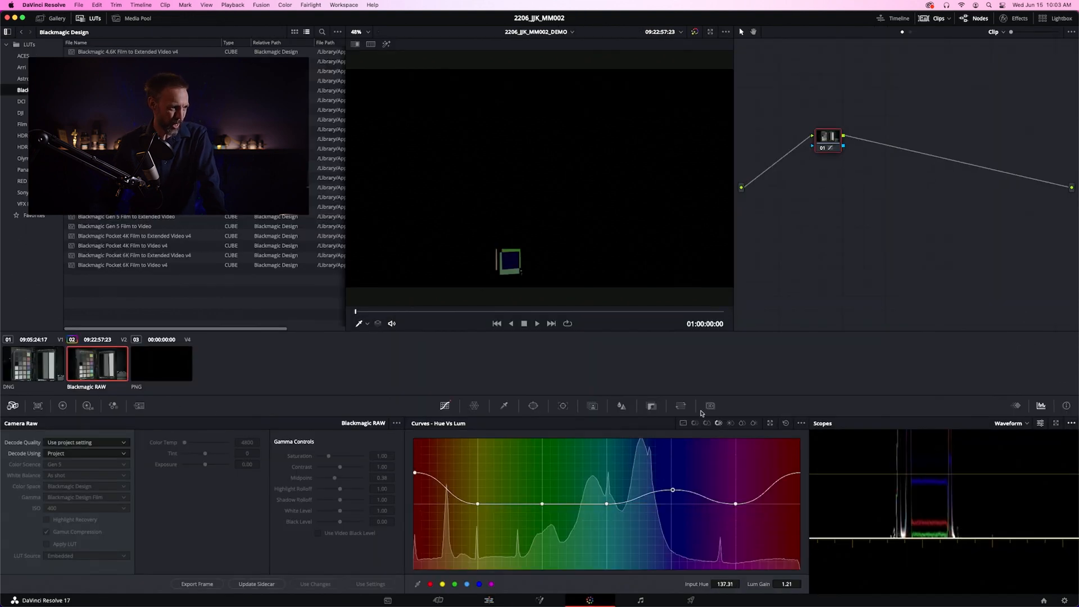
pyautogui.click(705, 422)
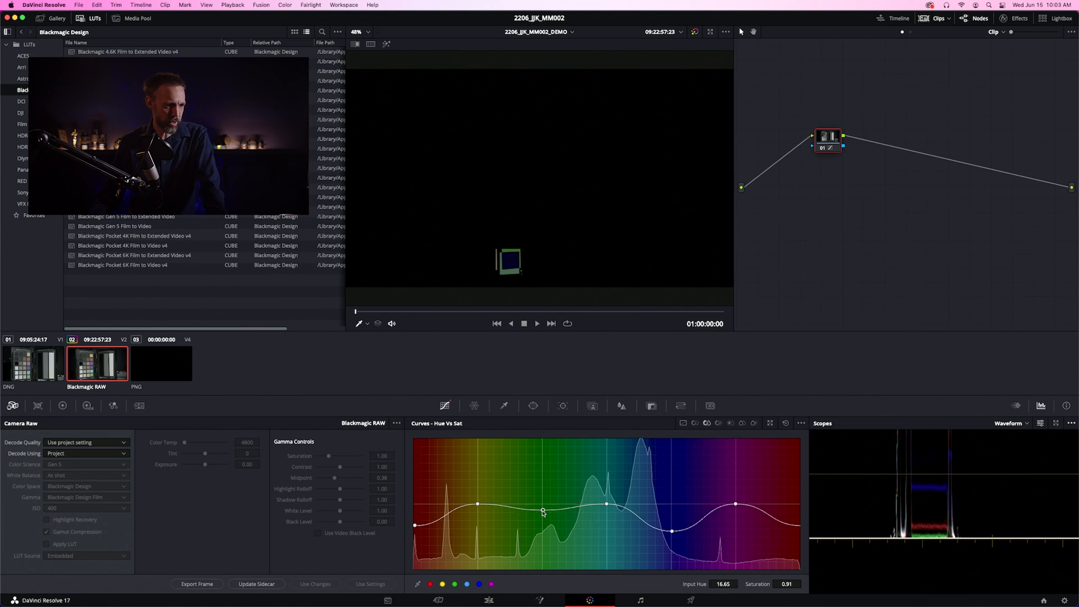
pyautogui.moveTo(544, 513); pyautogui.dragTo(547, 554)
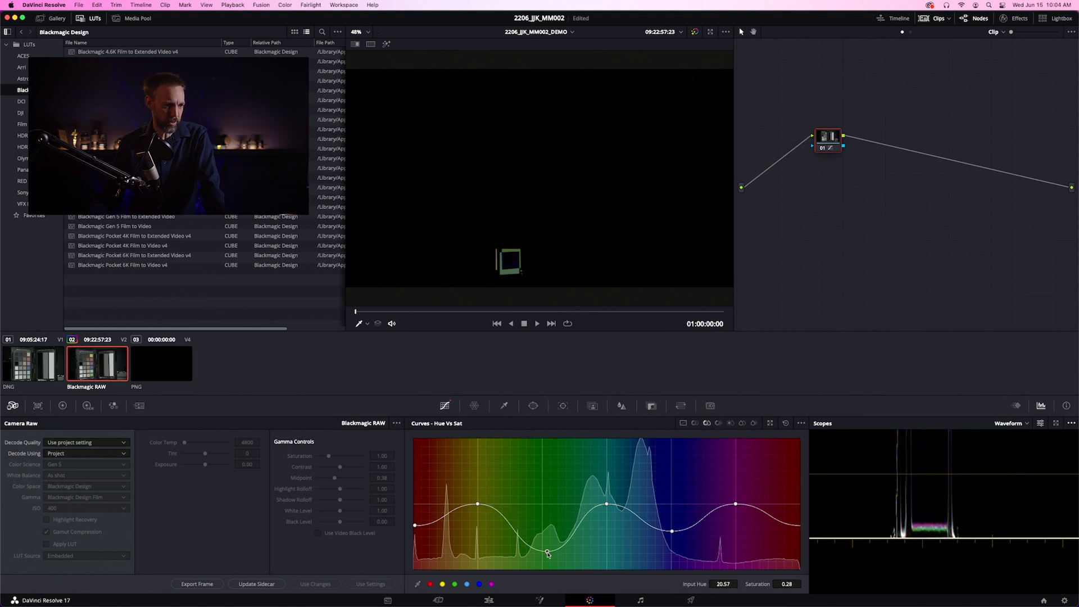
pyautogui.moveTo(548, 553); pyautogui.dragTo(544, 551)
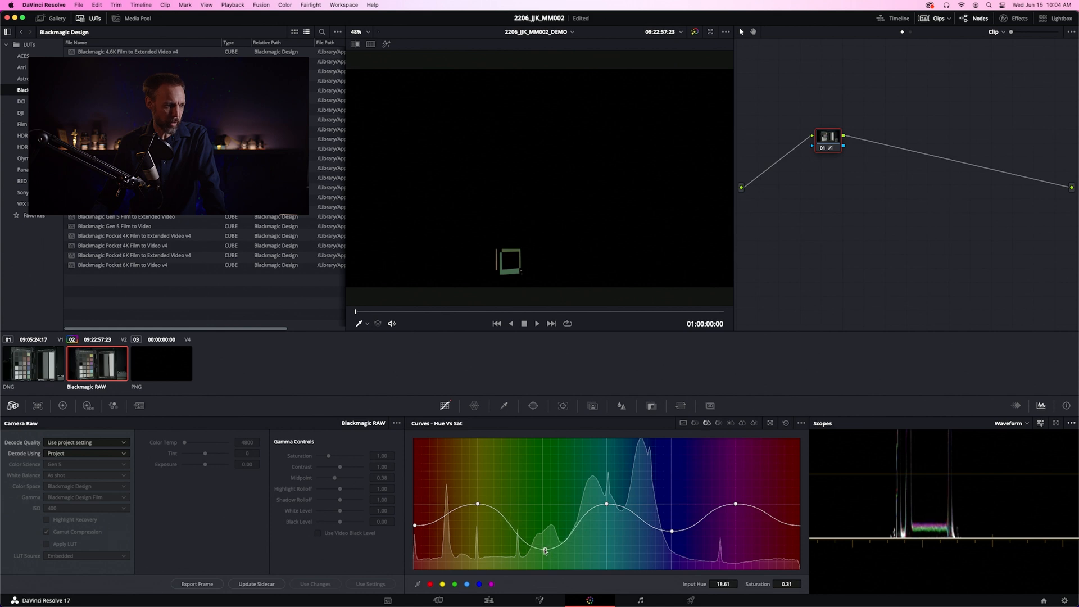
# Step: Fine-tune the orange-yellow point on the Hue vs Lum and Hue vs Sat curves
pyautogui.moveTo(545, 529); pyautogui.dragTo(544, 549)
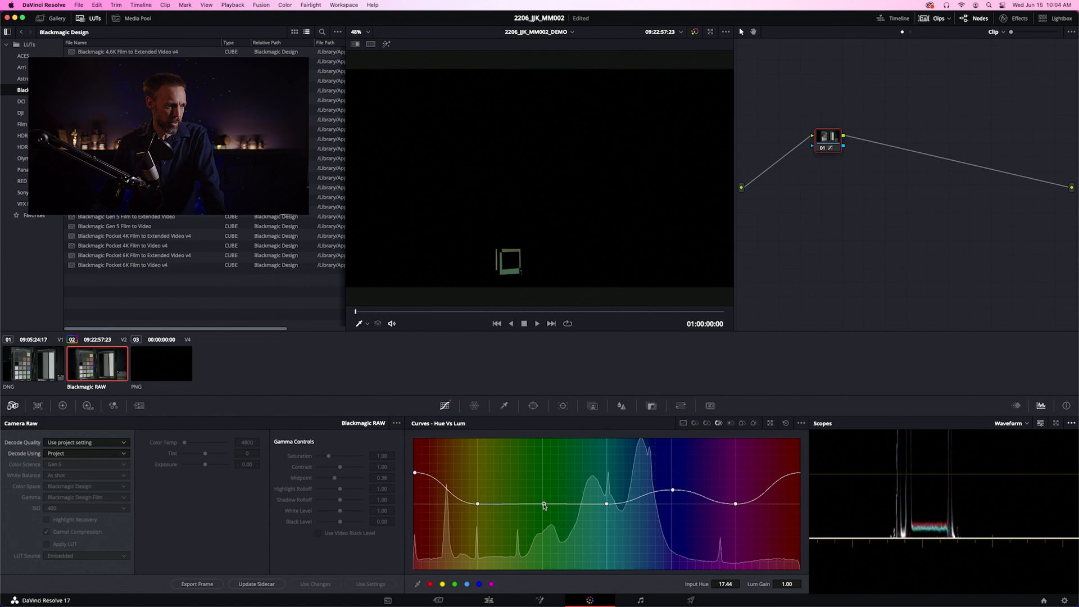
pyautogui.moveTo(543, 506); pyautogui.dragTo(544, 495)
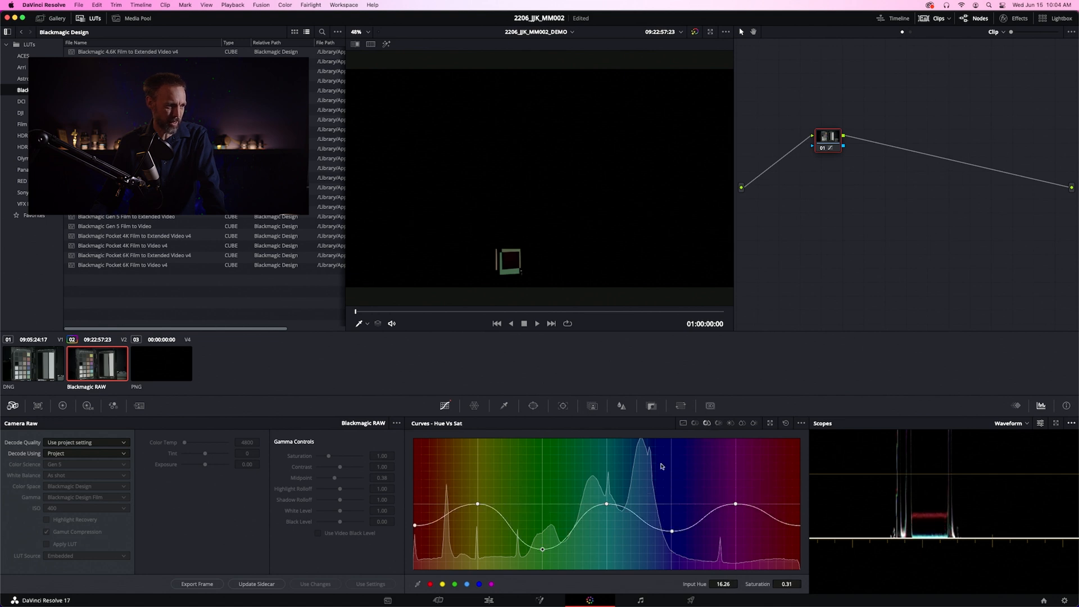
pyautogui.moveTo(543, 548); pyautogui.dragTo(543, 532)
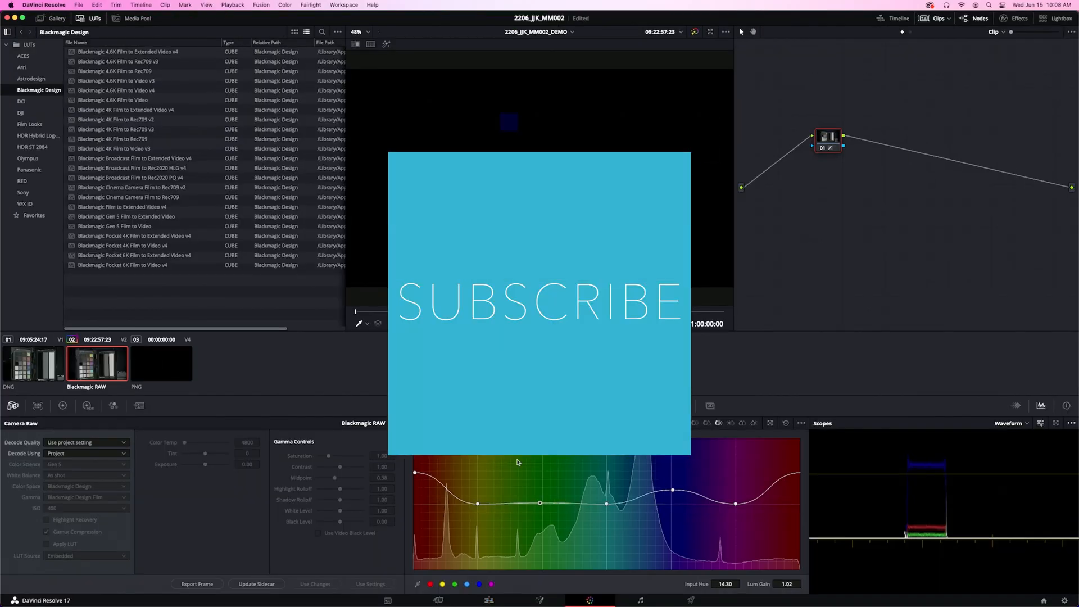
# Step: Lower a mid-hue point slightly on the BRAW clip's Hue vs Lum curve
pyautogui.moveTo(606, 503); pyautogui.dragTo(606, 517)
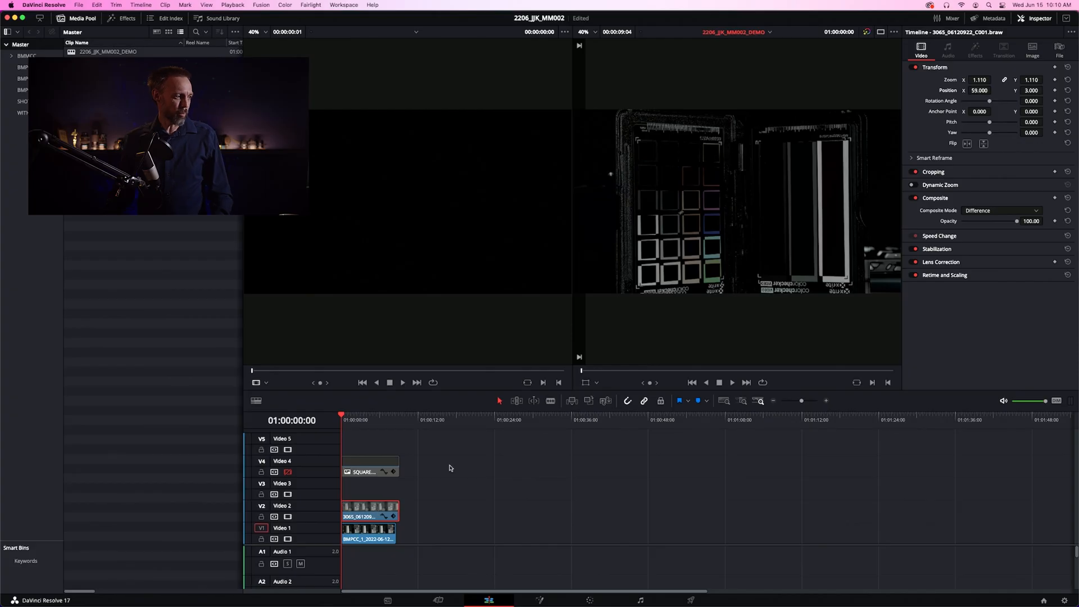
# Step: Set Composite Mode back to Normal and toggle track V2 off and on to compare with the DNG clip
pyautogui.click(1001, 210)
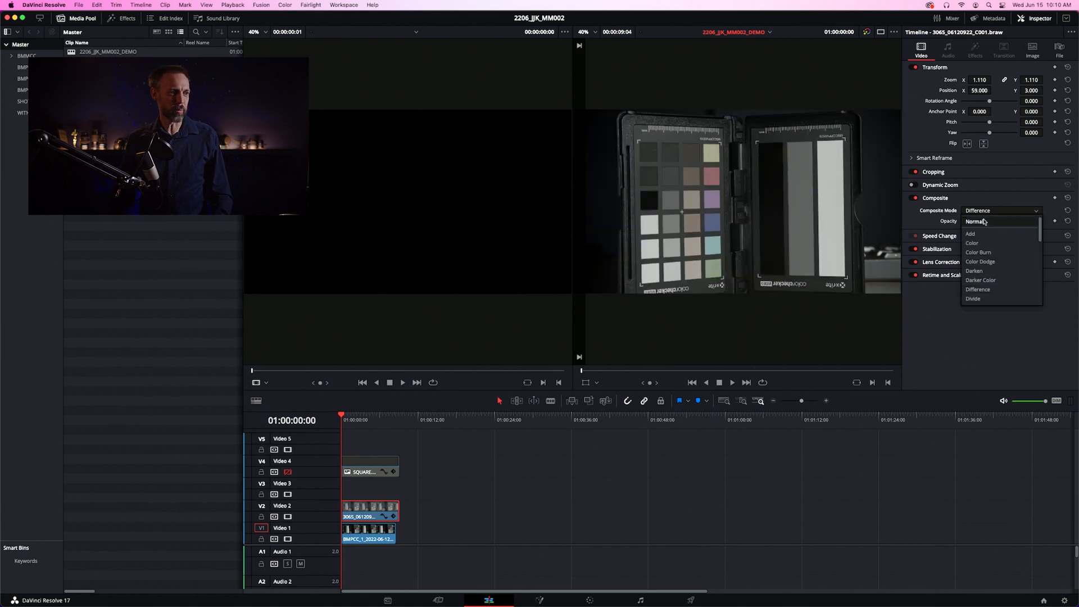
pyautogui.click(975, 221)
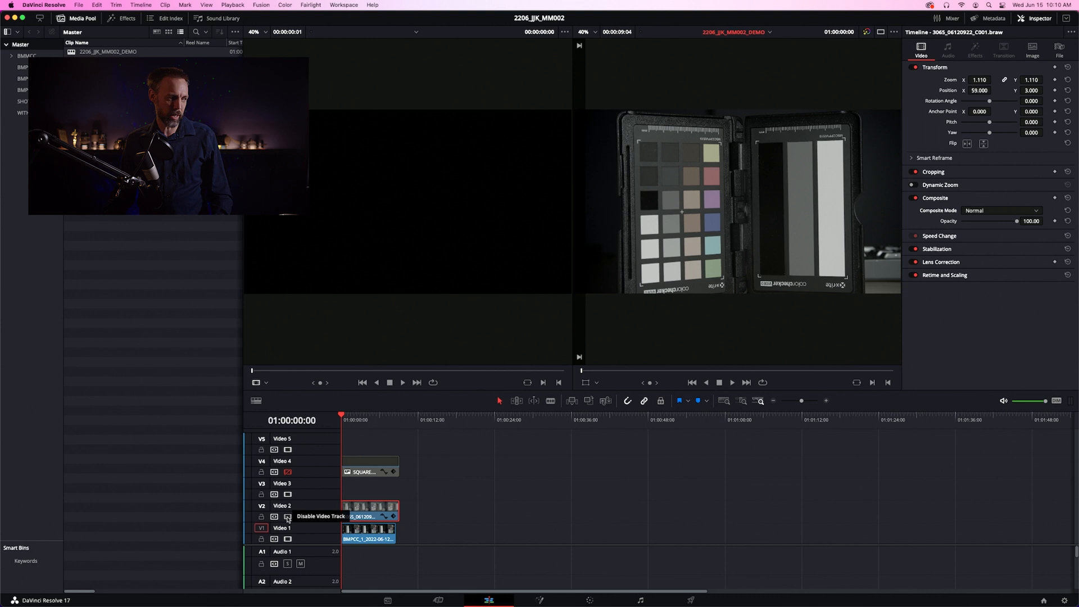
pyautogui.click(288, 517)
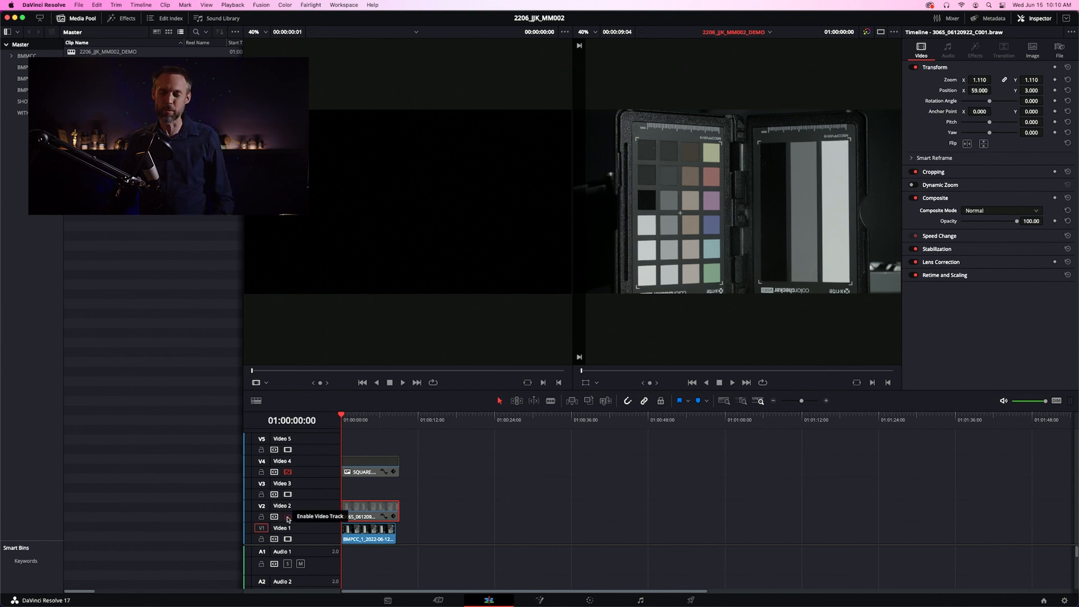
pyautogui.click(274, 517)
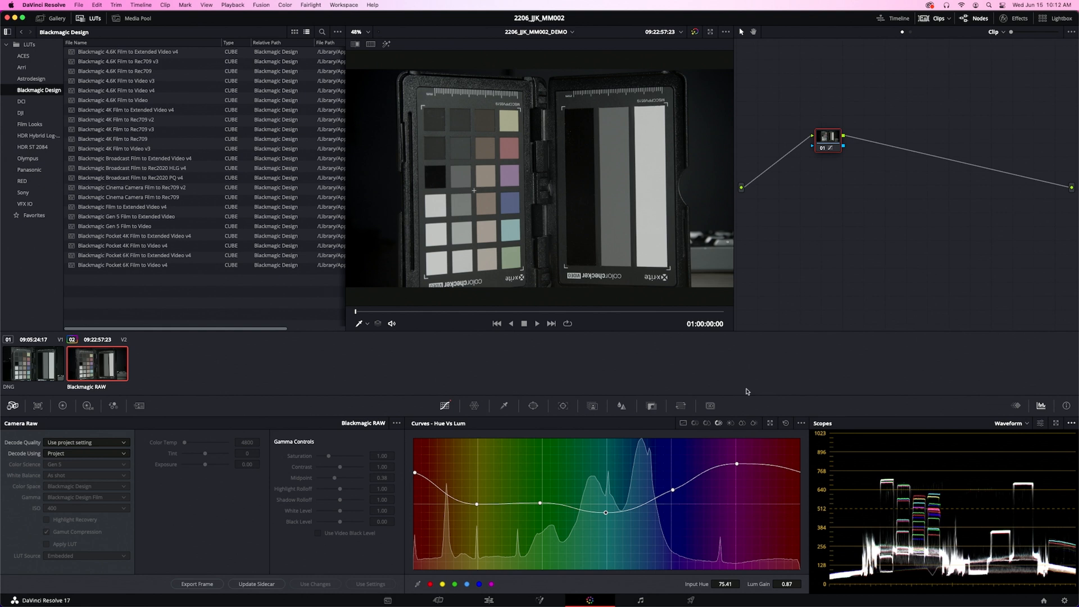
# Step: Compare the DNG and BRAW thumbnails, then choose Generate LUT > 33 Point Cube on the BRAW clip
pyautogui.rightClick(94, 362)
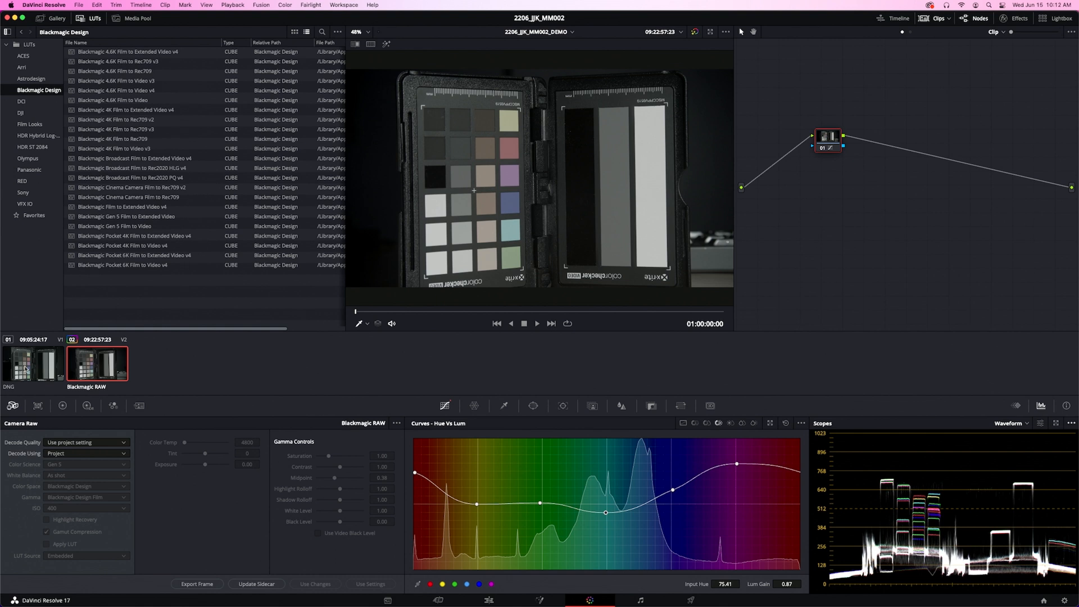
pyautogui.click(33, 363)
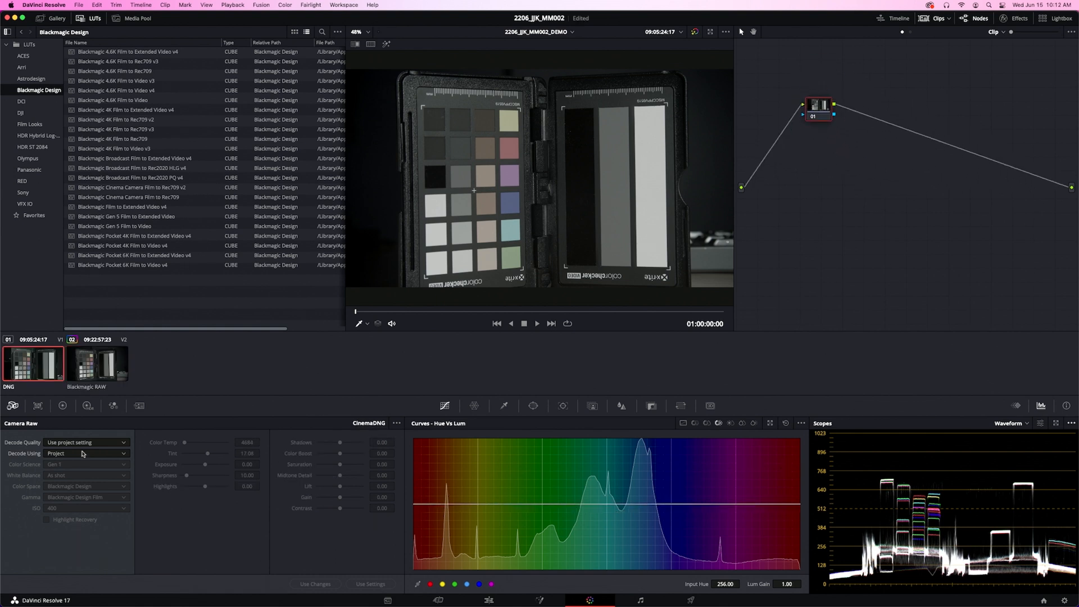
pyautogui.click(97, 363)
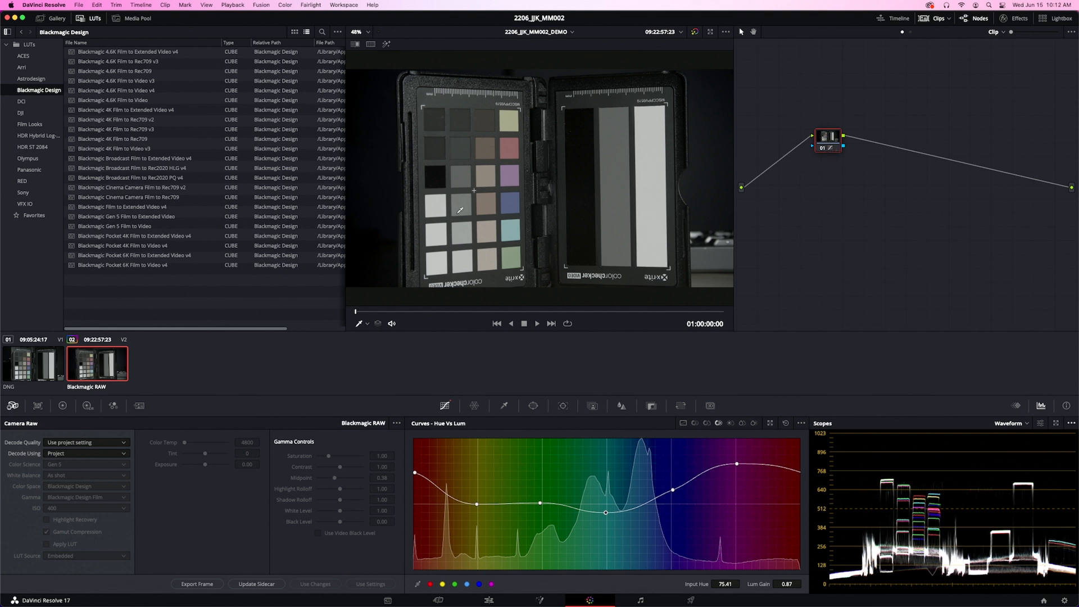
pyautogui.rightClick(96, 362)
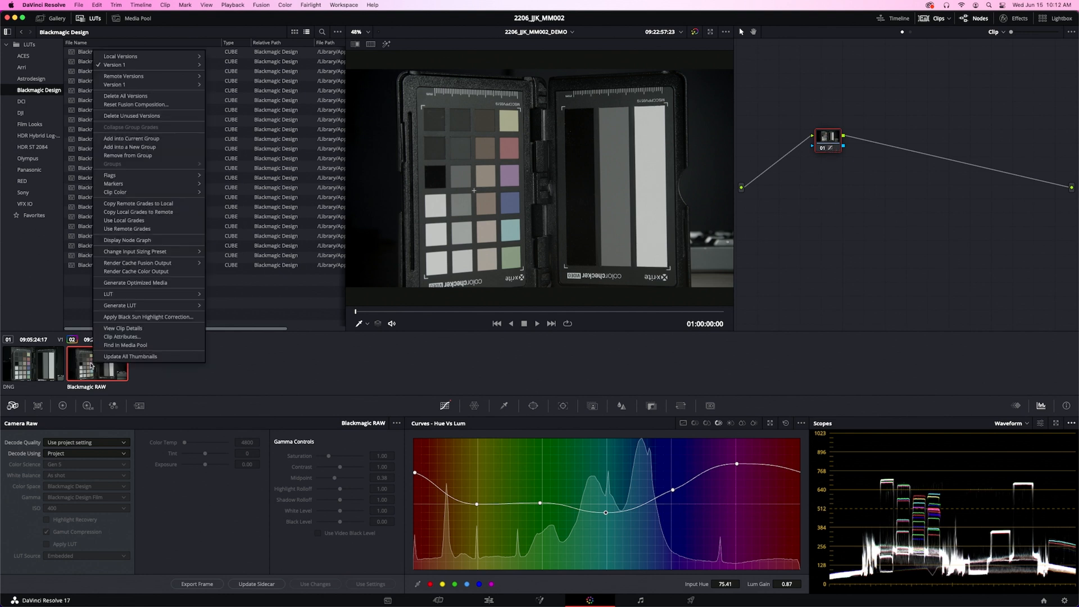
pyautogui.moveTo(121, 304)
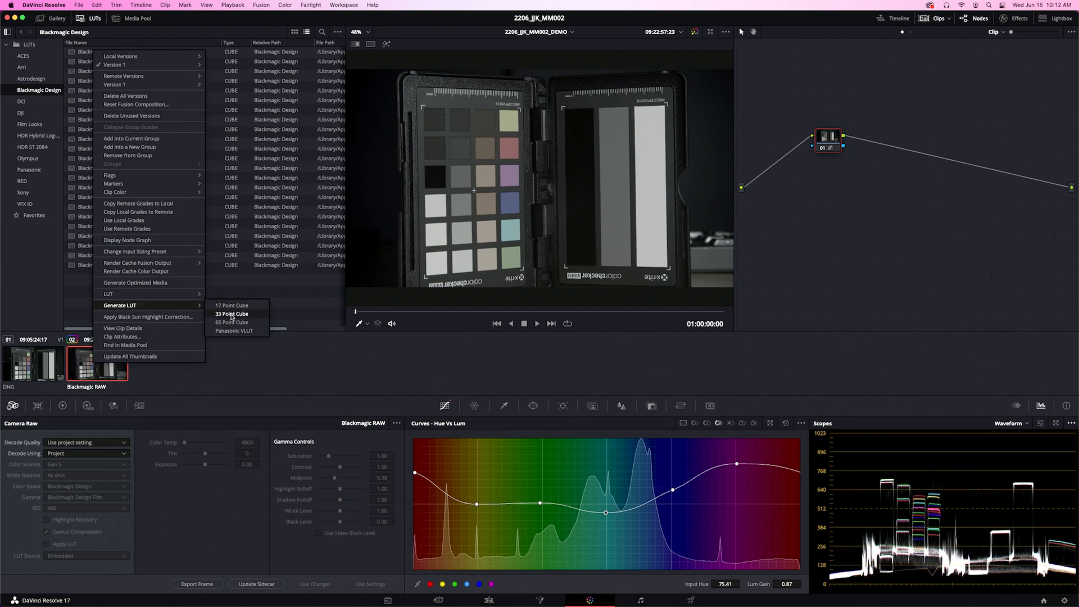
pyautogui.moveTo(232, 323)
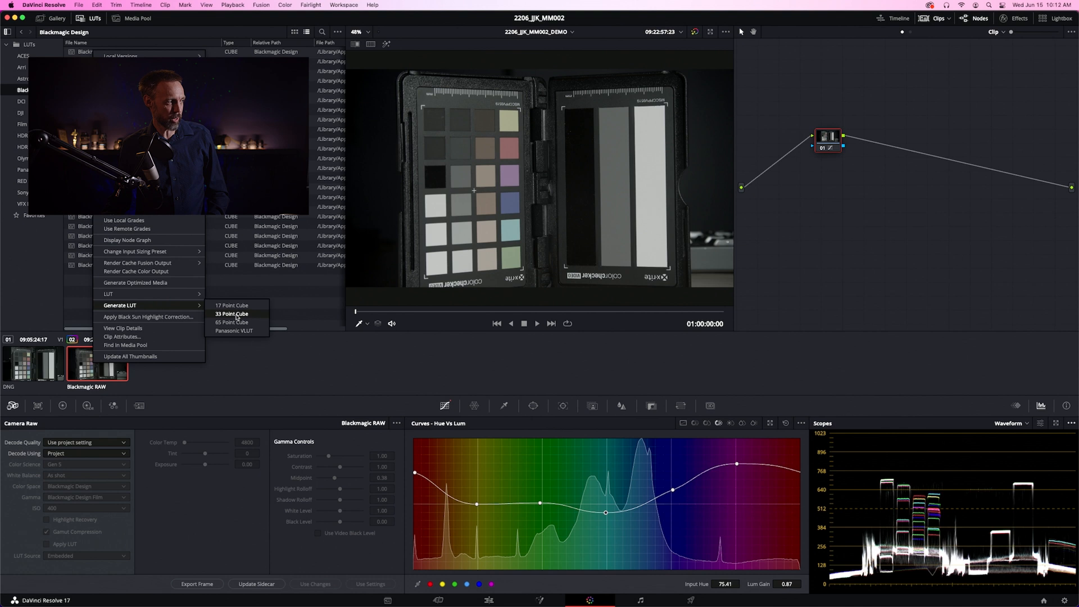
pyautogui.click(231, 316)
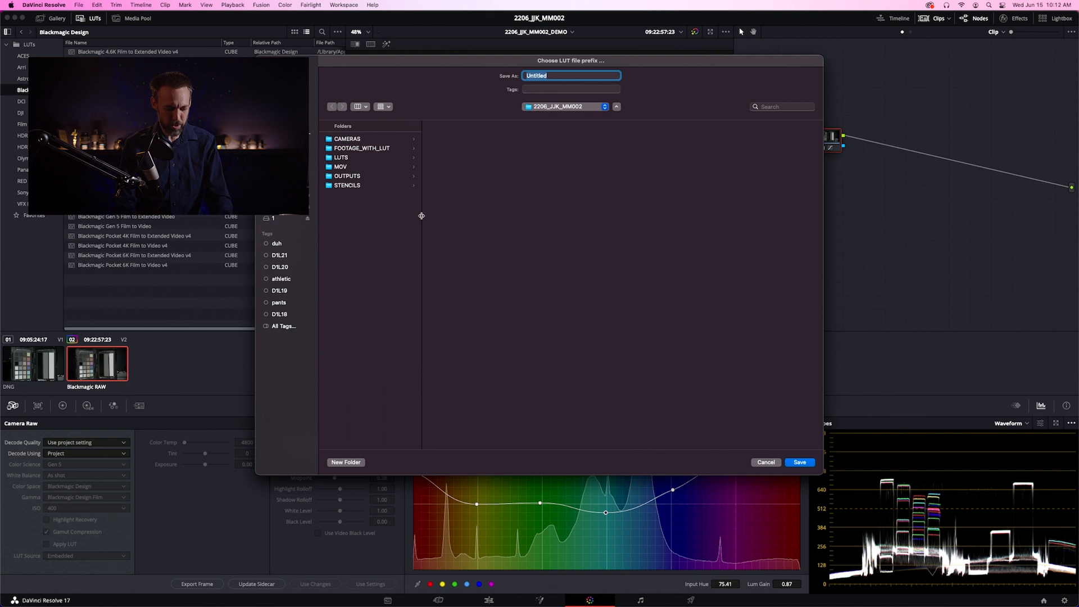
# Step: Name the exported LUT 'MOONCH...' in the save dialog and save it
pyautogui.write('MOONCH')
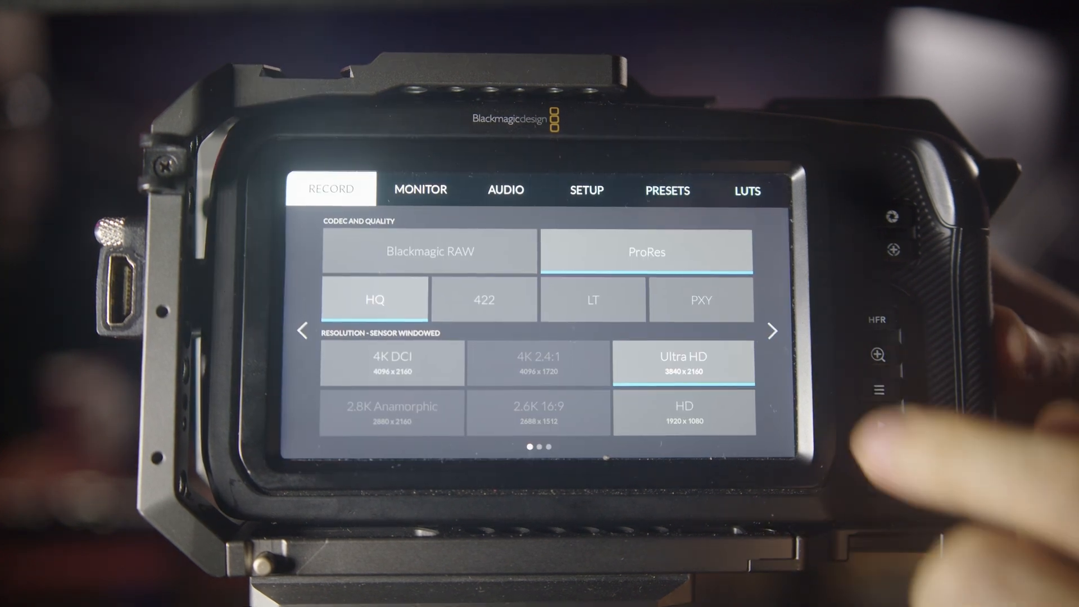
# Step: Import the MOONCHILD LUT from the SD card in the camera's LUTS tab
pyautogui.click(746, 191)
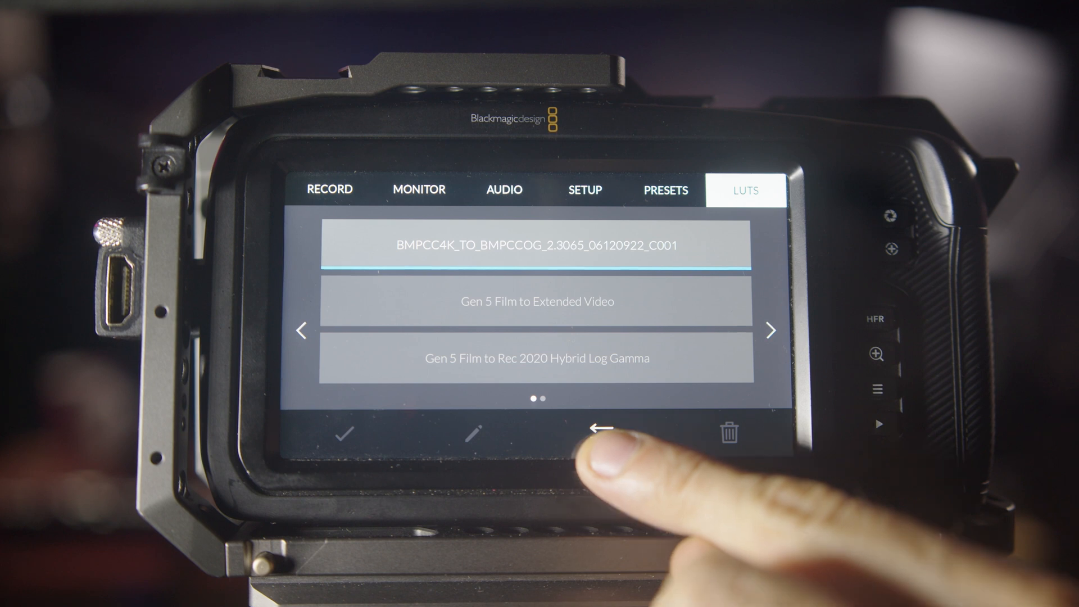
pyautogui.click(599, 427)
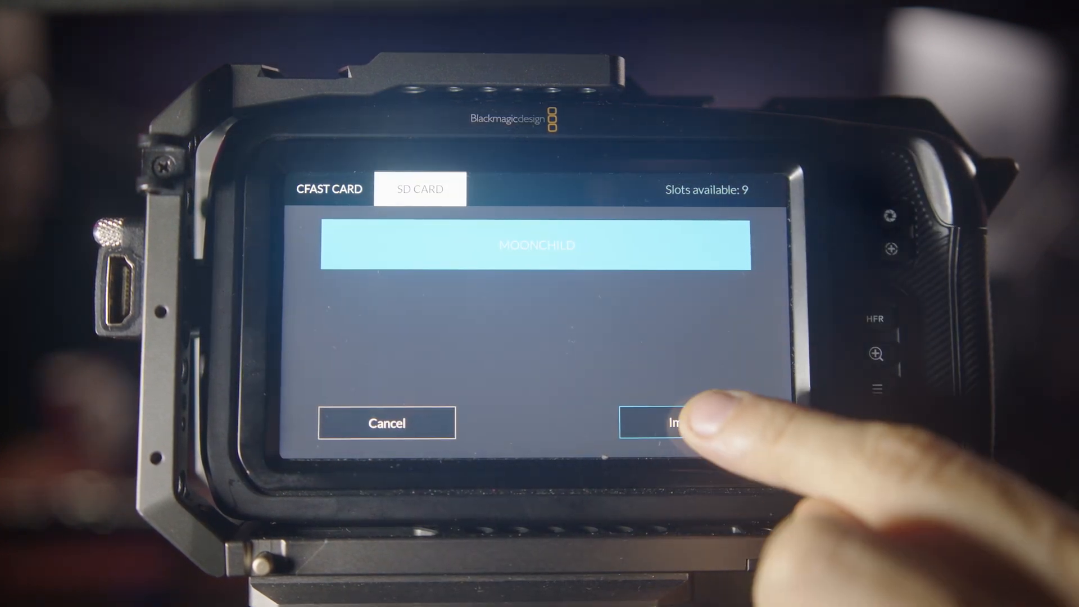
pyautogui.click(676, 422)
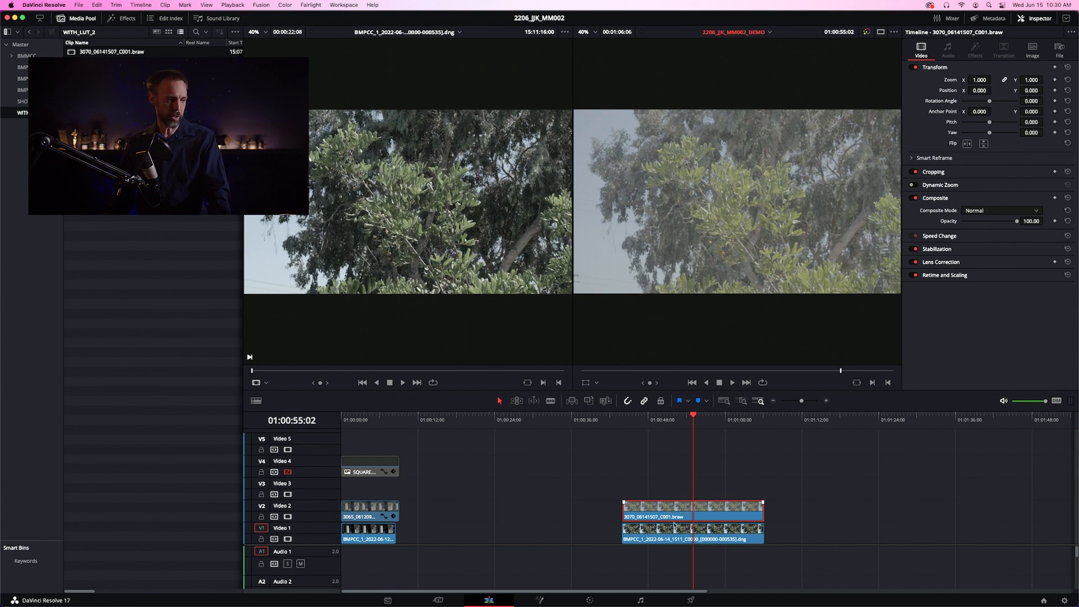
pyautogui.moveTo(288, 517)
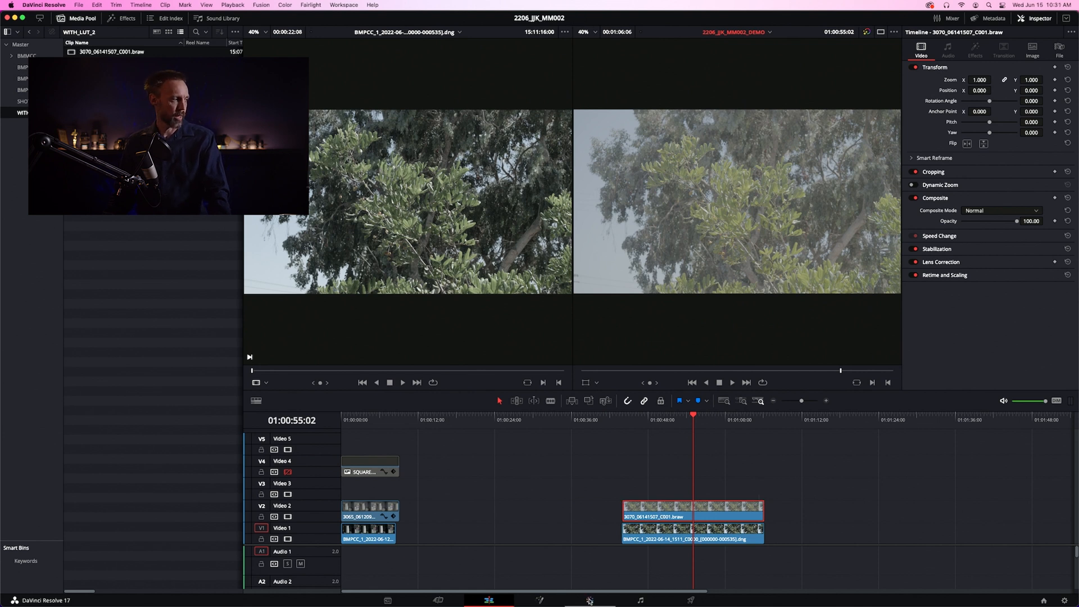
# Step: Switch to the Color page with the new tree BRAW clip selected for grading
pyautogui.click(589, 600)
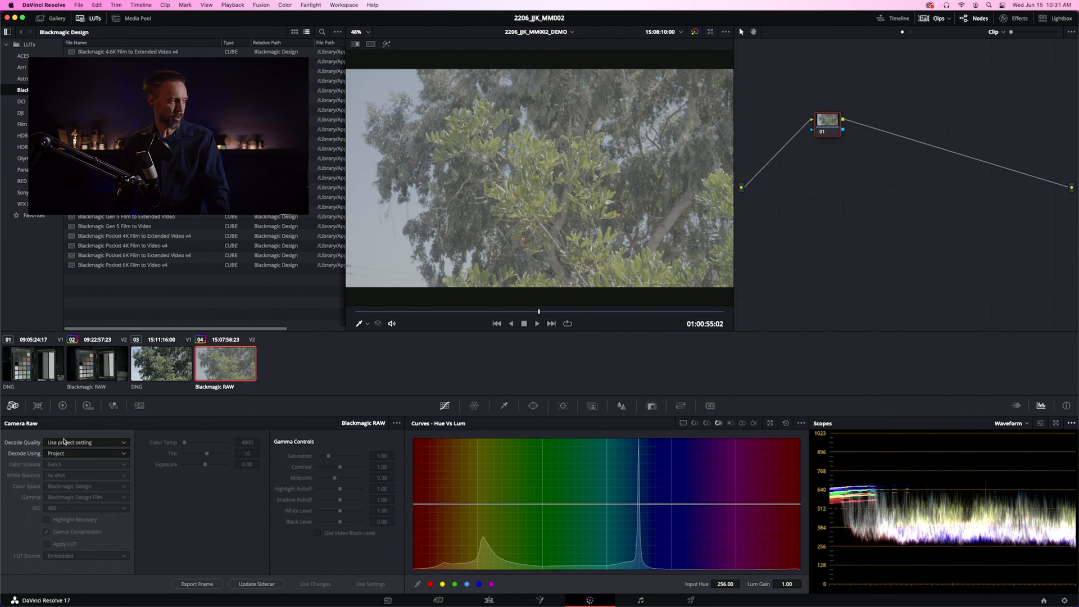
pyautogui.moveTo(112, 485)
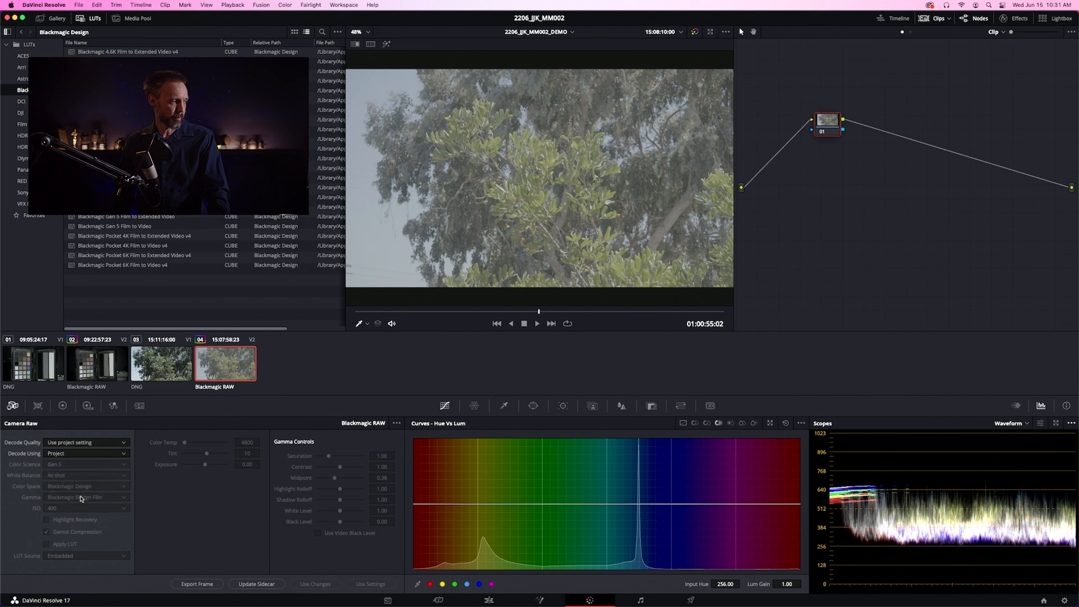
# Step: Set Camera Raw Decode Using to Clip so the BRAW clip uses its own raw settings
pyautogui.click(86, 453)
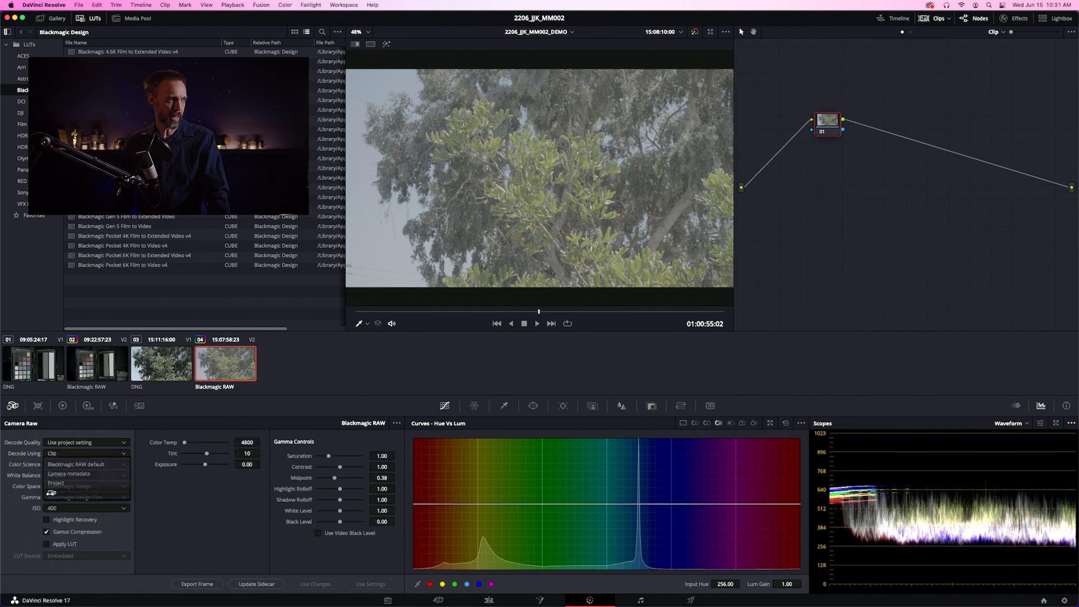